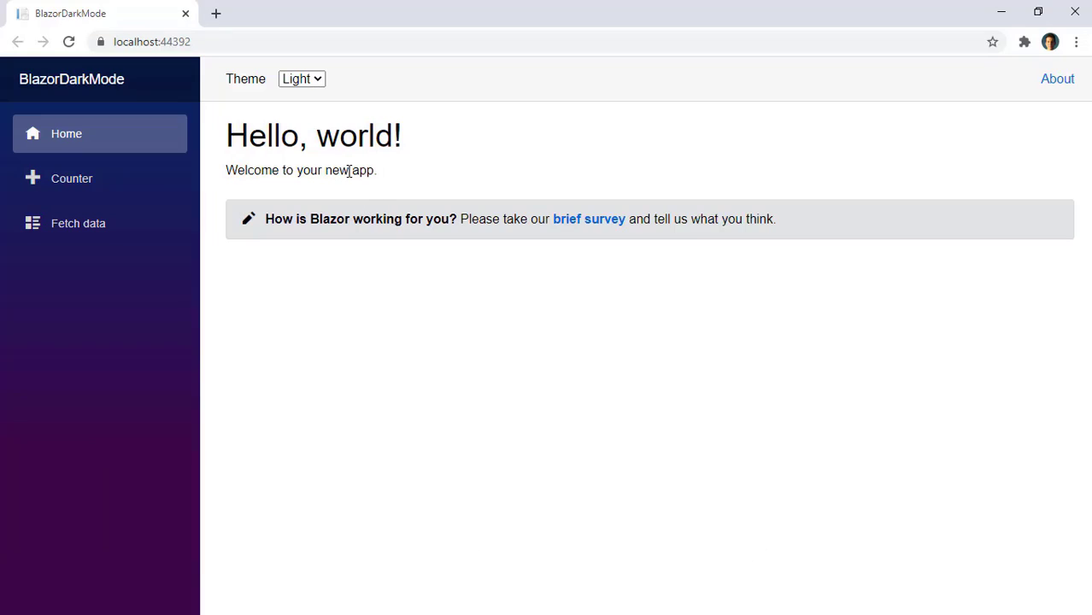
mouse_move(274, 103)
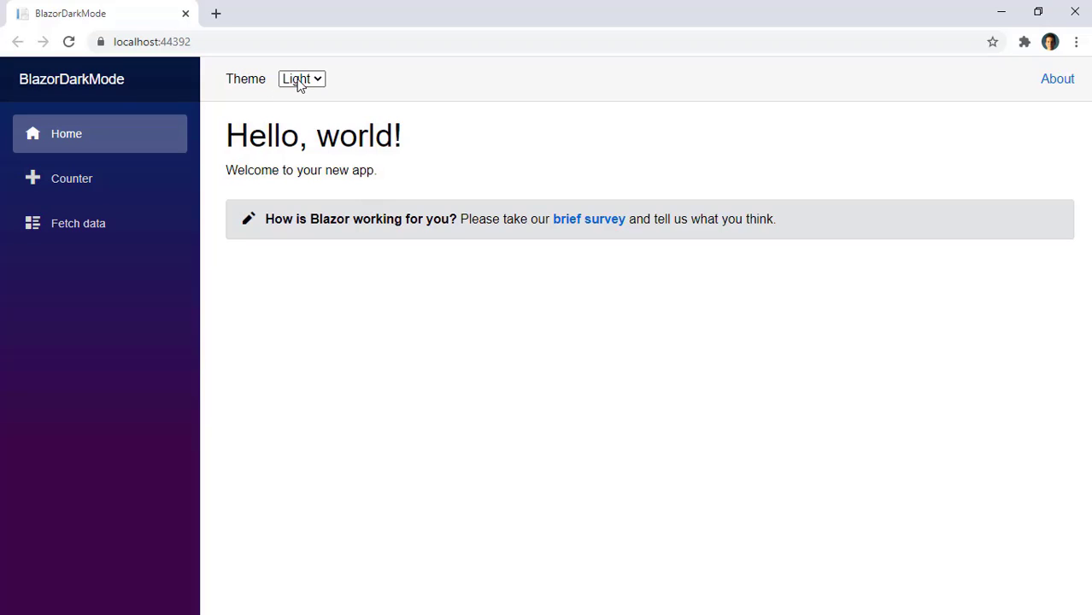
Step: Switch the BlazorDarkMode demo page from the Light theme to Dark via the Theme dropdown
click(301, 78)
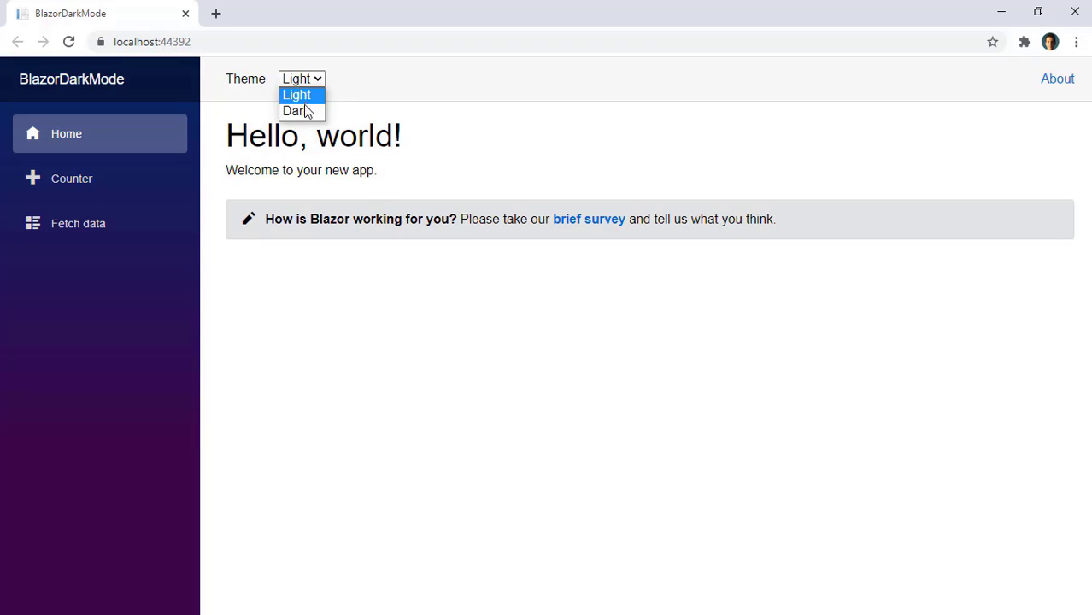
click(296, 111)
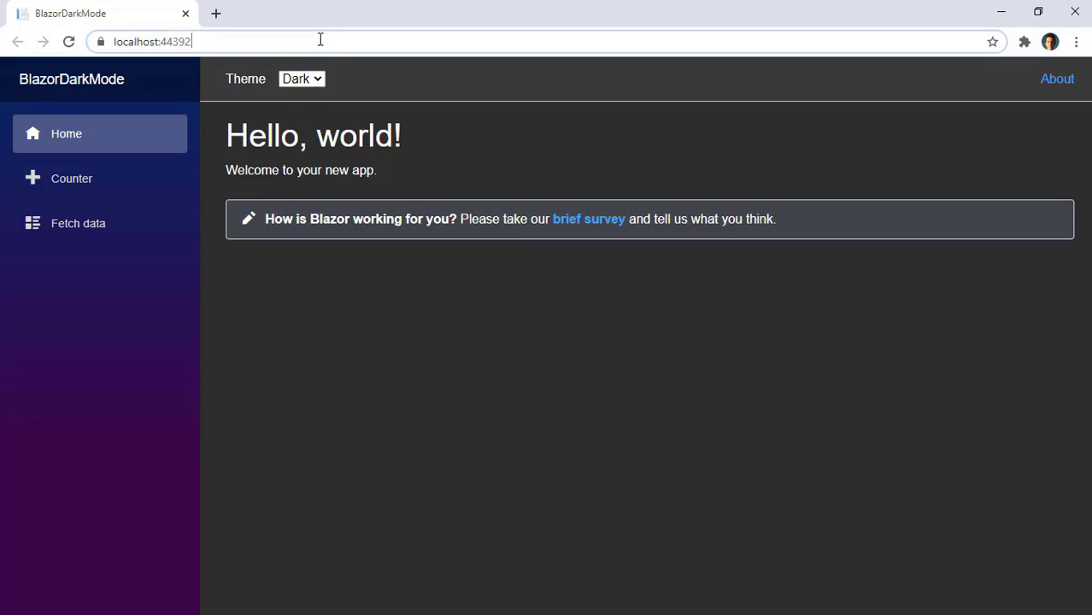
mouse_move(342, 104)
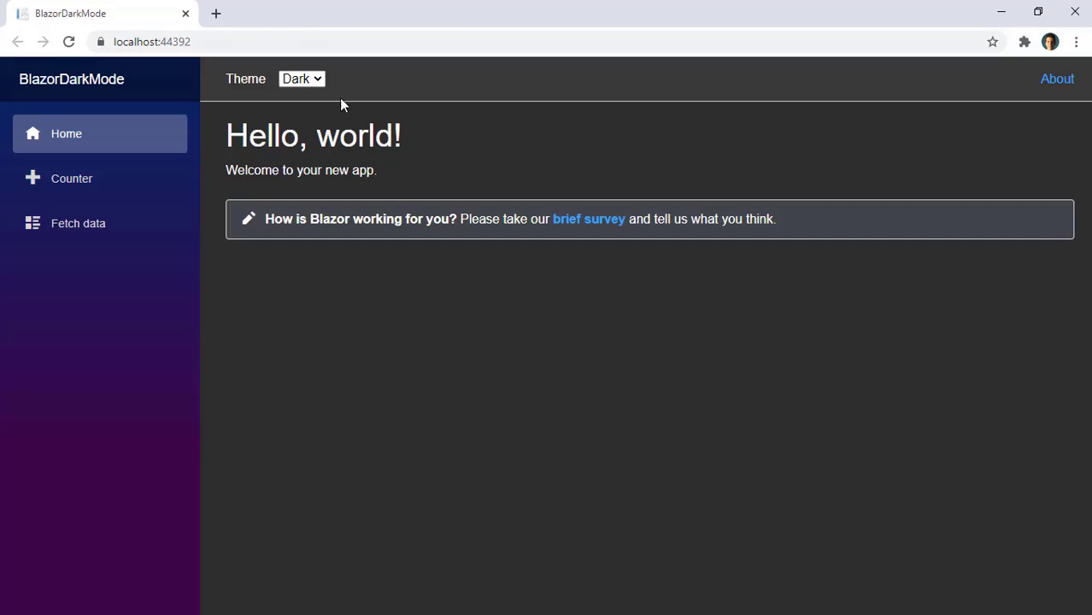
mouse_move(311, 92)
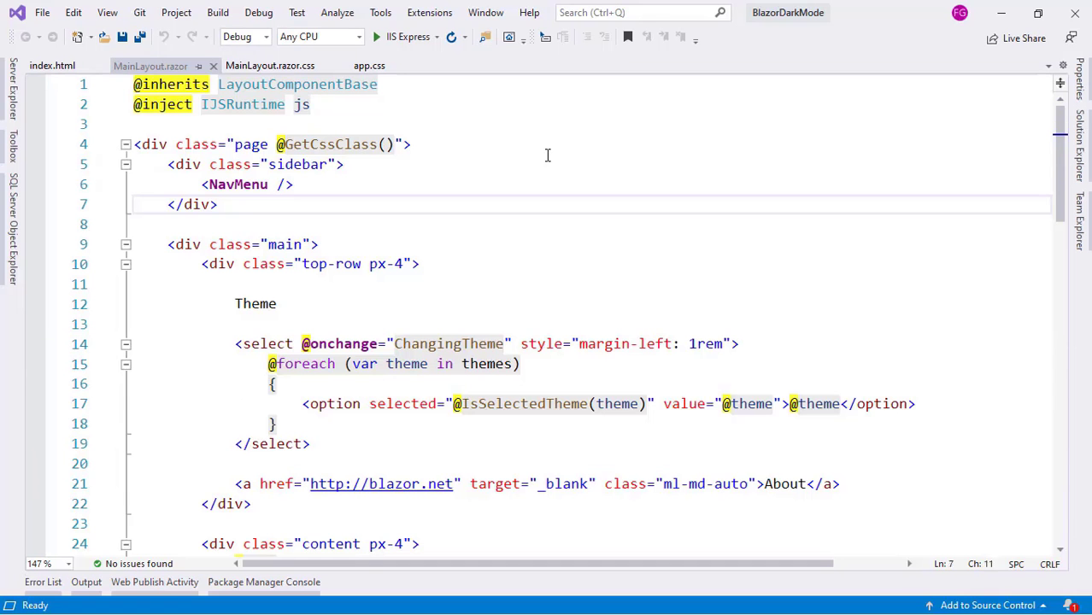
Step: Start a new Blazor App project in the solution and name it BlazorServer
drag(410, 144, 419, 263)
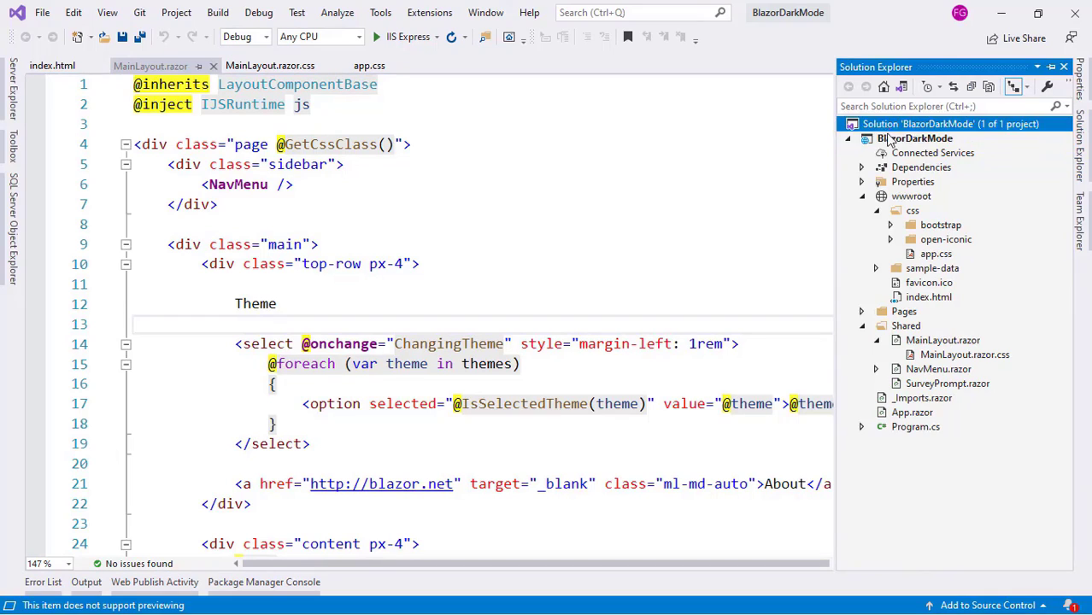
right_click(917, 137)
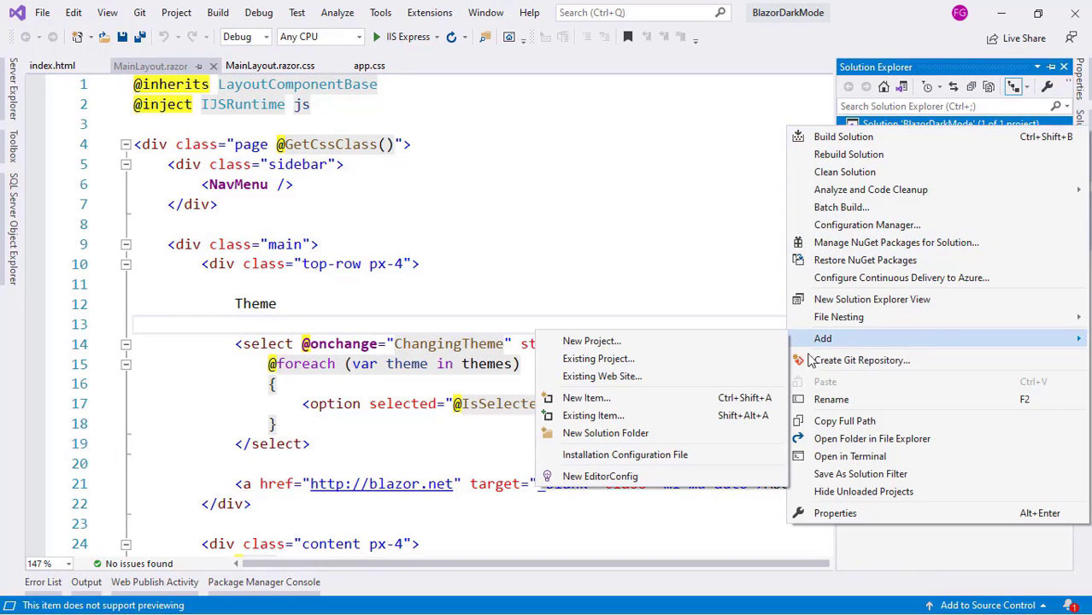
click(592, 342)
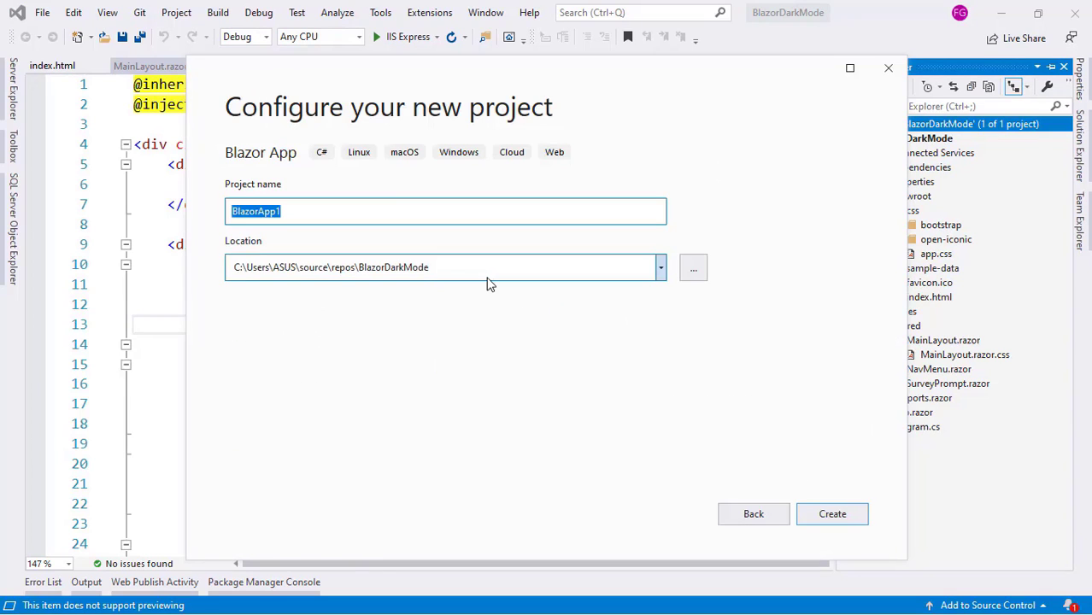
text(BlazorS)
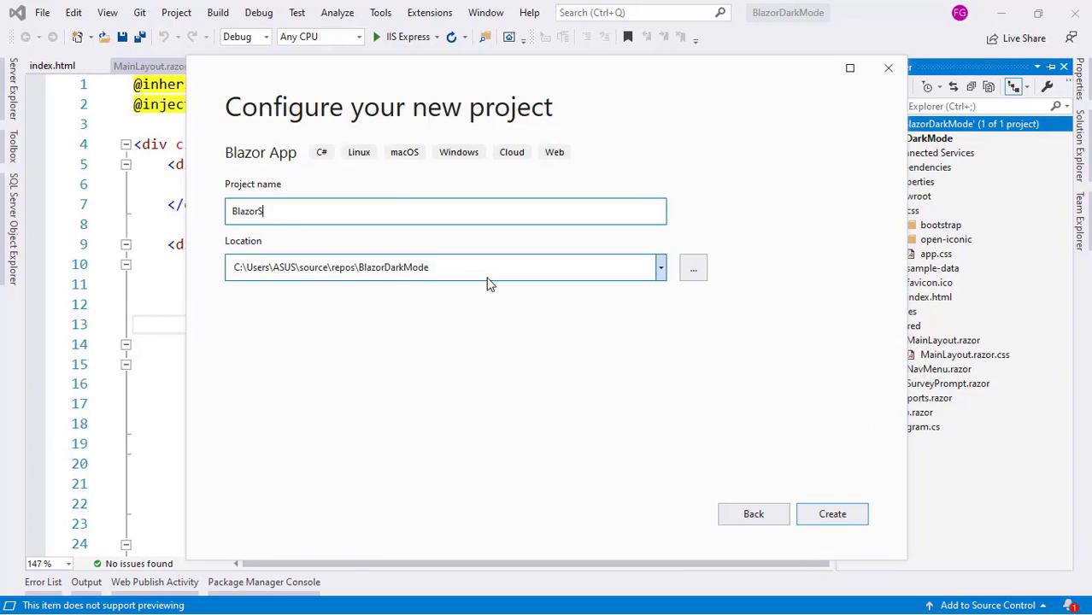
Step: Choose the Blazor Server App template and create the project, landing on its overview page
click(833, 513)
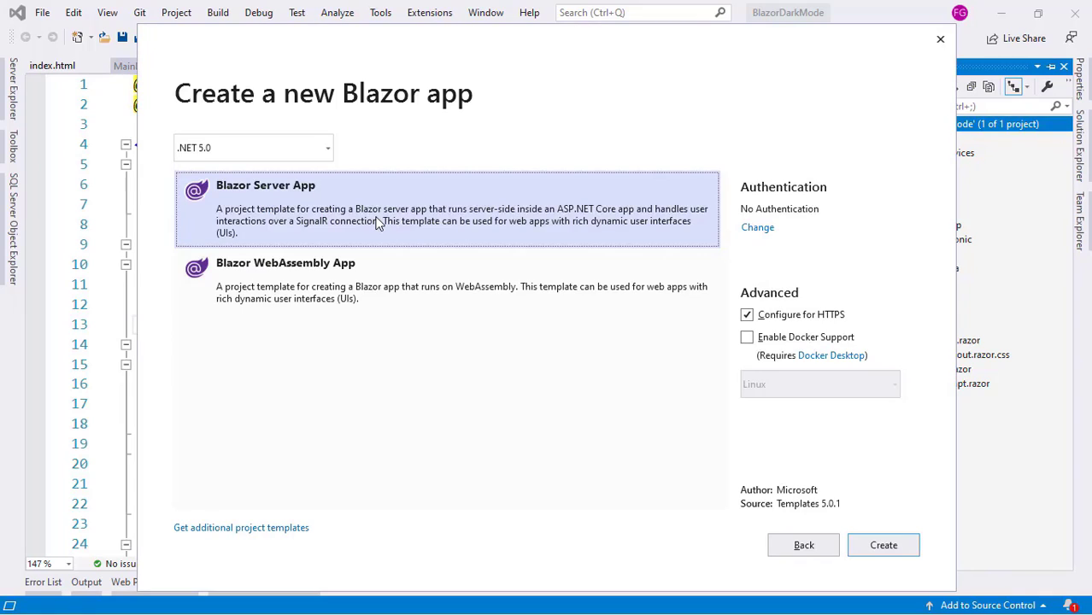
click(884, 545)
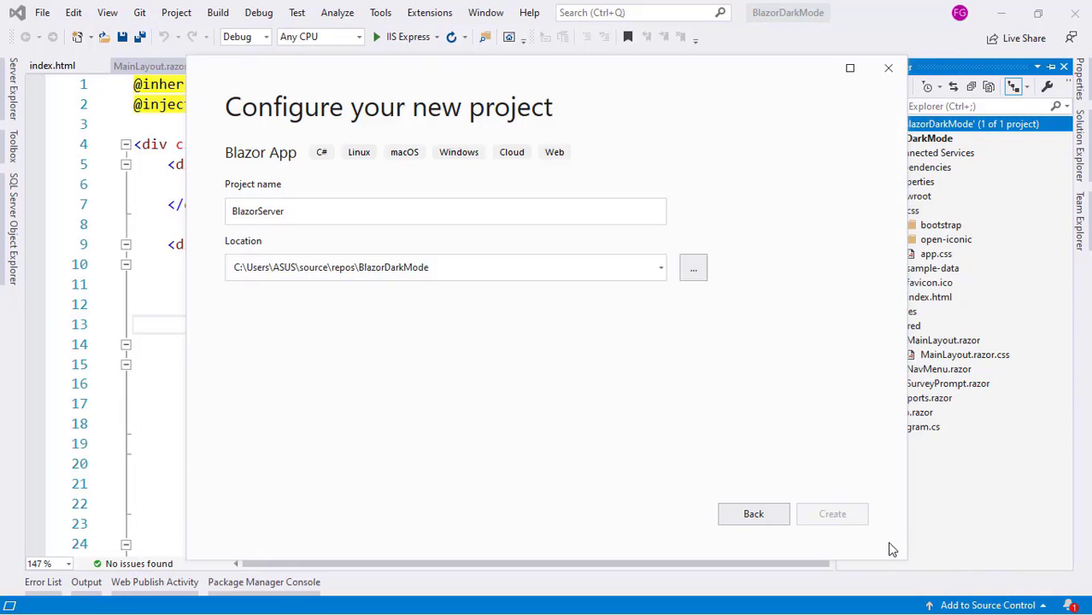
click(833, 513)
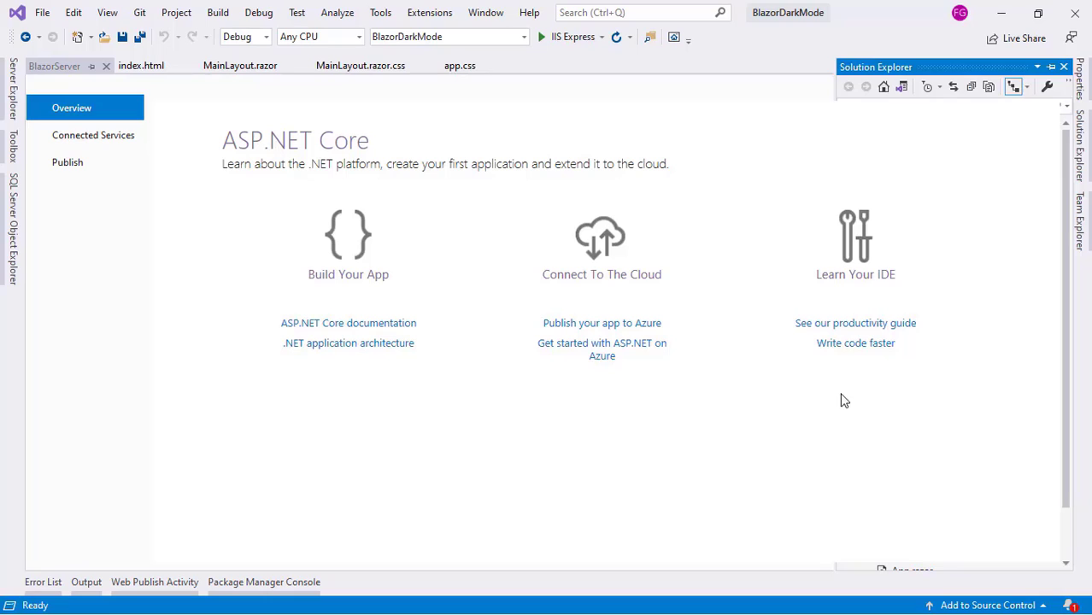
mouse_move(860, 357)
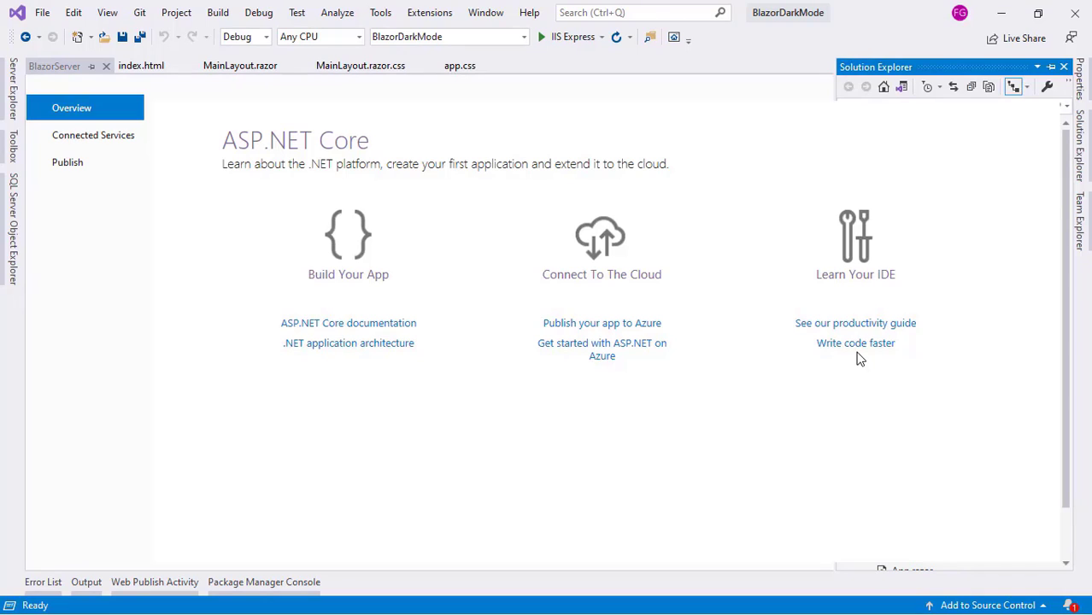
mouse_move(988, 232)
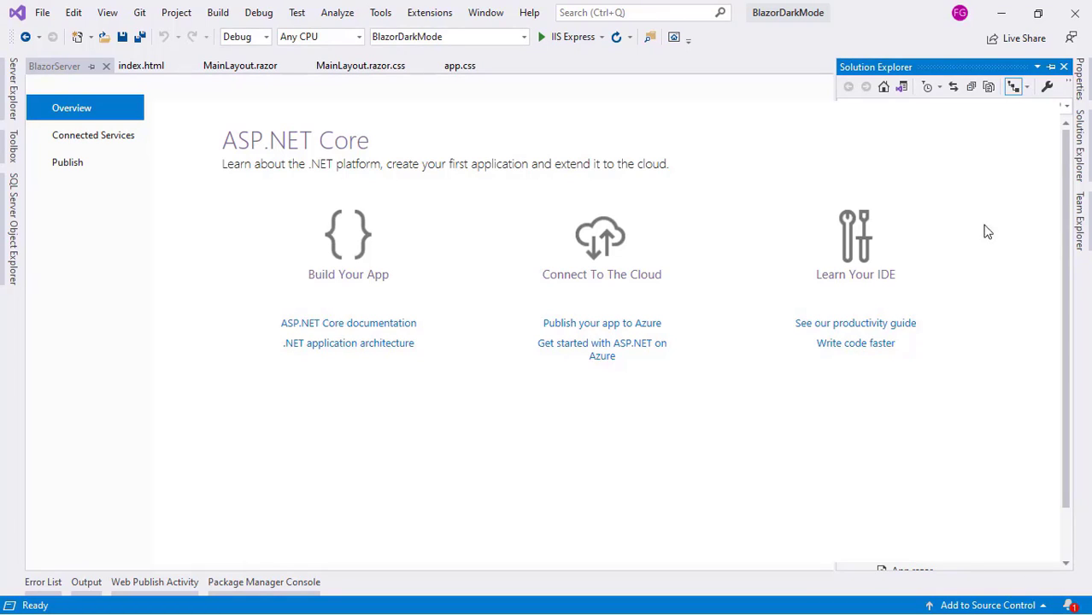
mouse_move(1056, 83)
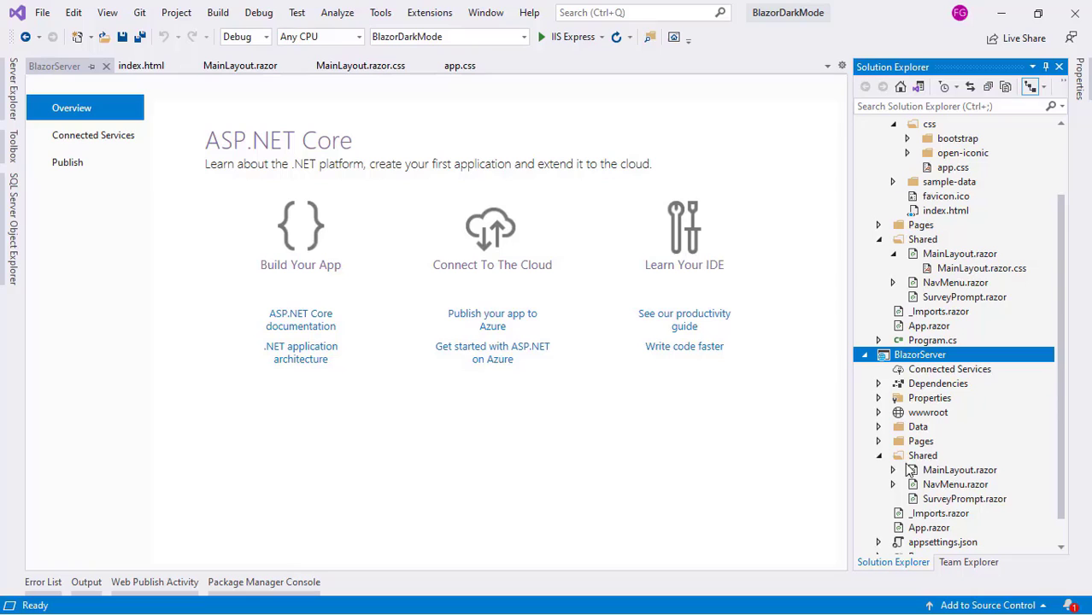
double_click(958, 470)
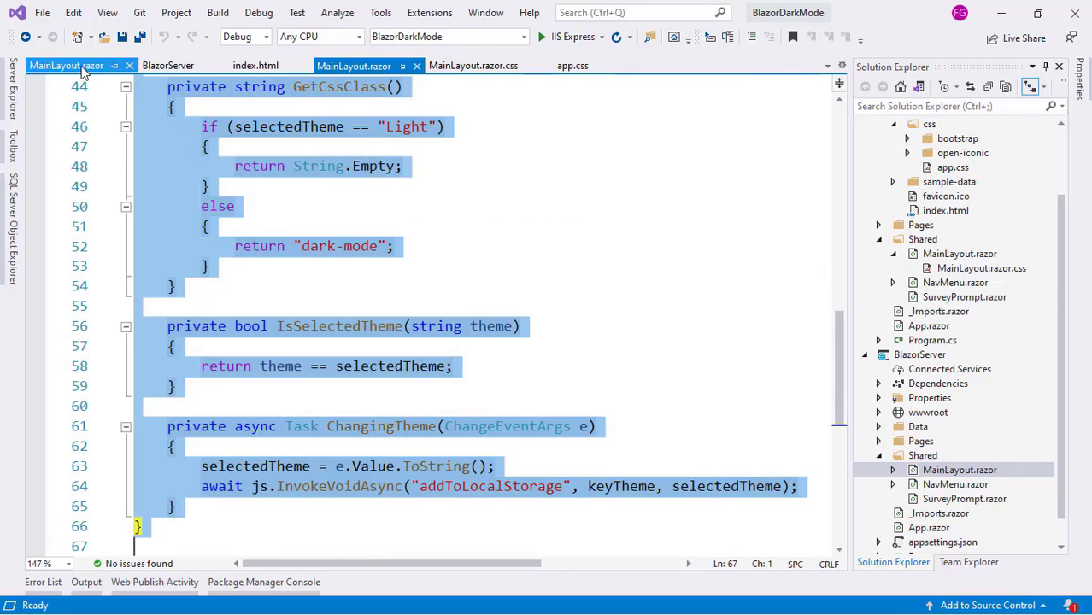
click(200, 166)
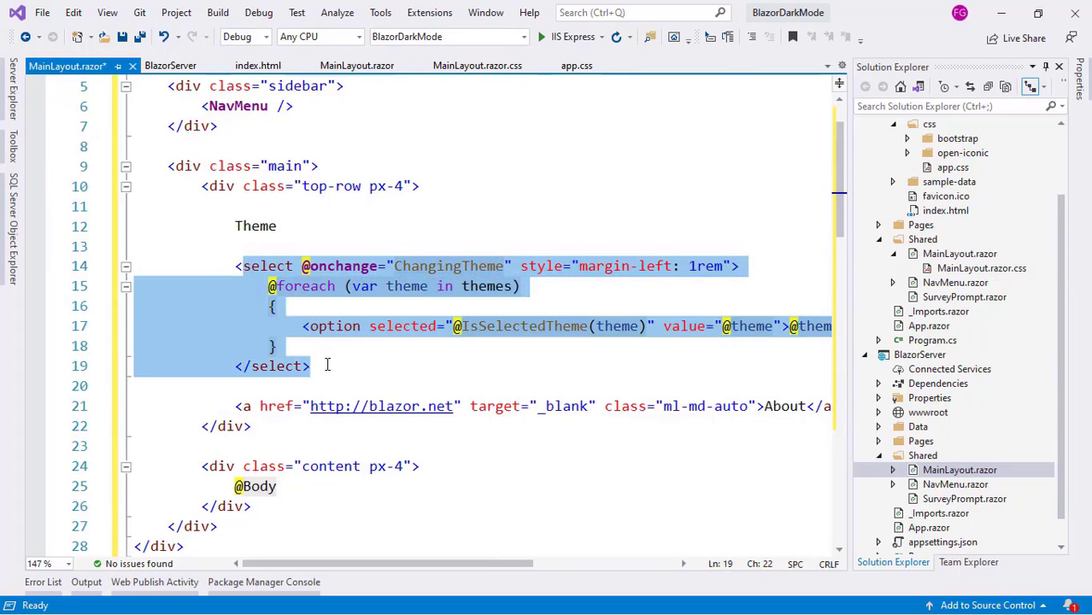
scroll(down, 3)
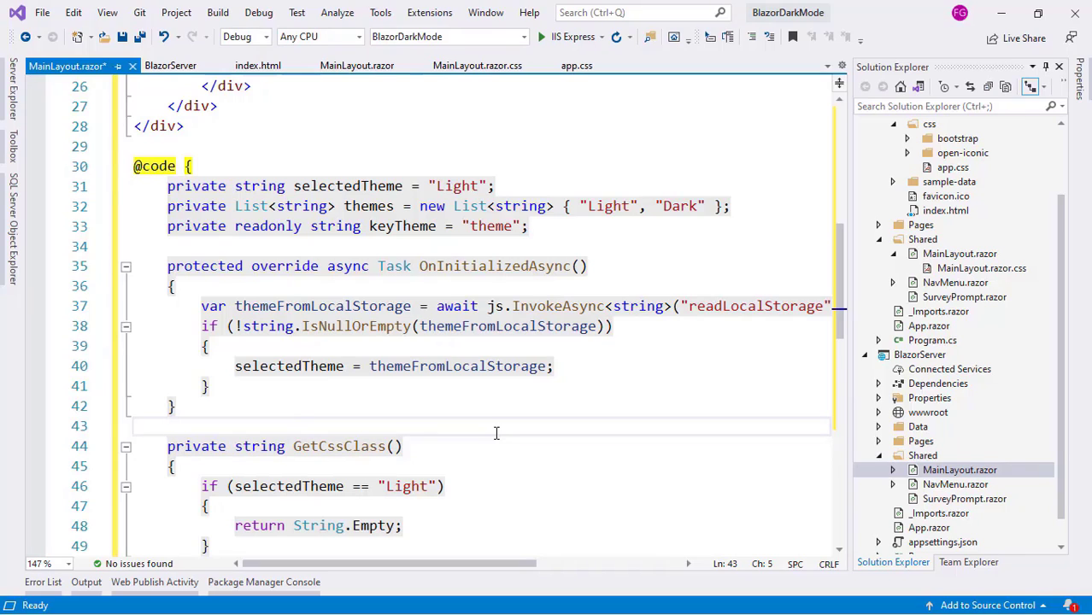
mouse_move(670, 320)
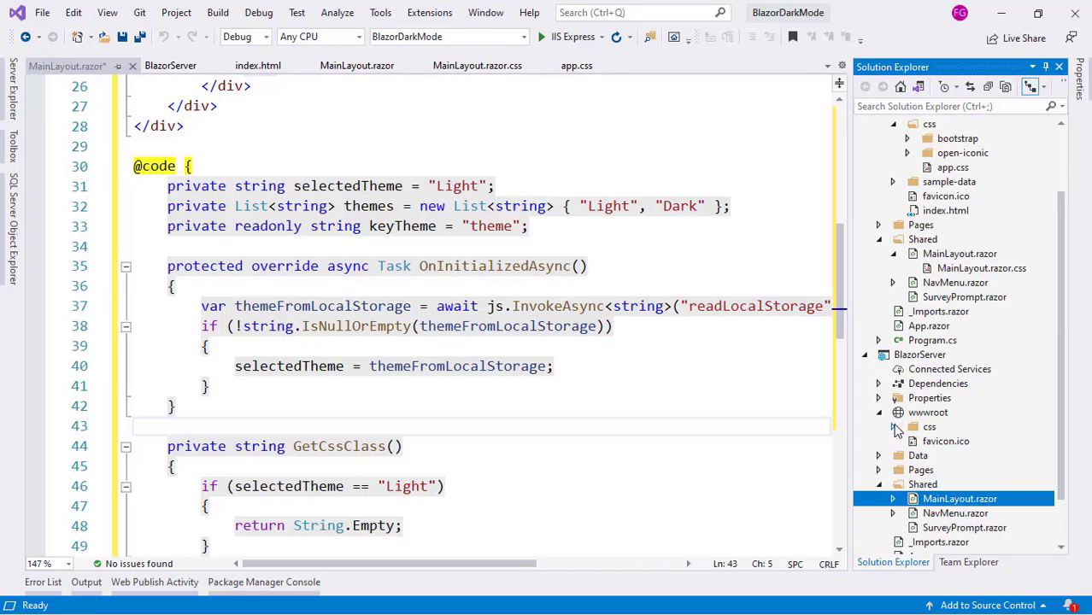
Step: Paste the :root and .dark-mode colour variable rules into BlazorServer's site.css
double_click(952, 470)
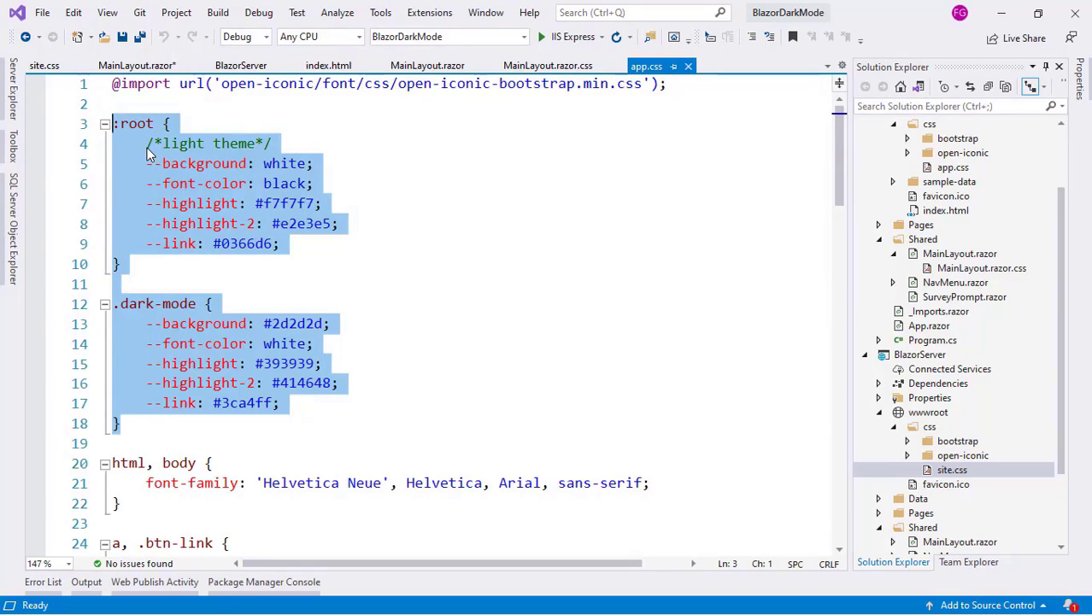
mouse_move(44, 67)
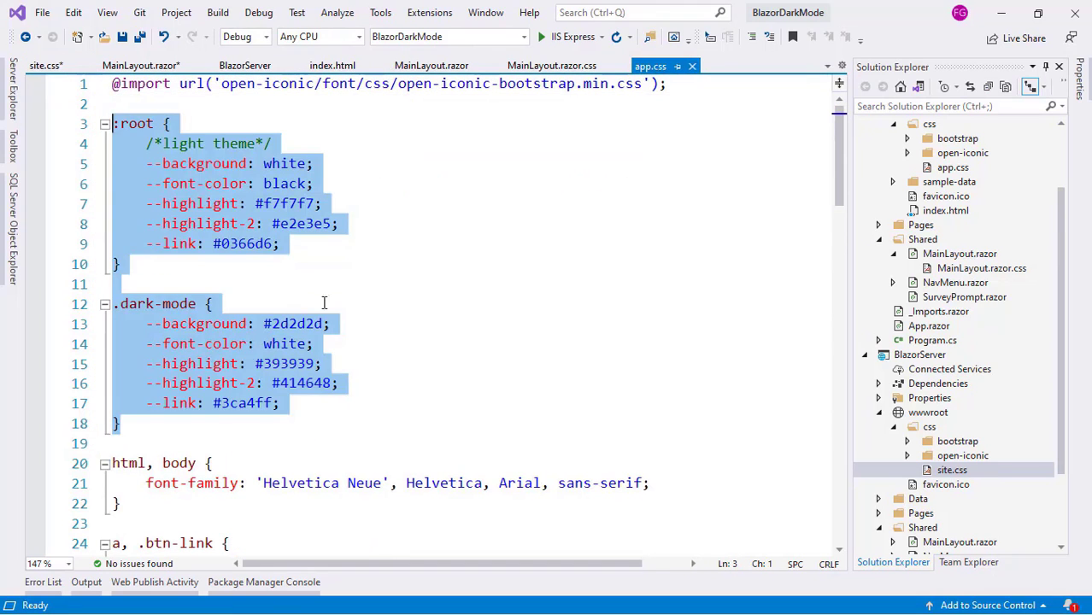
scroll(down, 3)
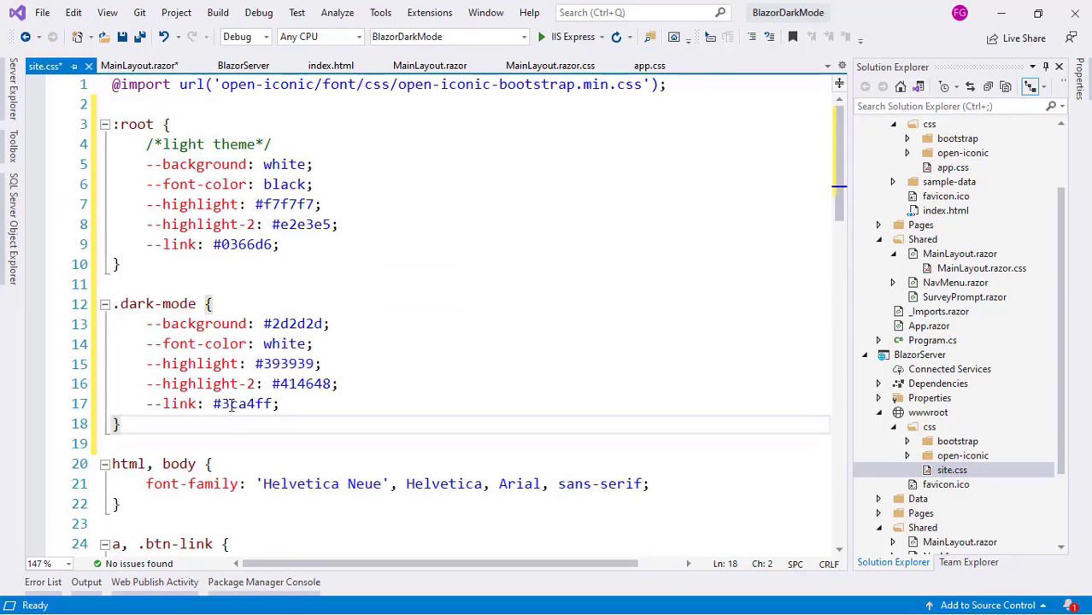
scroll(down, 3)
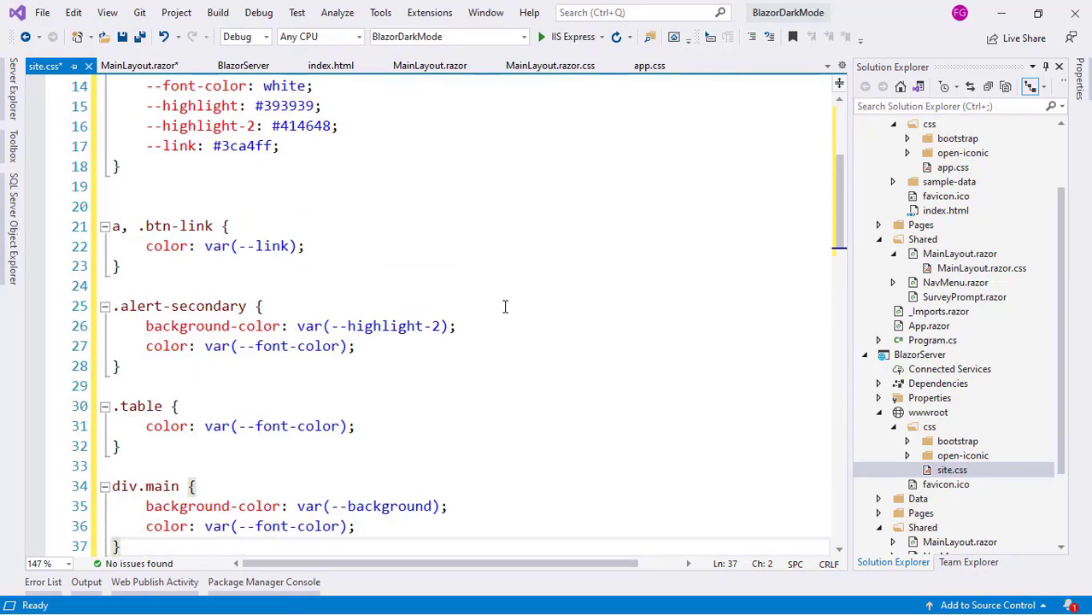
Step: Set .top-row background-color to var(--highlight) in MainLayout.razor.css
click(550, 65)
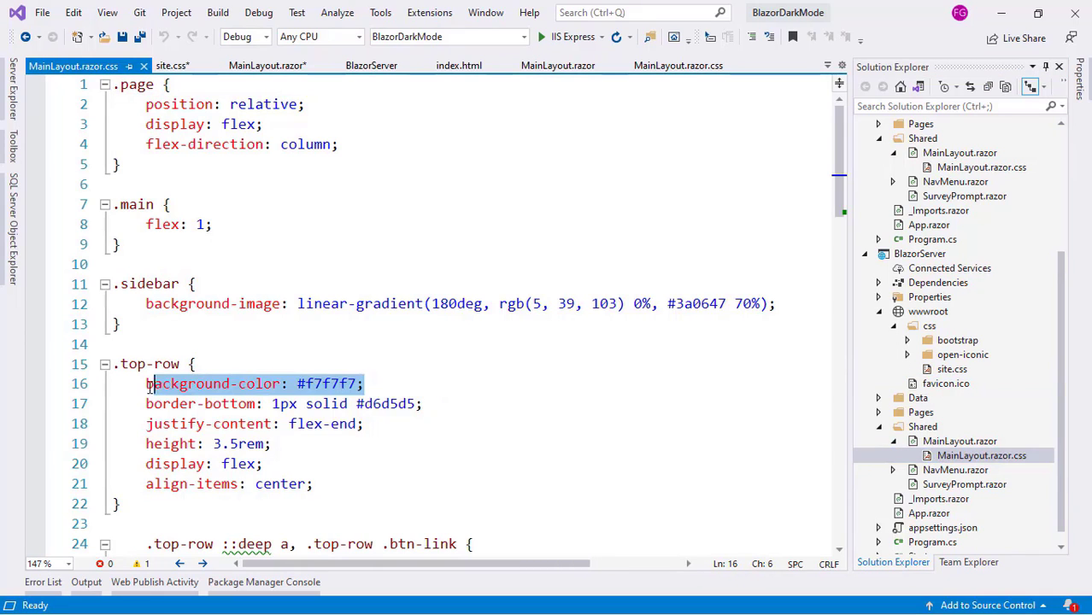
text(var(--highlight))
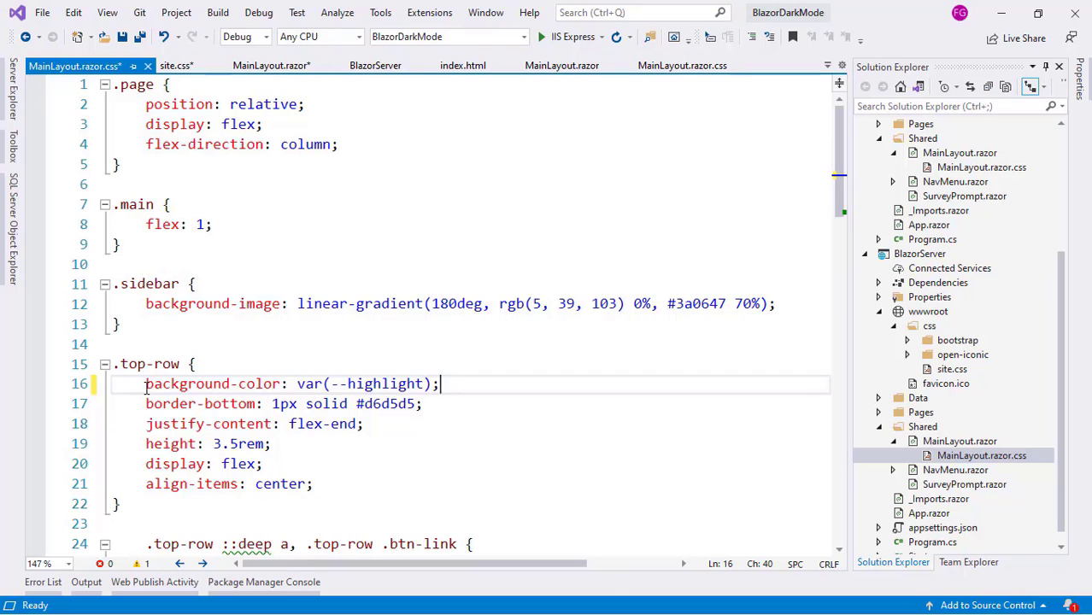
Step: Copy the local-storage helper script block from the original project's index.html
click(462, 65)
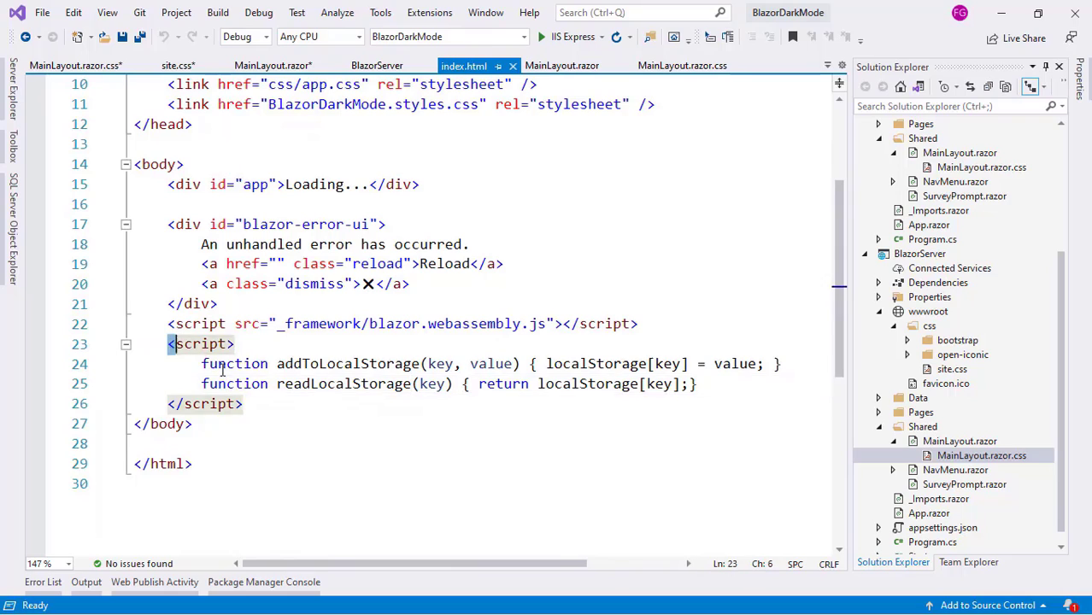
drag(171, 343, 242, 403)
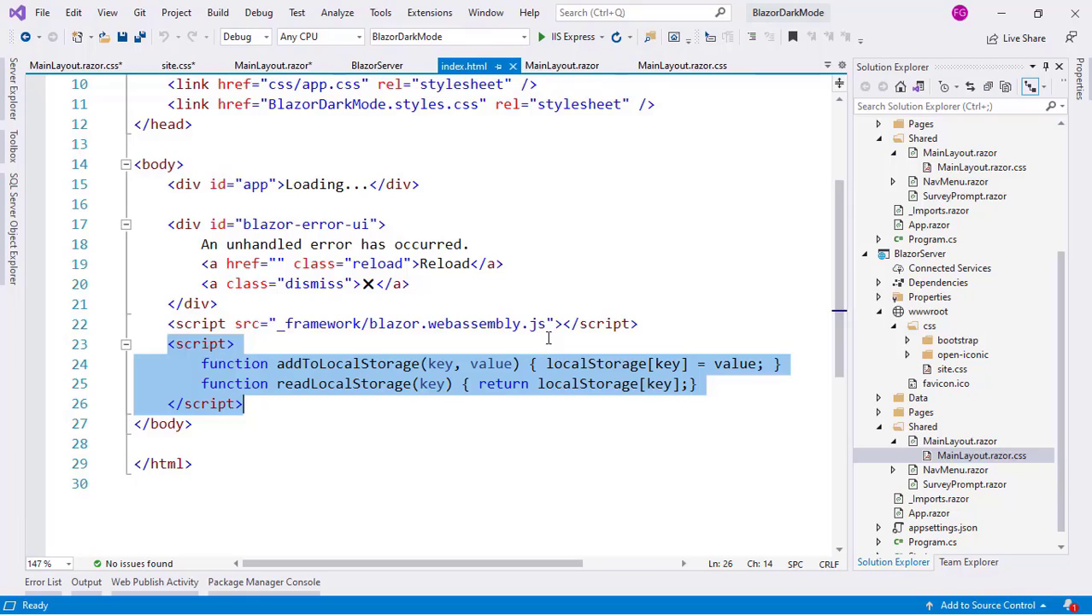
mouse_move(886, 390)
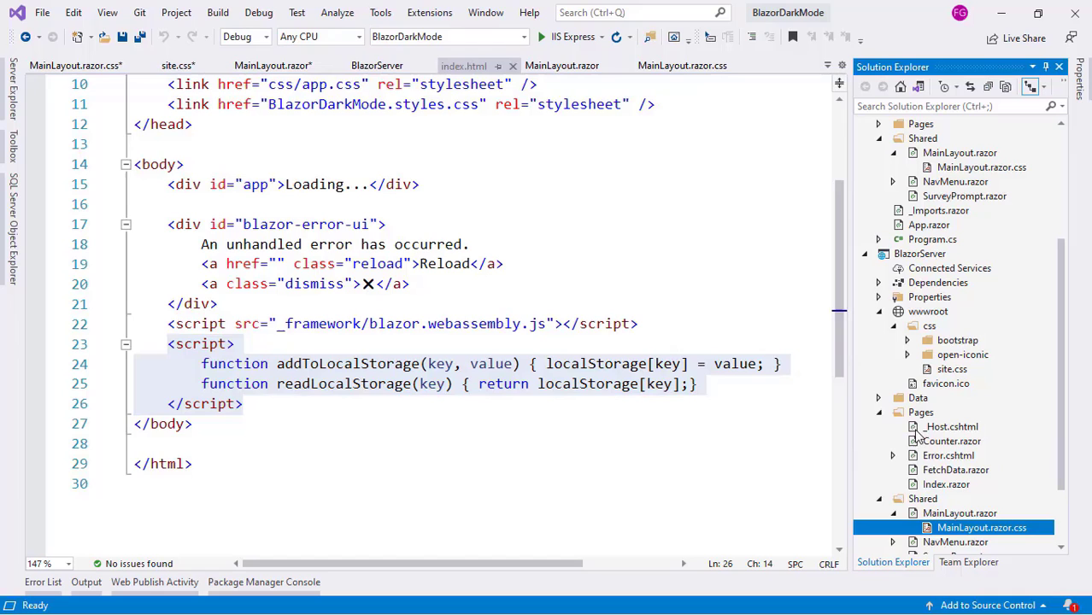
Step: Paste the helper script into BlazorServer's _Host.cshtml just before </body>
double_click(951, 428)
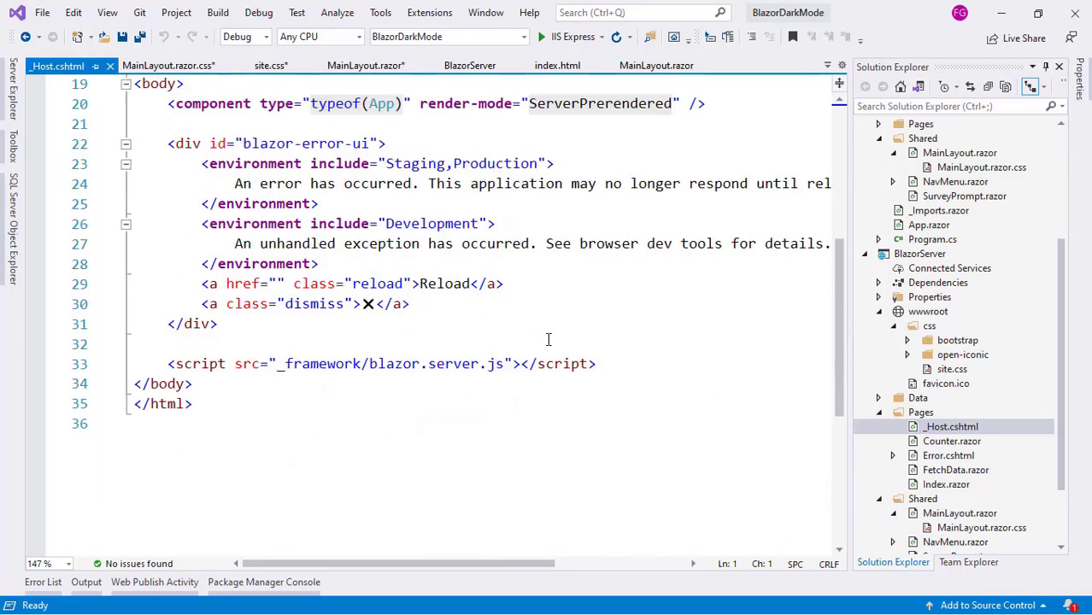
click(598, 362)
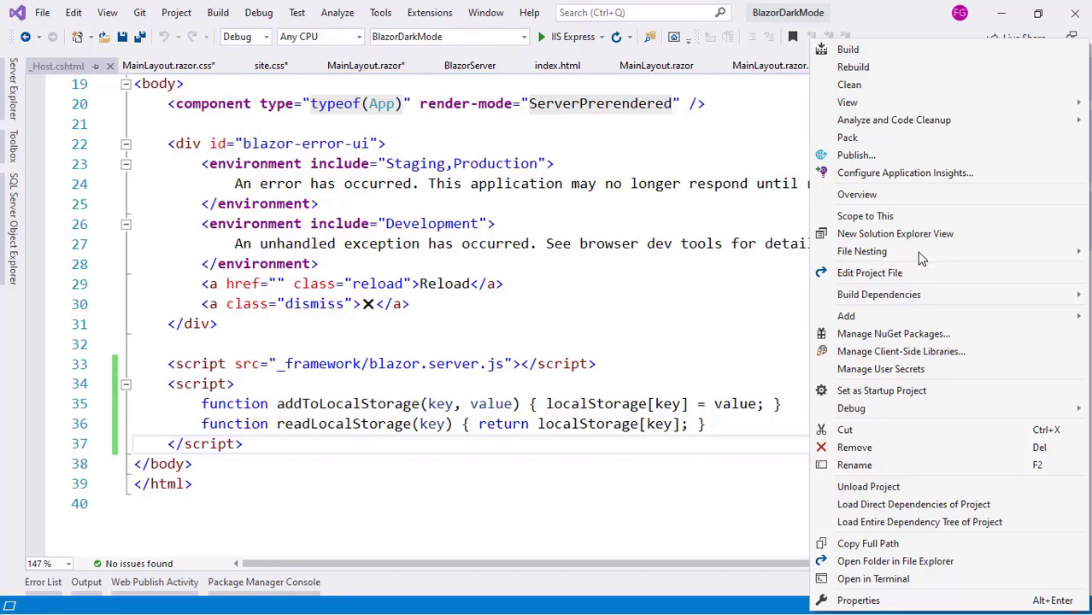
mouse_move(909, 390)
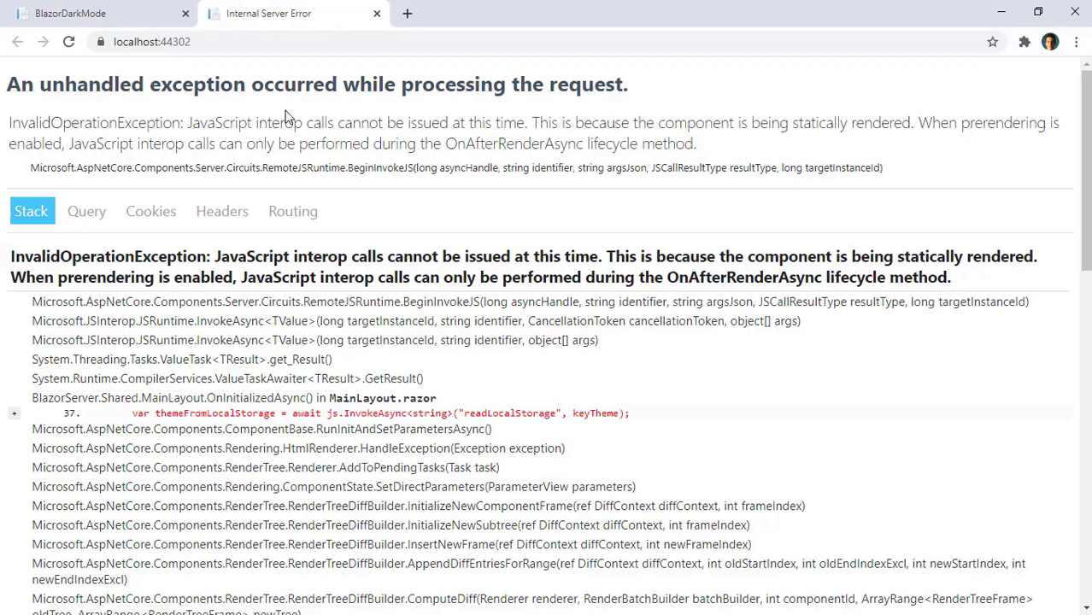
Step: Go to MainLayout.razor's OnInitializedAsync and bring up the tab's close-other-files menu
drag(188, 123, 345, 123)
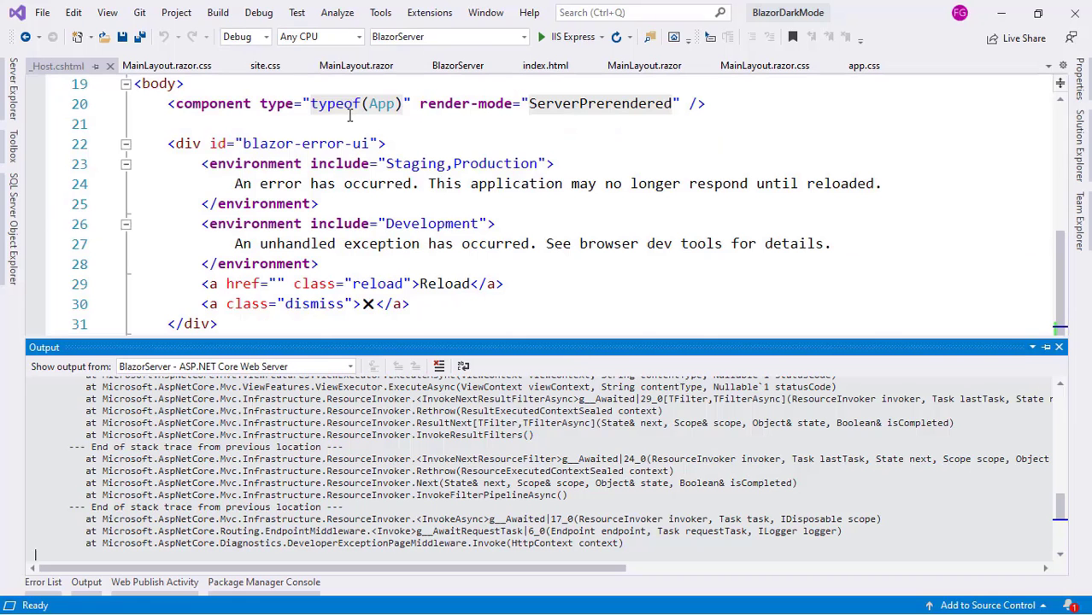
mouse_move(346, 70)
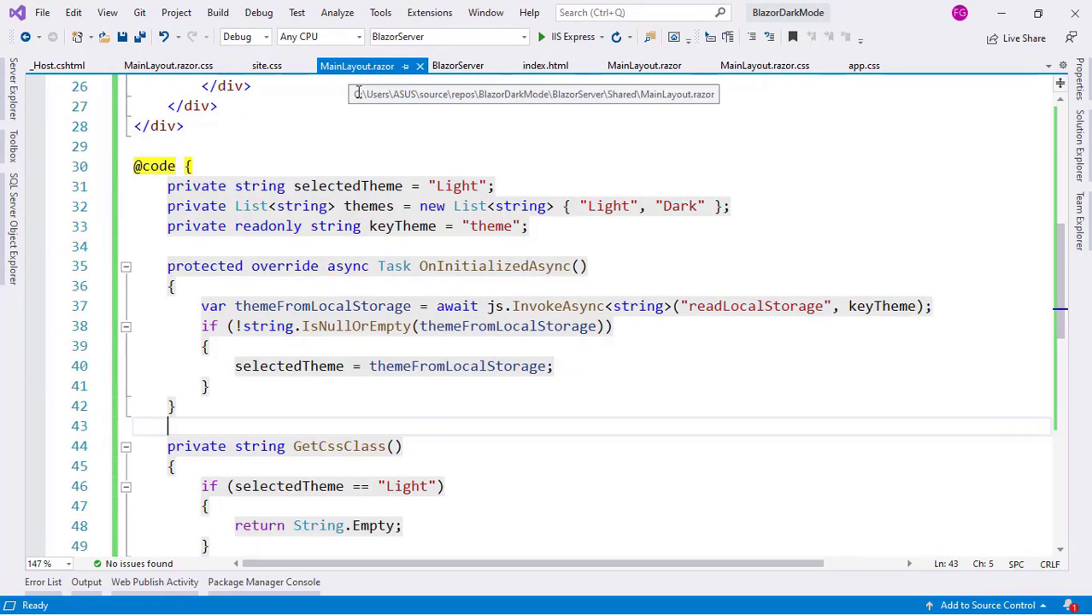
right_click(373, 65)
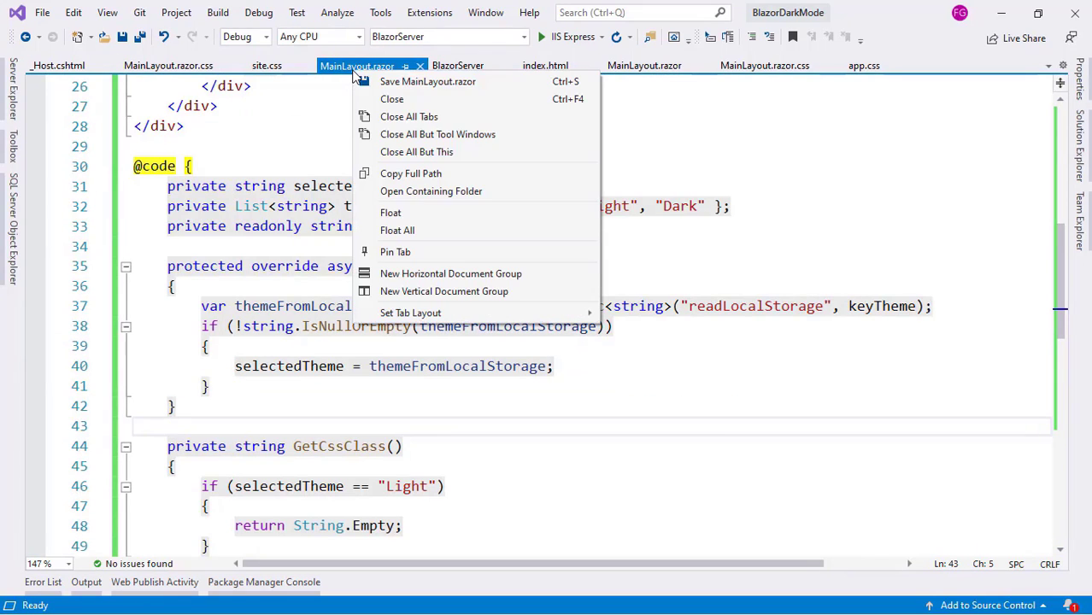
mouse_move(417, 150)
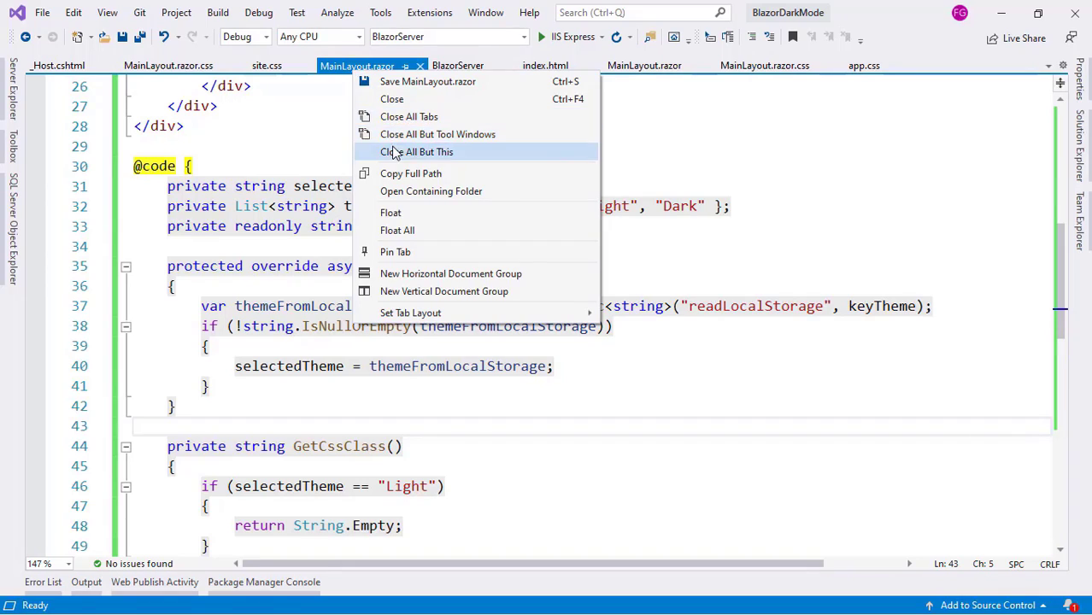
Step: Close other tabs and rename OnInitializedAsync to OnAfterRenderAsync(bool firstRender)
click(417, 150)
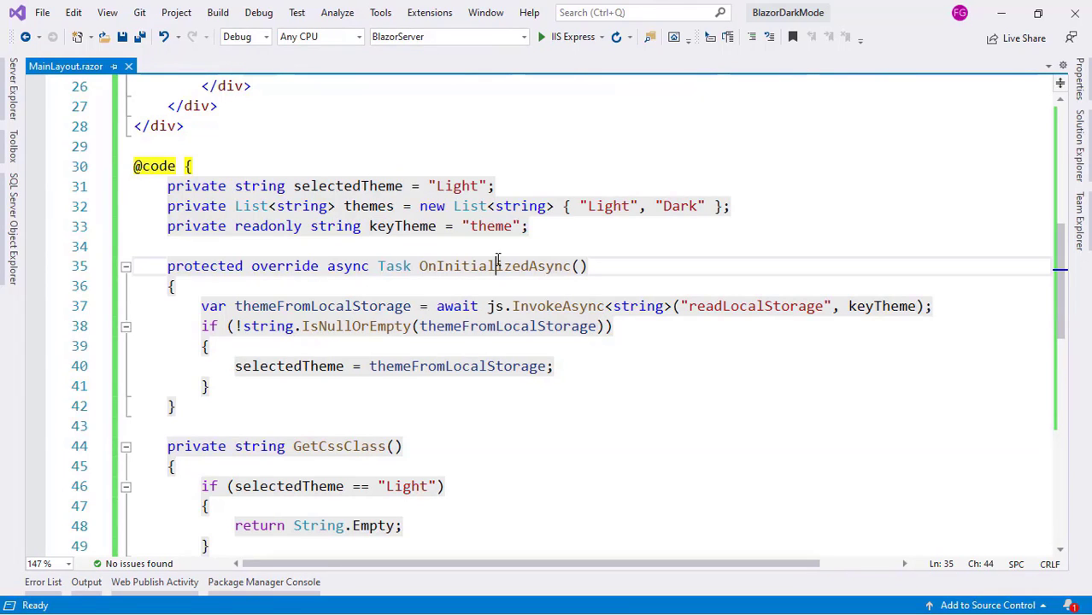
double_click(495, 266)
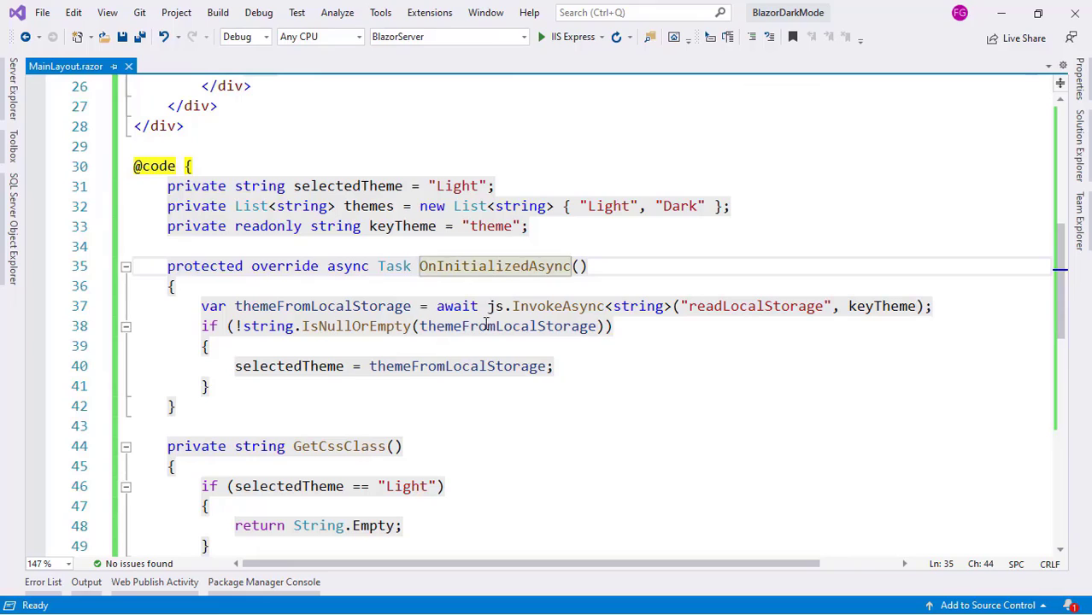
click(748, 306)
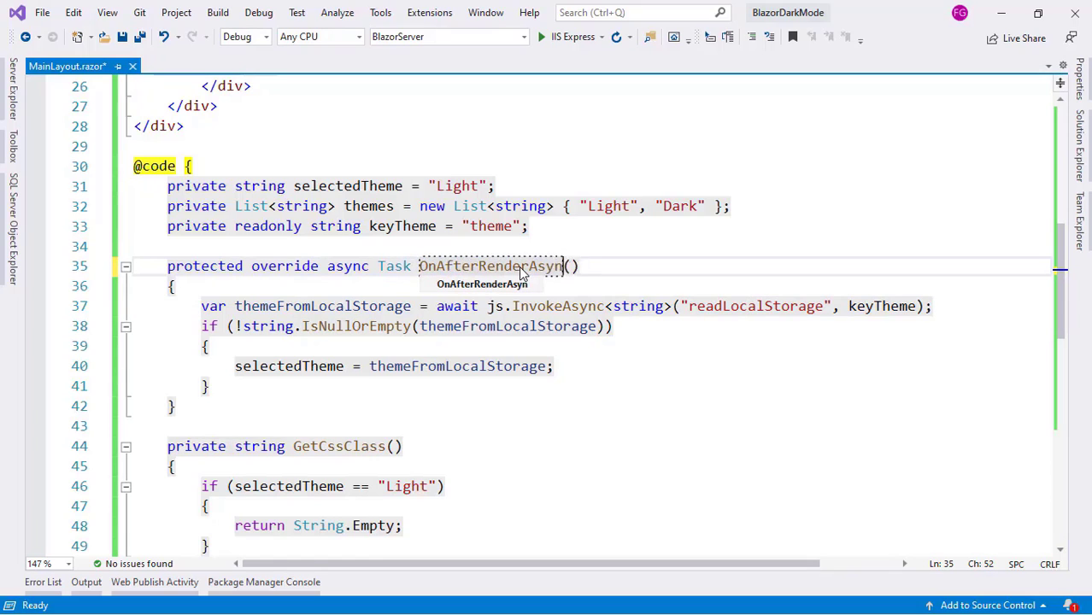
text(bool firstRender)
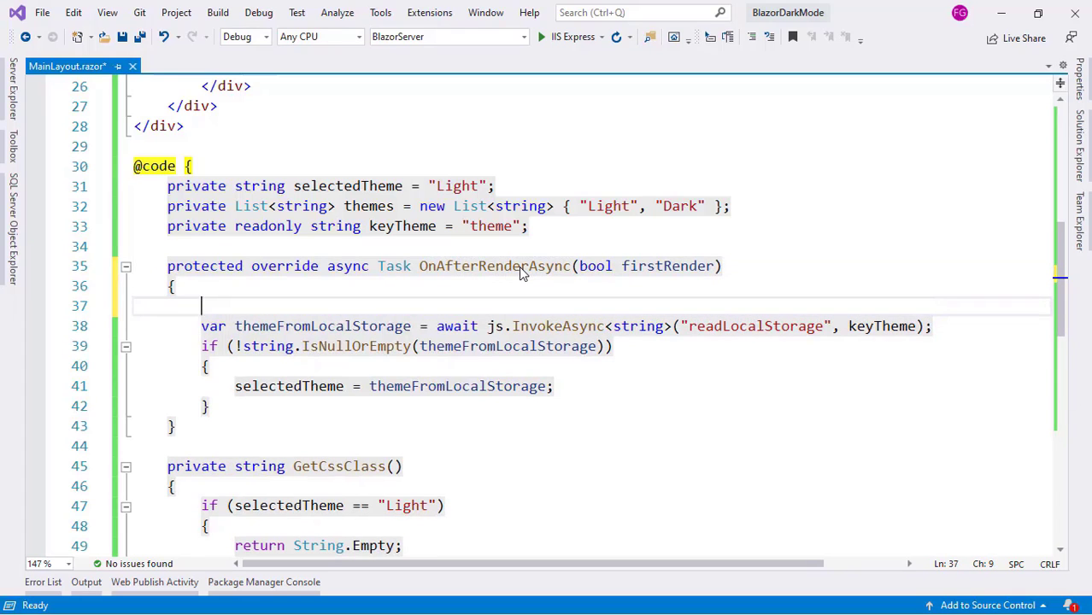
Step: Wrap the theme-loading body in if (firstRender) and call StateHasChanged() after applying it
text(if (firstRender))
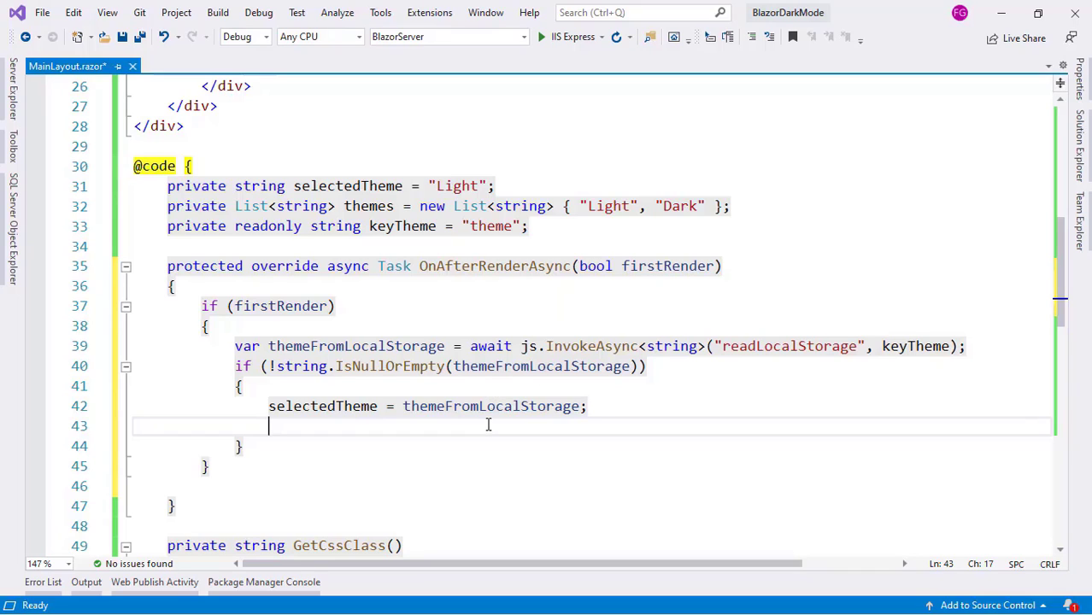
text(S)
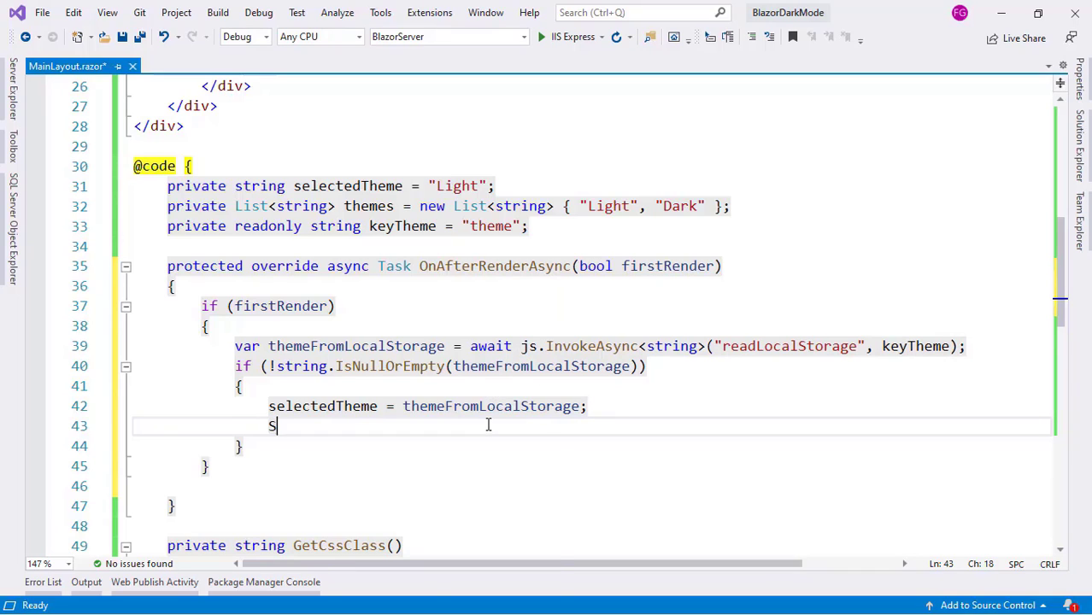
text(tateHasChanged())
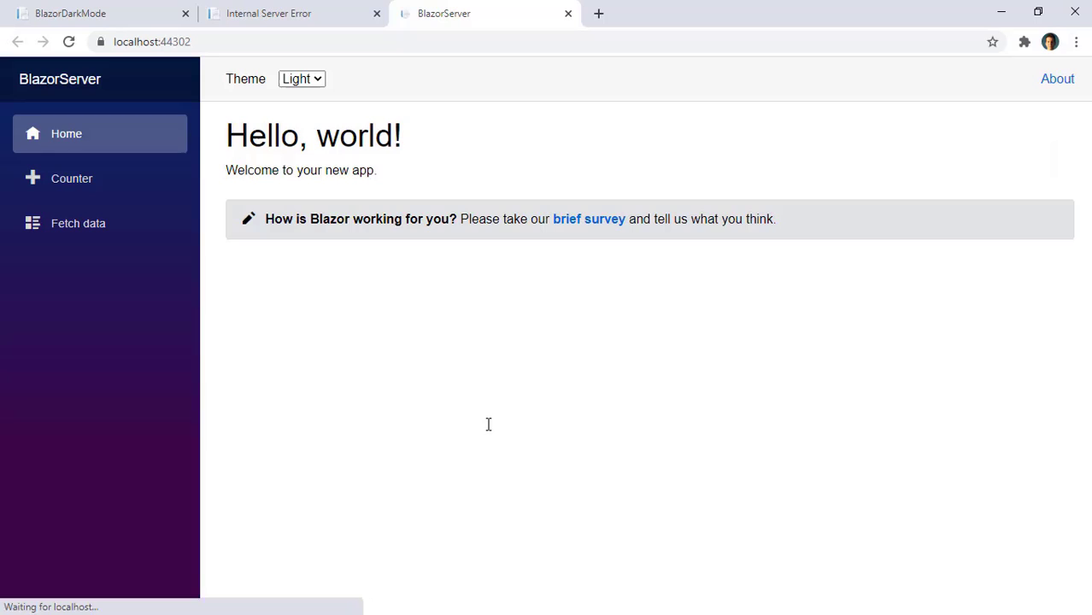
Step: Flip the running BlazorServer page between Dark, Light and Dark again, leaving it Dark
click(301, 79)
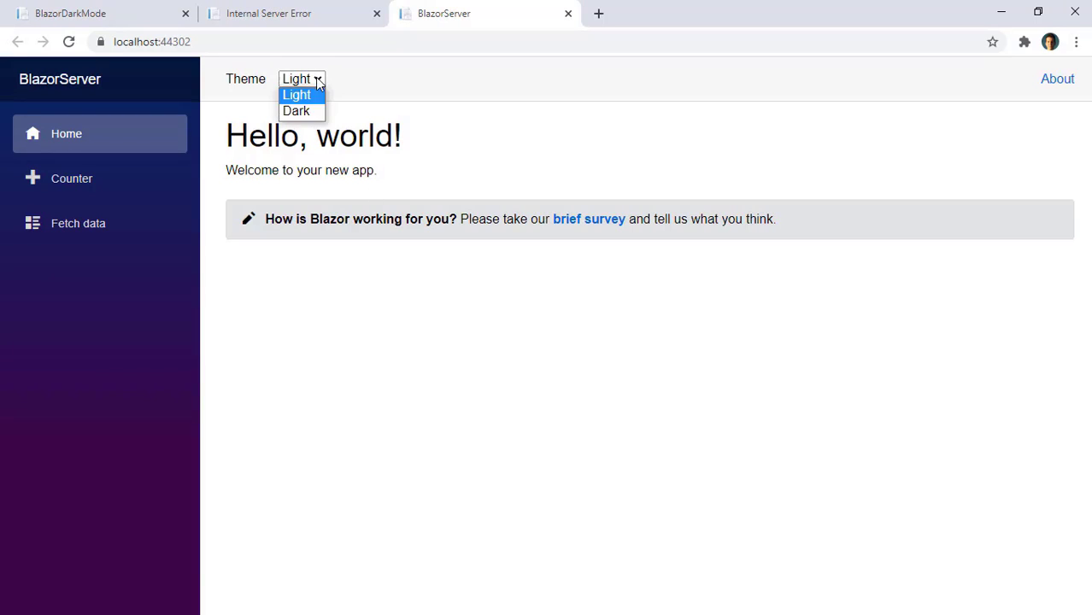
click(296, 111)
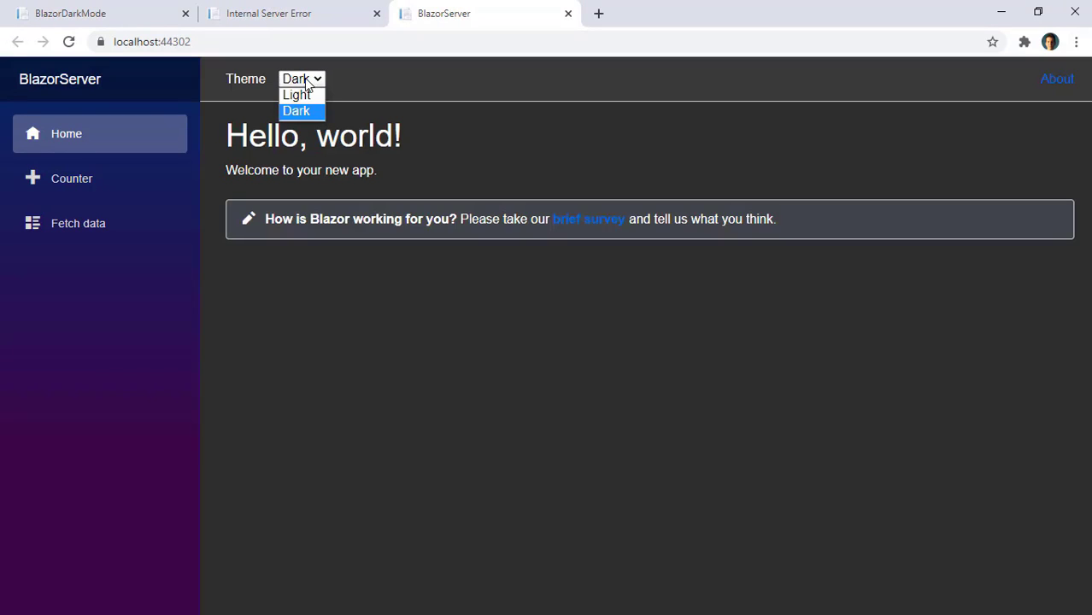
click(296, 96)
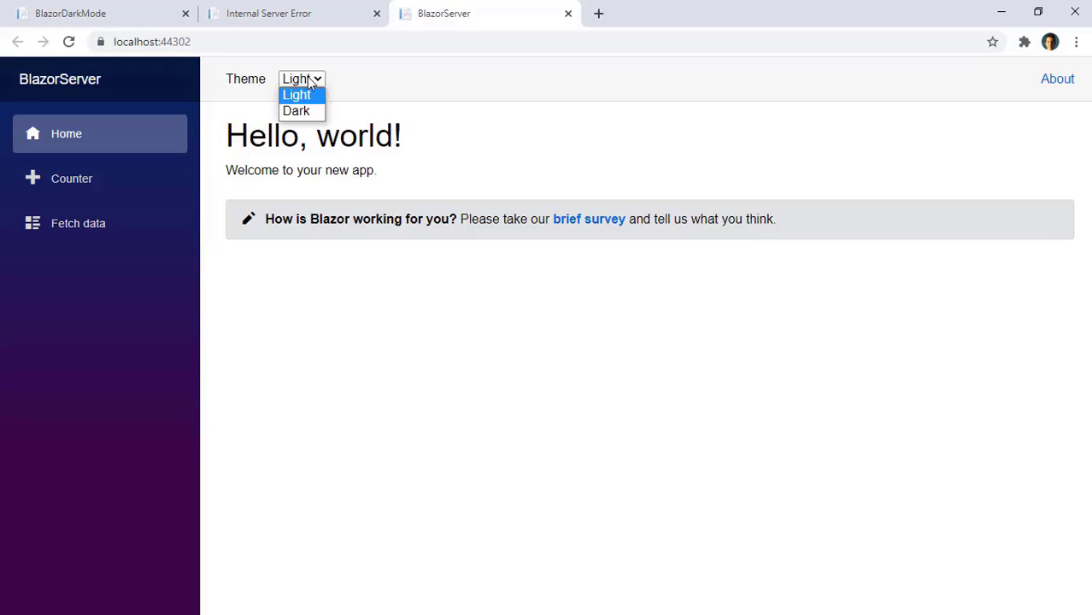
click(296, 111)
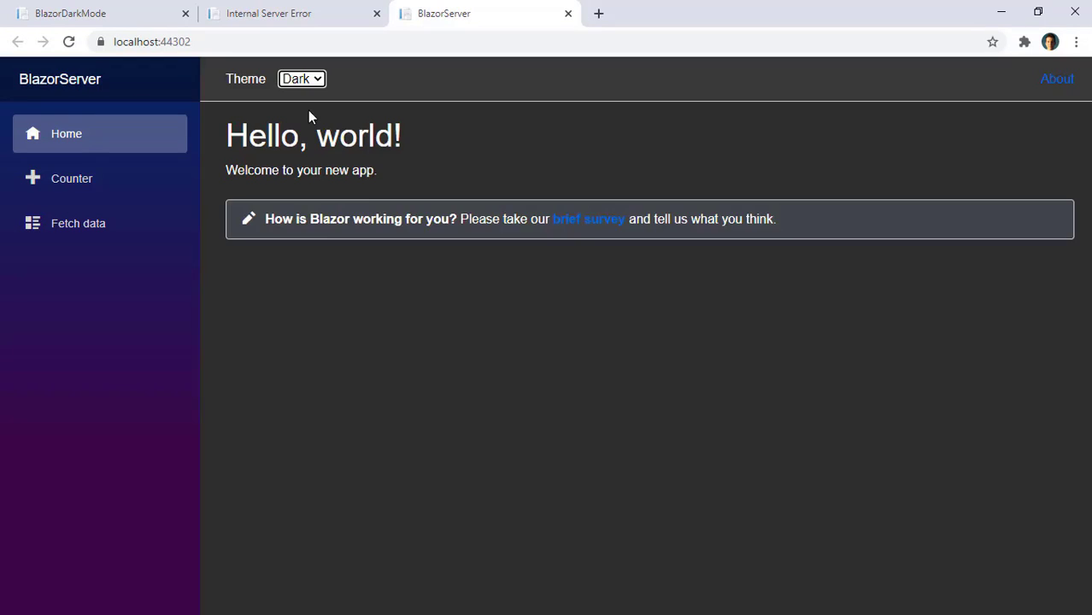
click(270, 41)
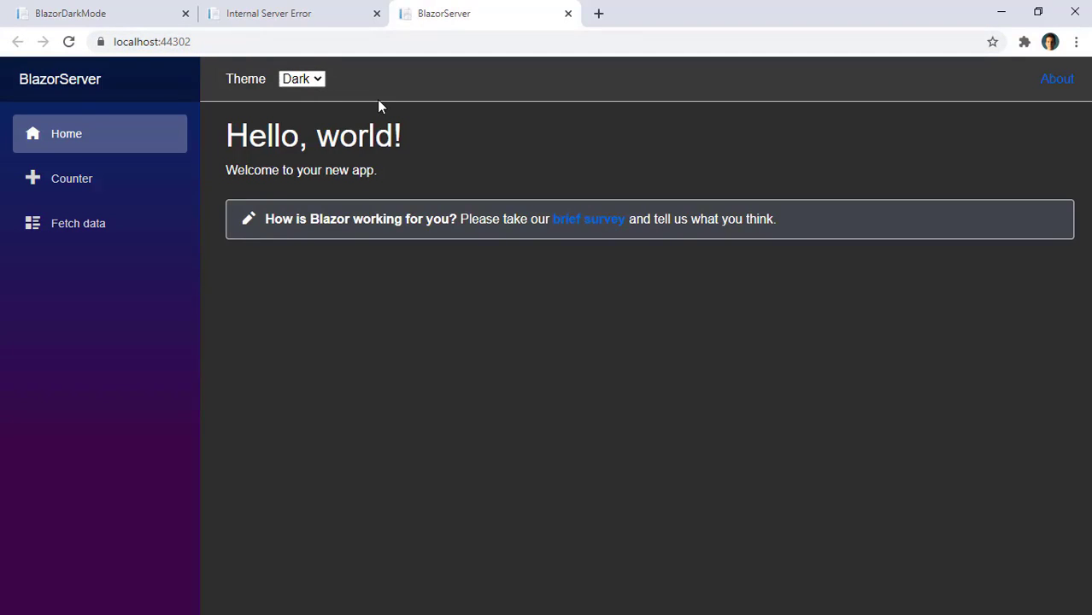
mouse_move(420, 144)
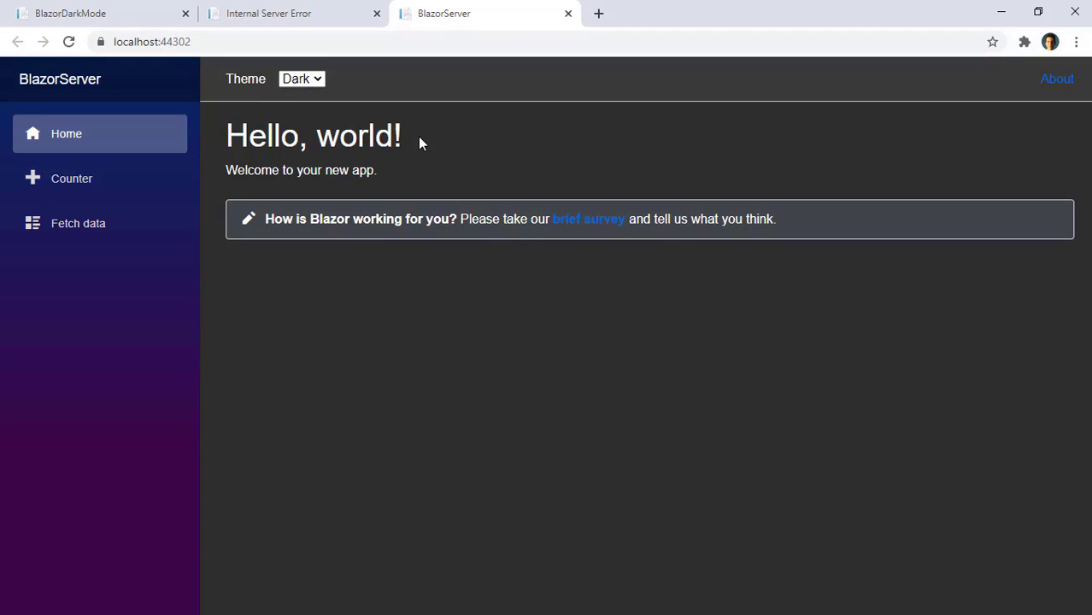
mouse_move(550, 164)
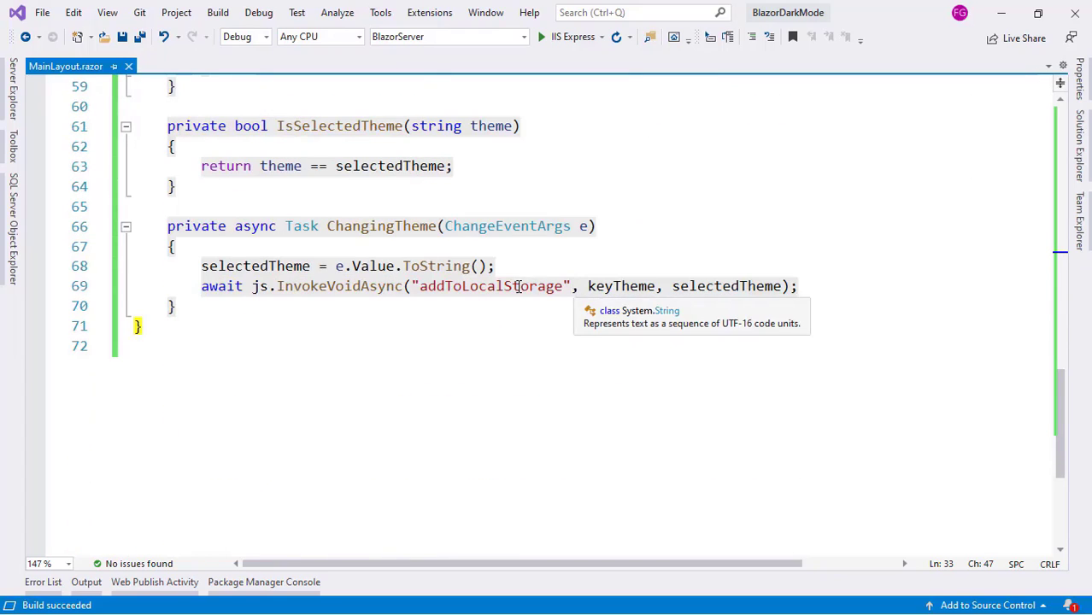
Step: Define addCookie(key, value, days) in _Host.cshtml computing an expiry date days * 24 * 60 * 60 * 1000 ahead
double_click(492, 286)
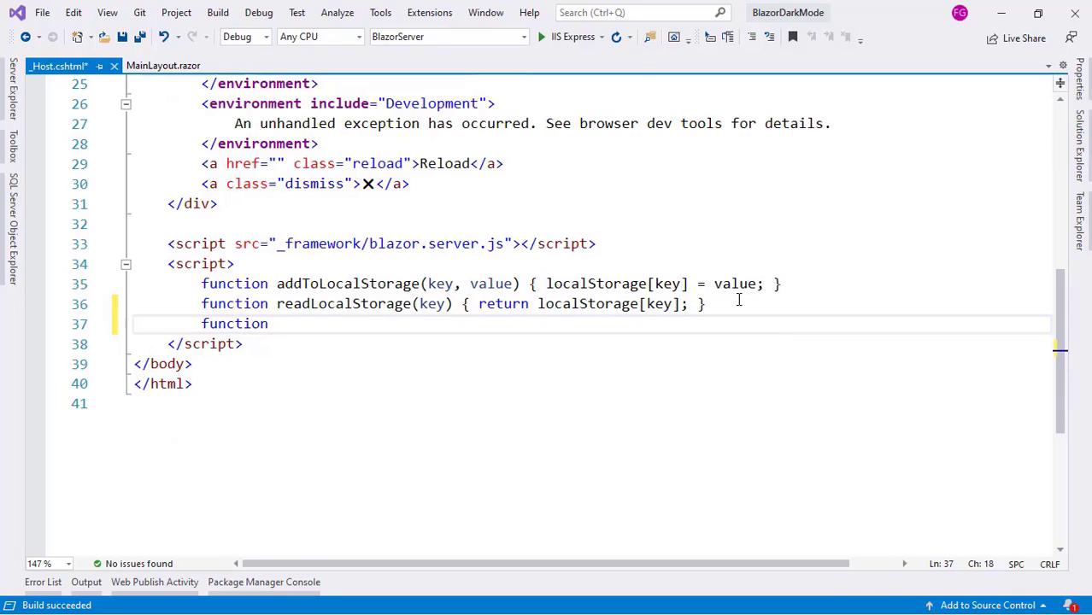
text(addCookie)
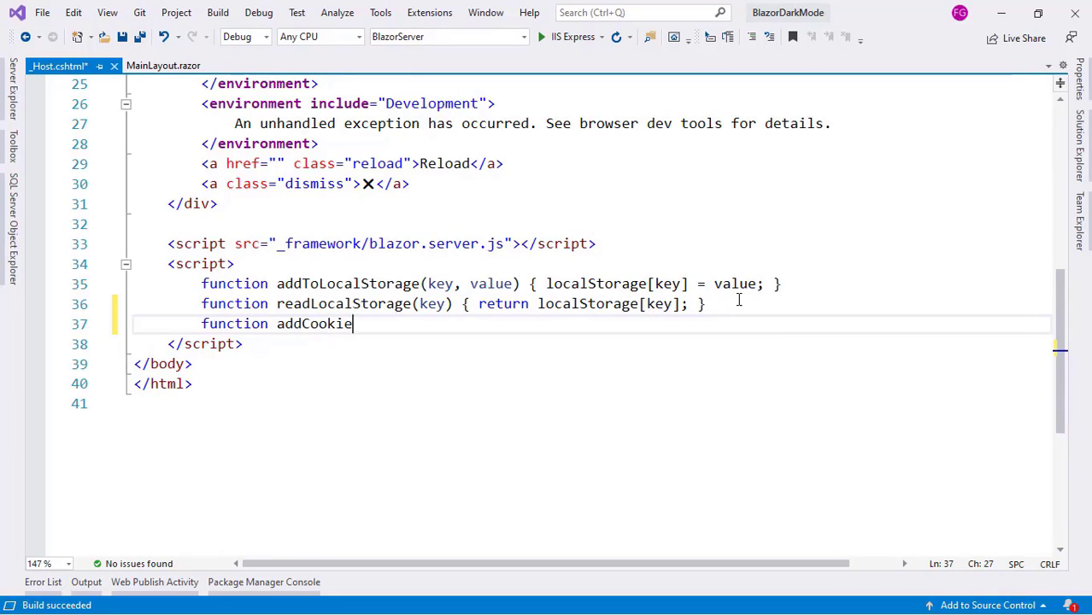
text((key,)
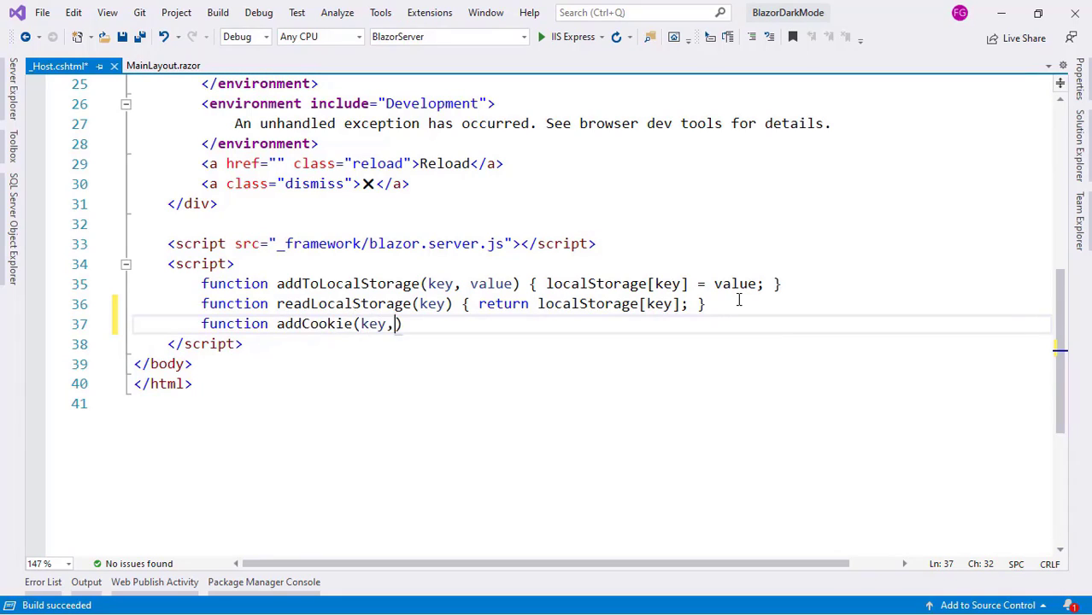
text(value, days))
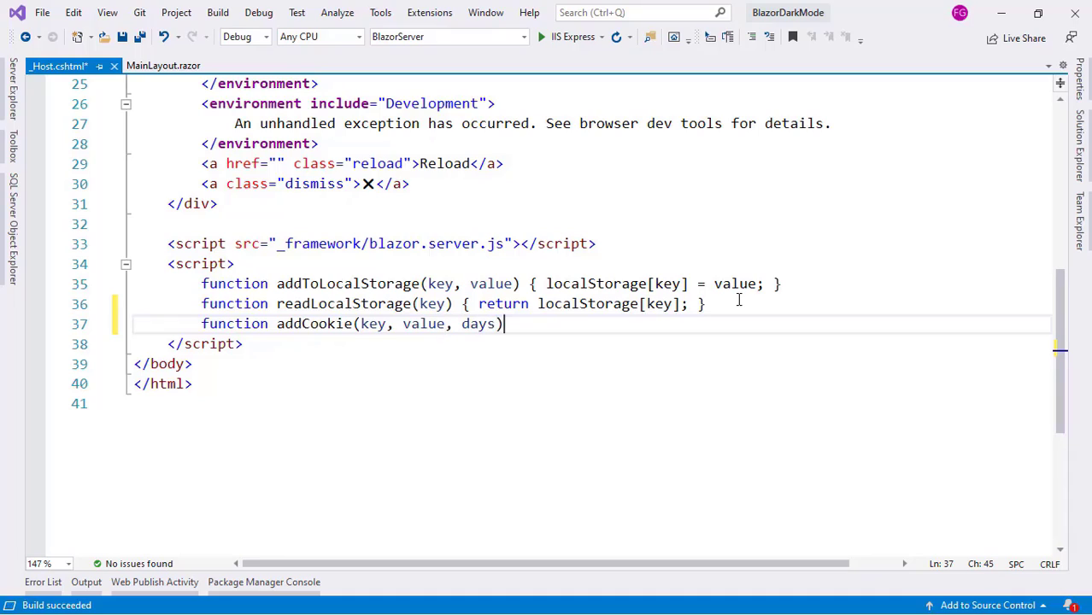
text({)
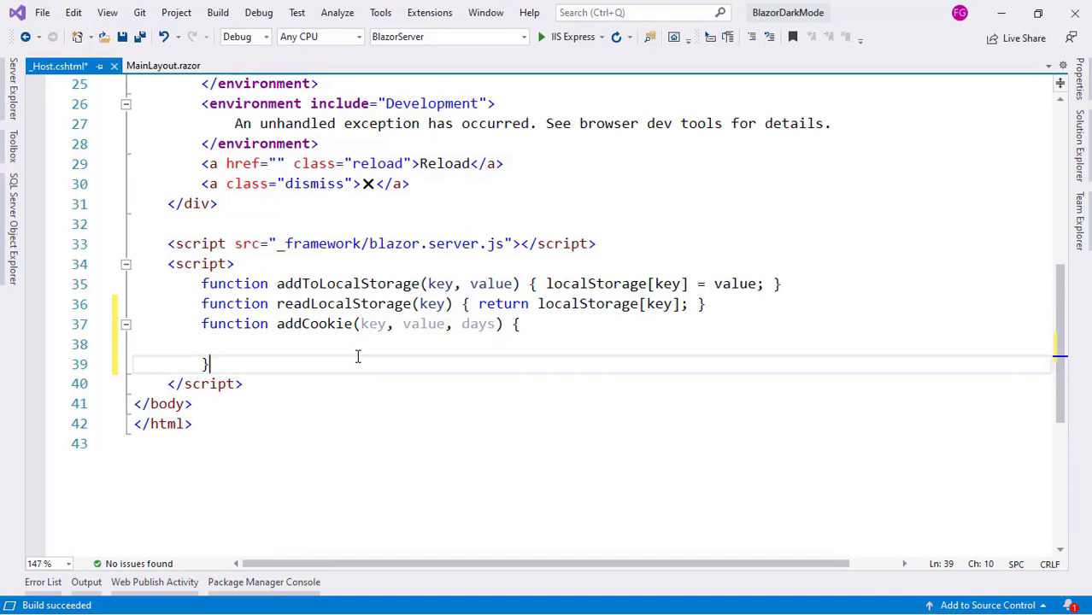
text(var da)
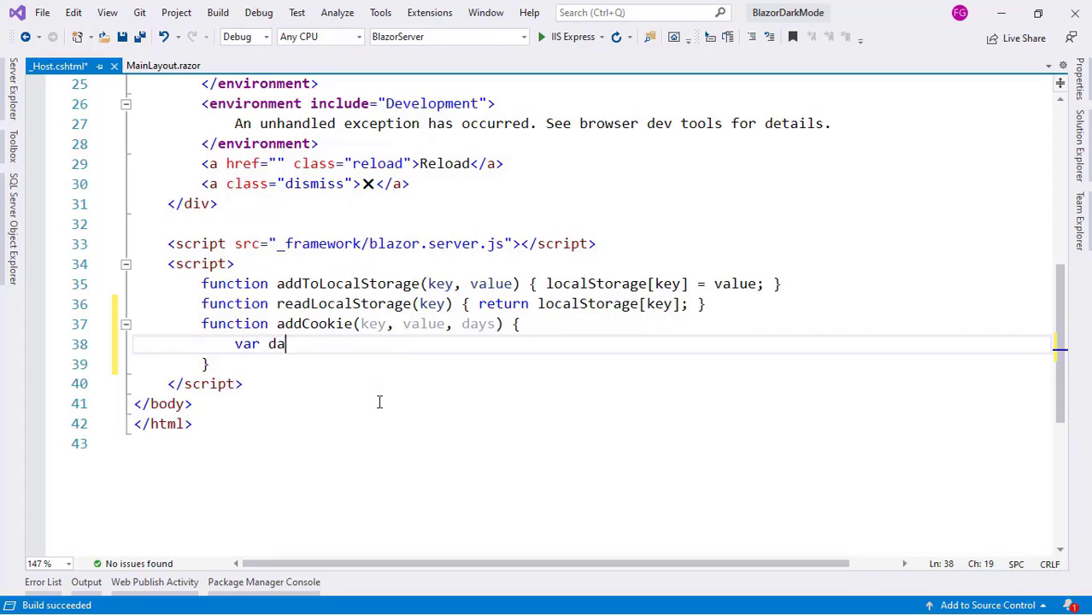
text(te = new Date();)
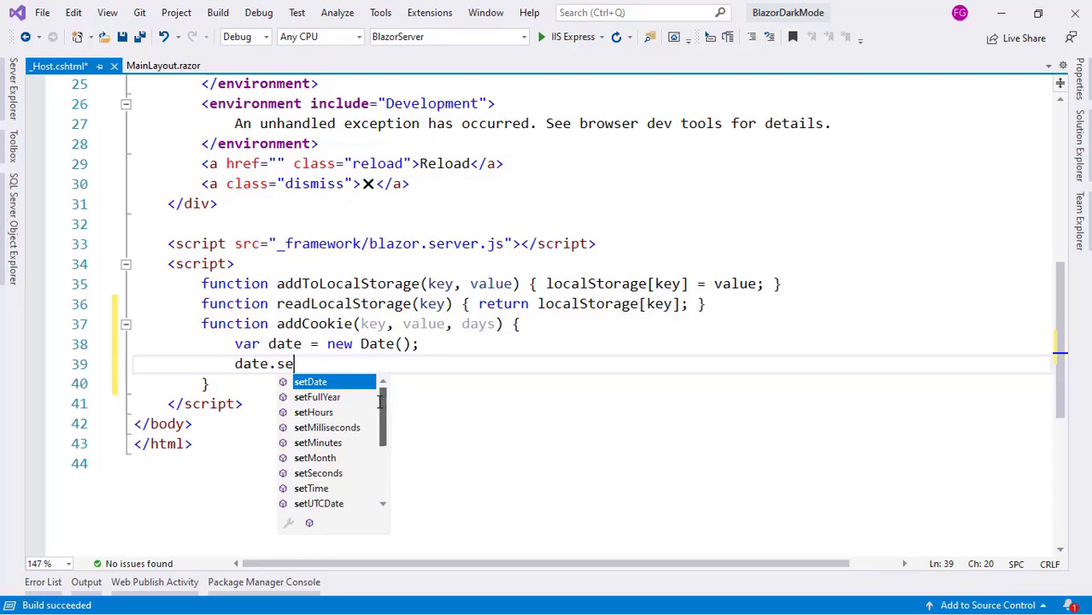
text(tTime(date.getTime() +)
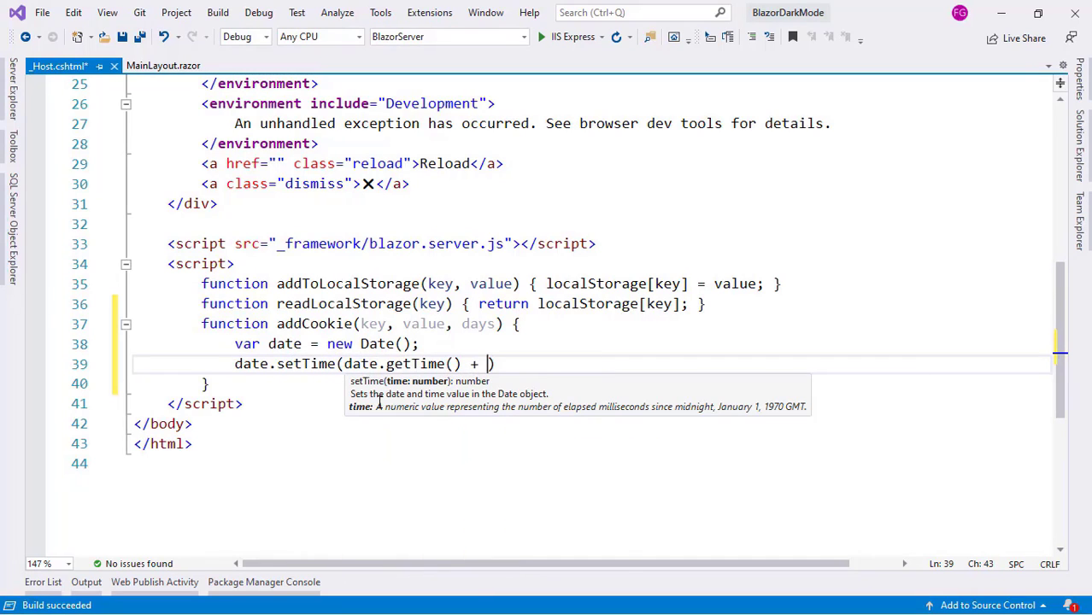
text((days *)
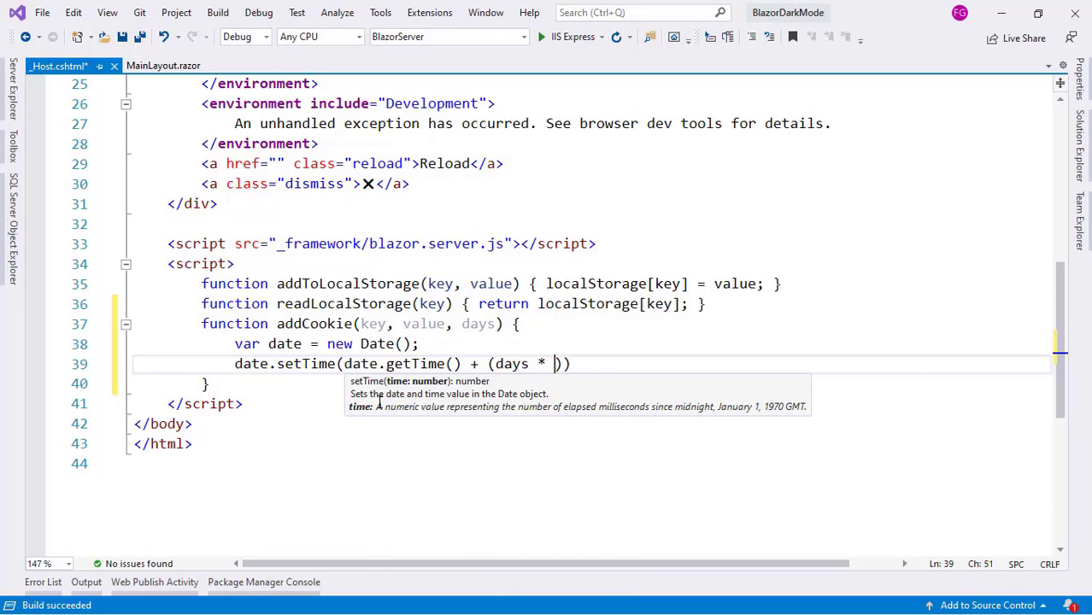
text(24 * 60 * 60 * 10)
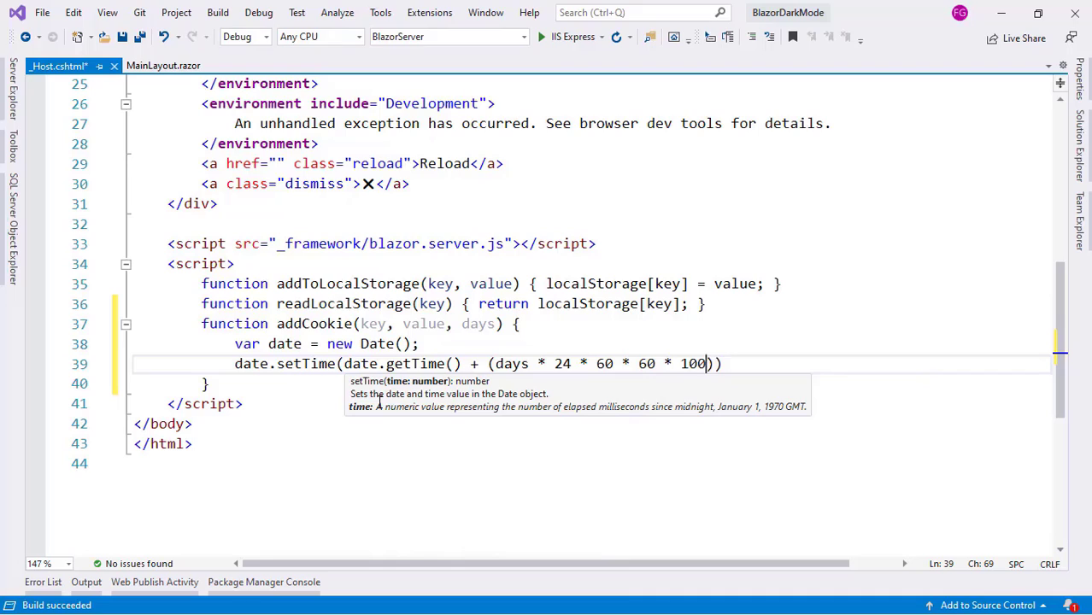
text(0;)
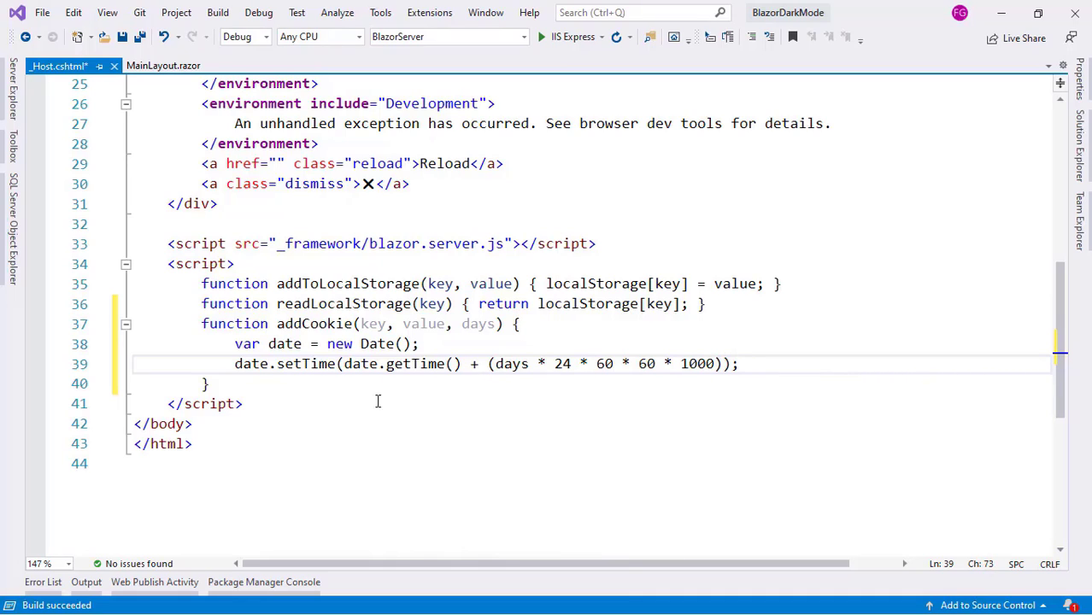
Step: Set document.cookie to `${key}=${value}; expires=${date.toGMTString()}; path=/` and save the host page
click(257, 365)
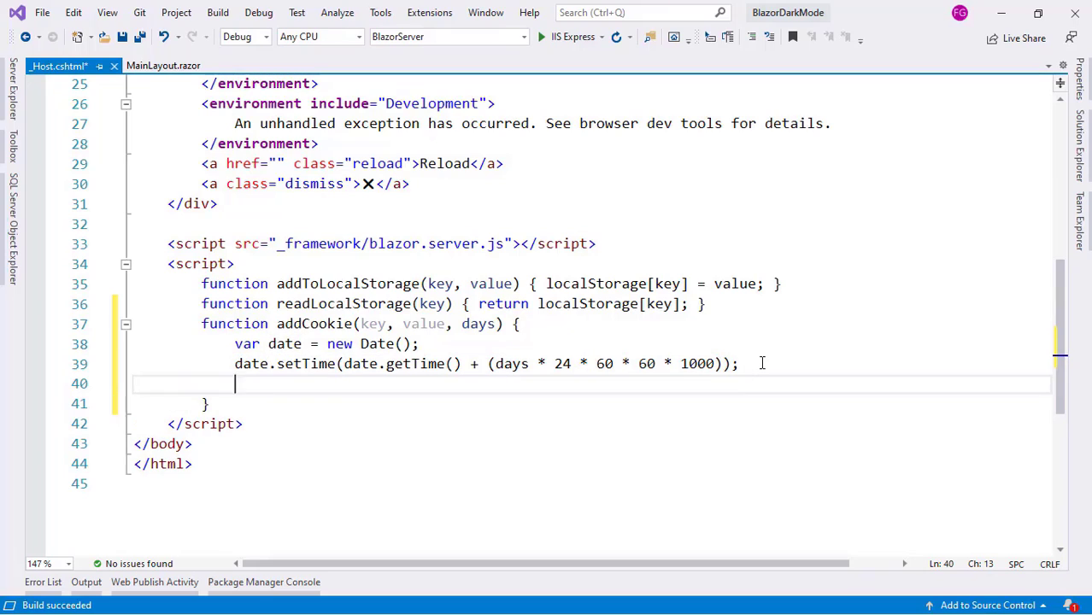
text(document.cookie =)
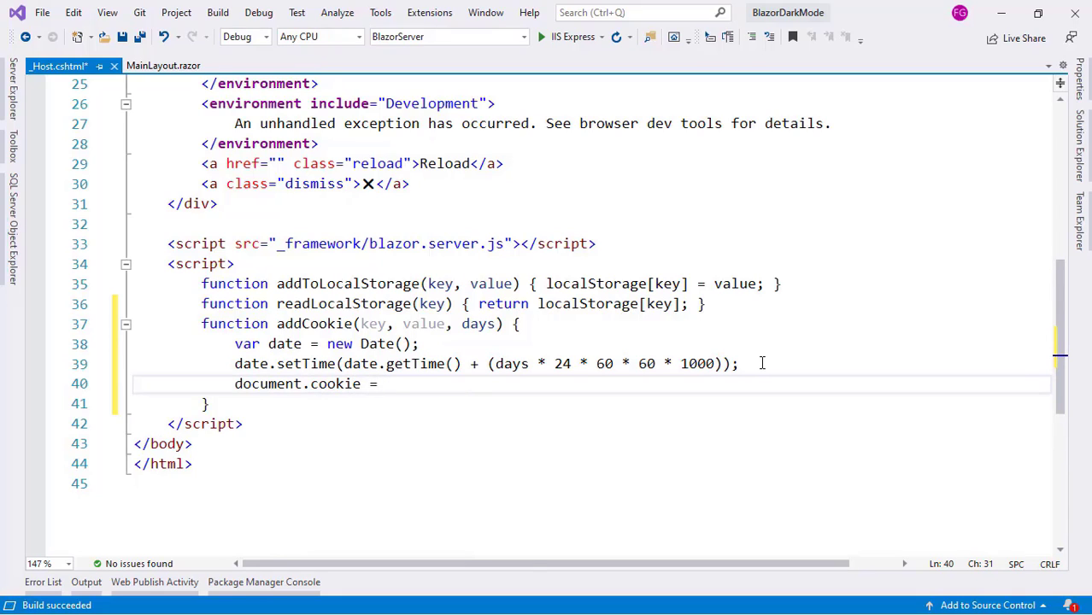
text(key}=)
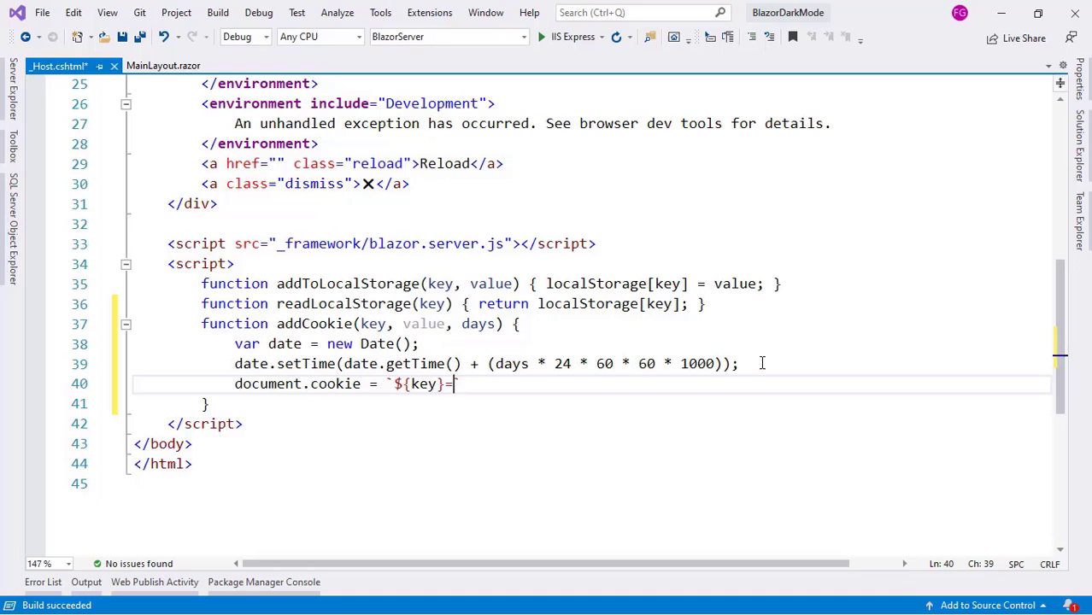
text(${value};`)
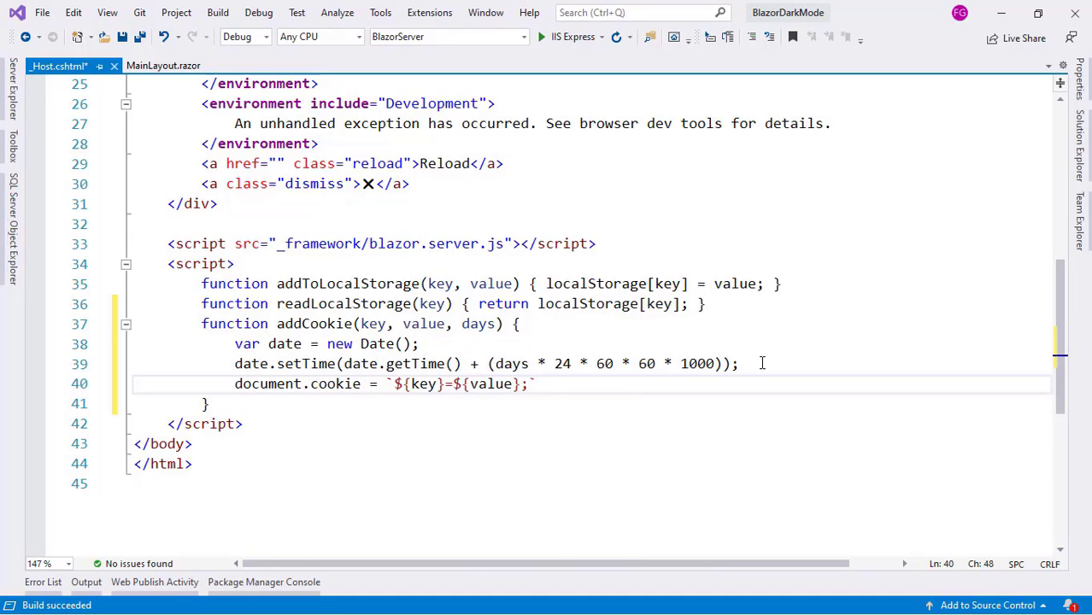
text(expire)
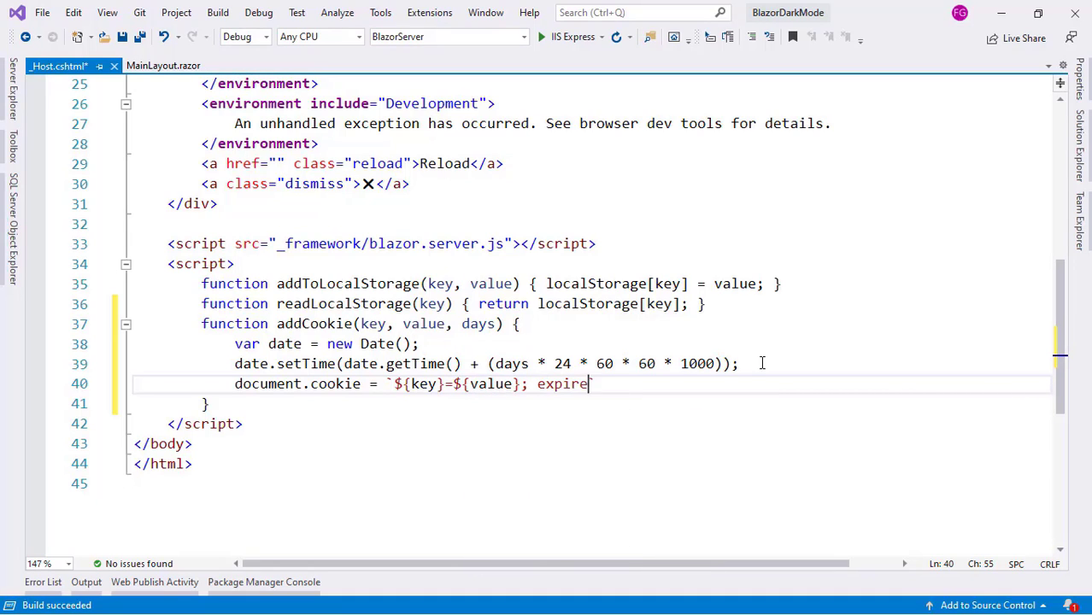
text(s=${)
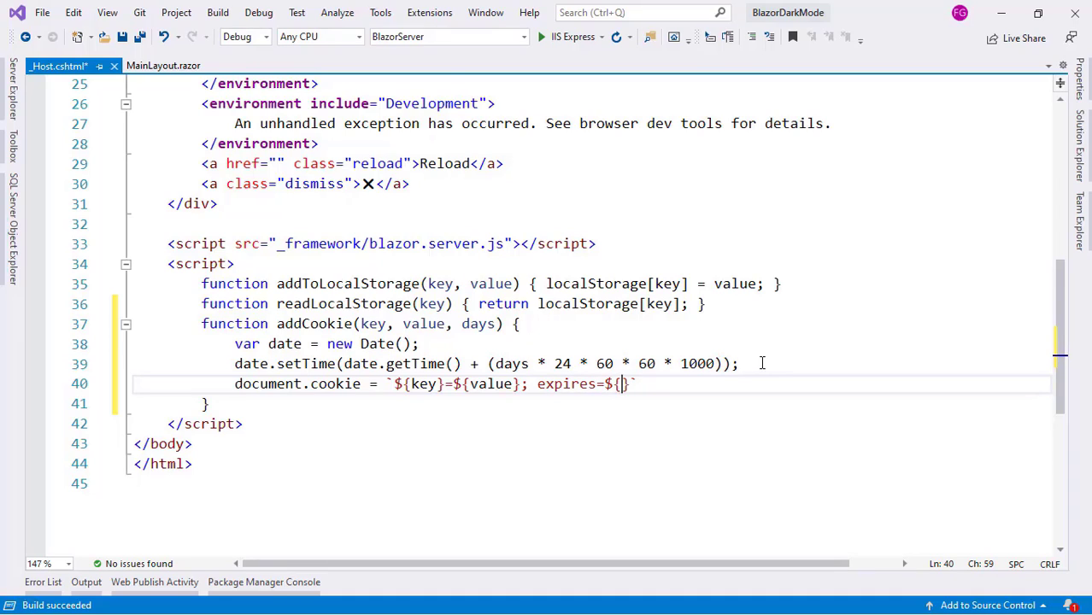
text(date.)
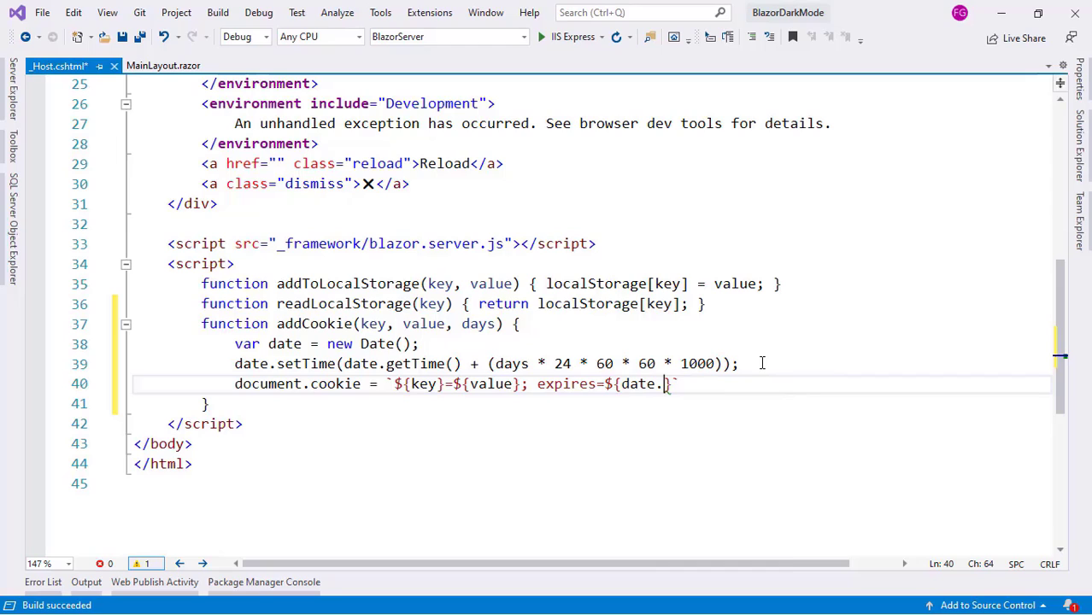
text(toGMTString()};)
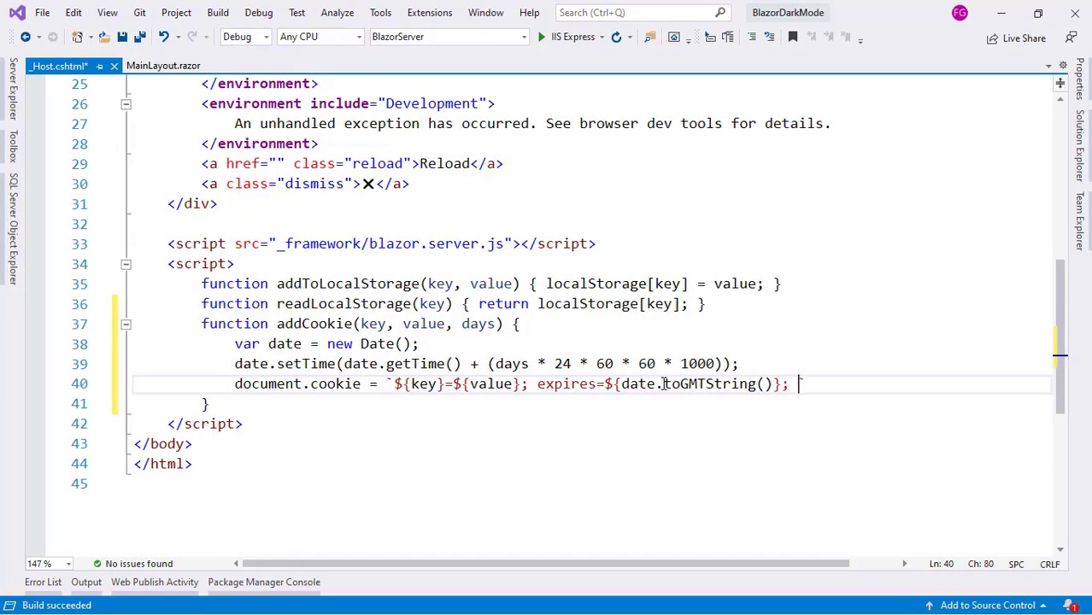
text(path=/`;)
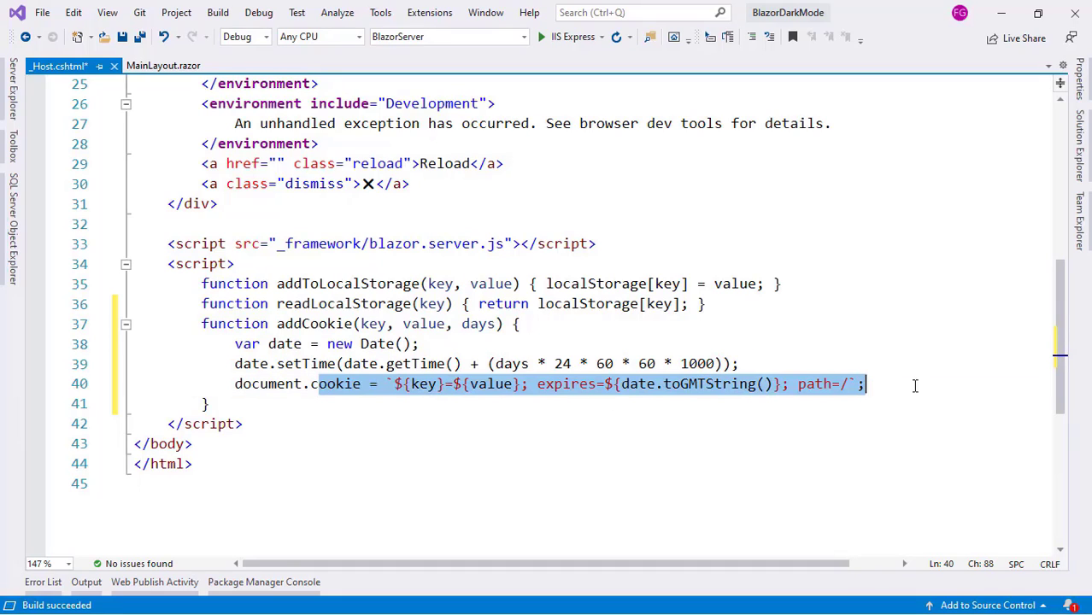
key(Ctrl+S)
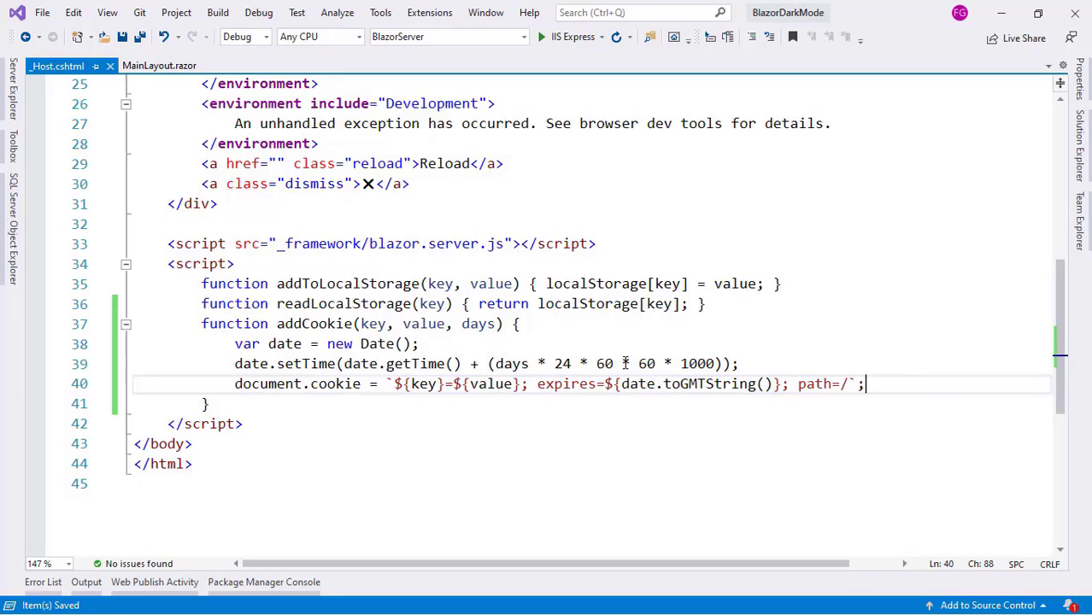
Step: Pass 365 days as the last argument of MainLayout's addCookie InvokeVoidAsync call and save
double_click(315, 325)
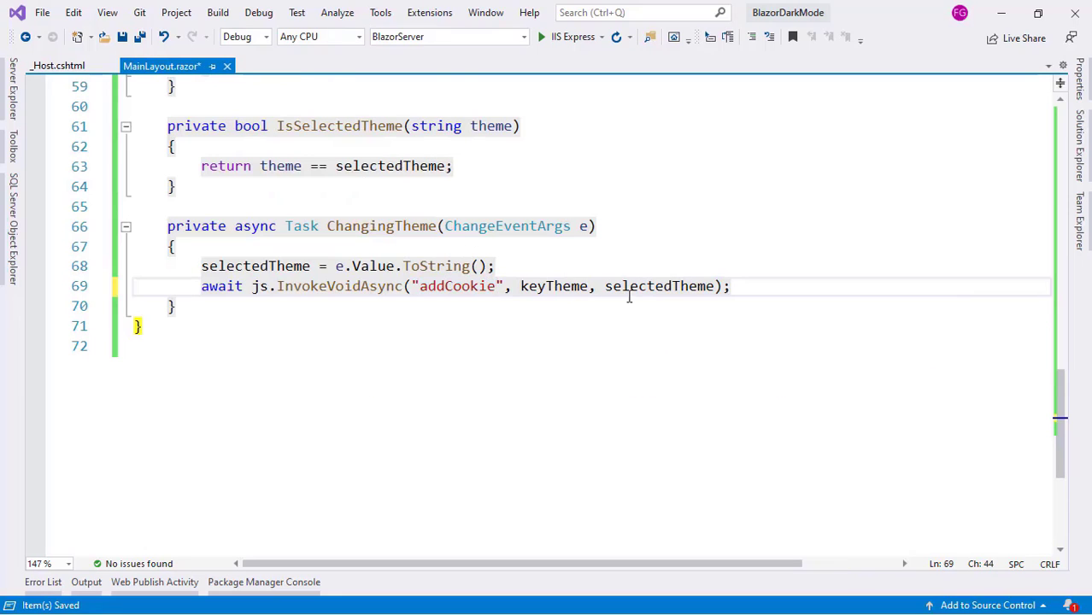
text(, 3)
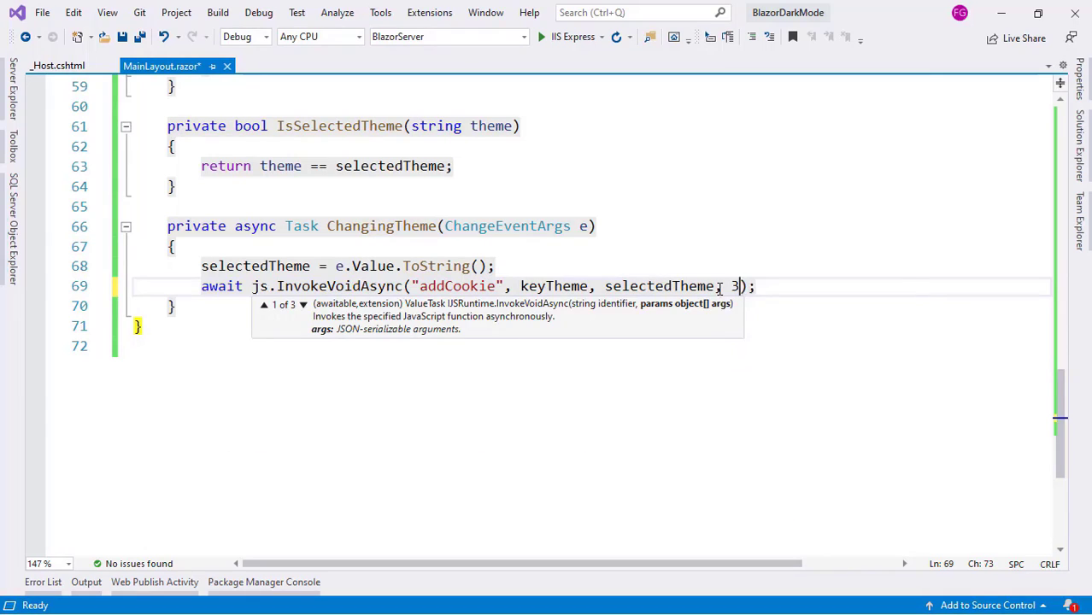
text(65)
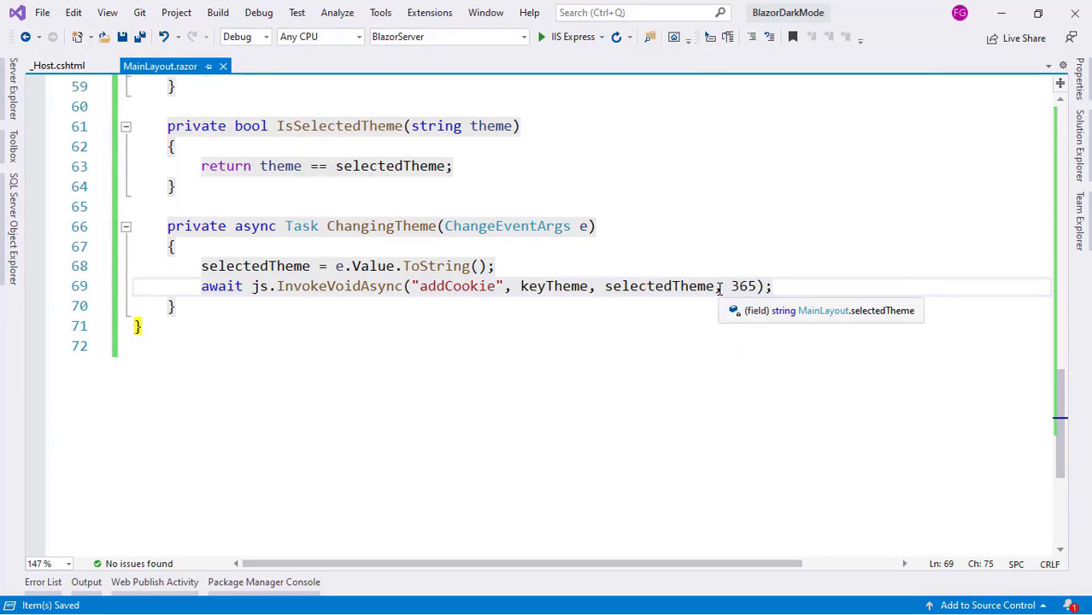
click(478, 288)
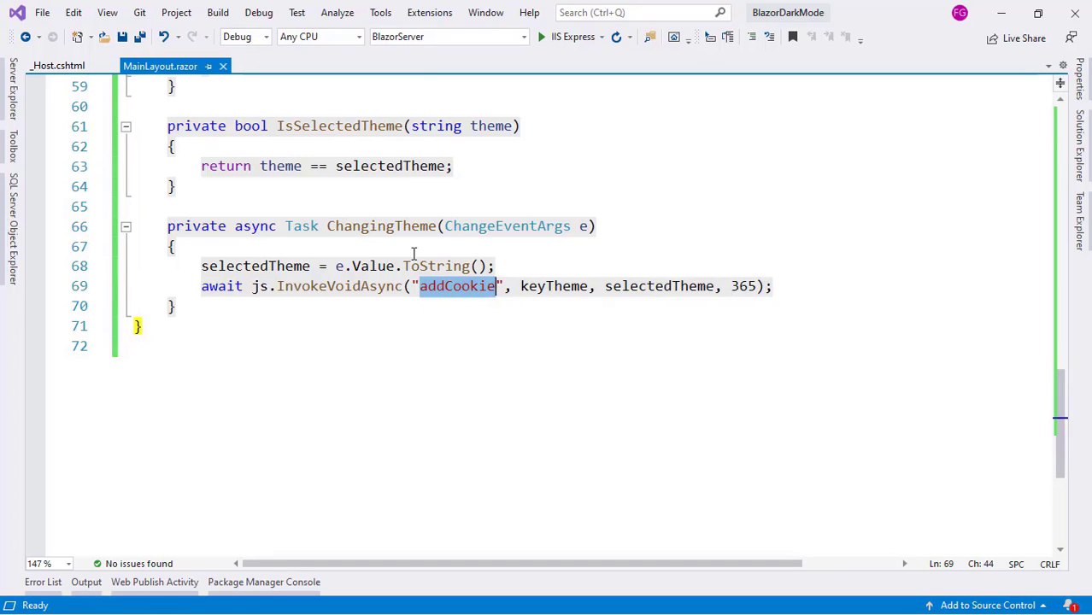
click(53, 67)
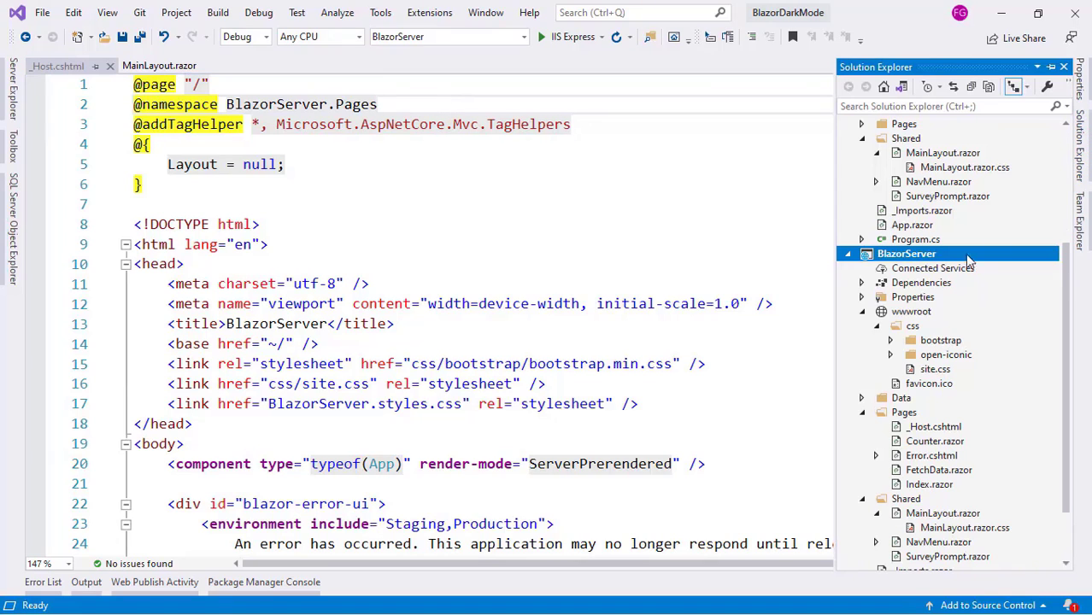
right_click(906, 253)
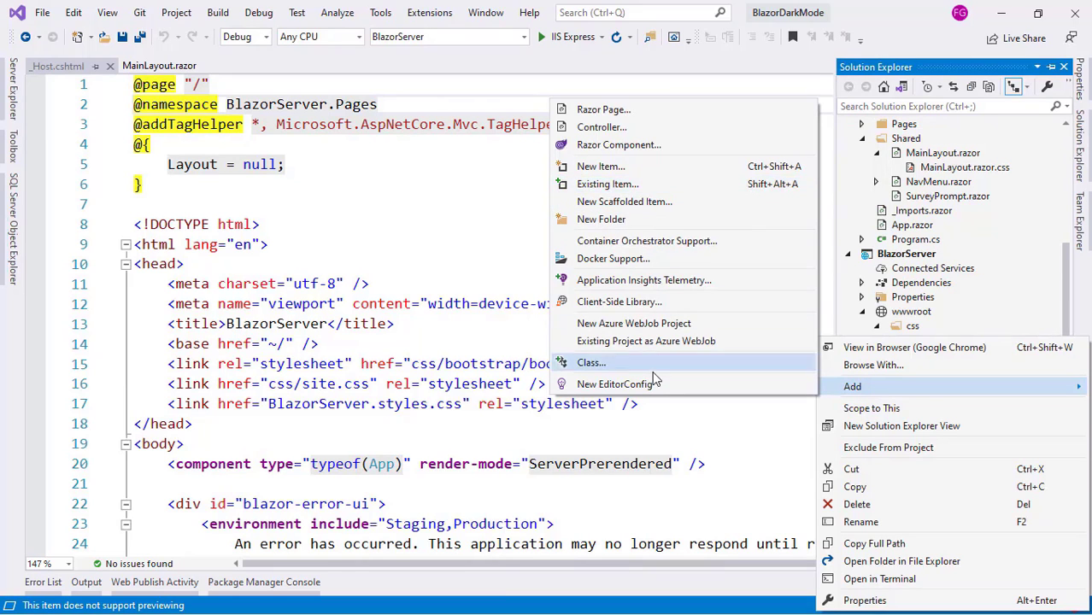
click(592, 362)
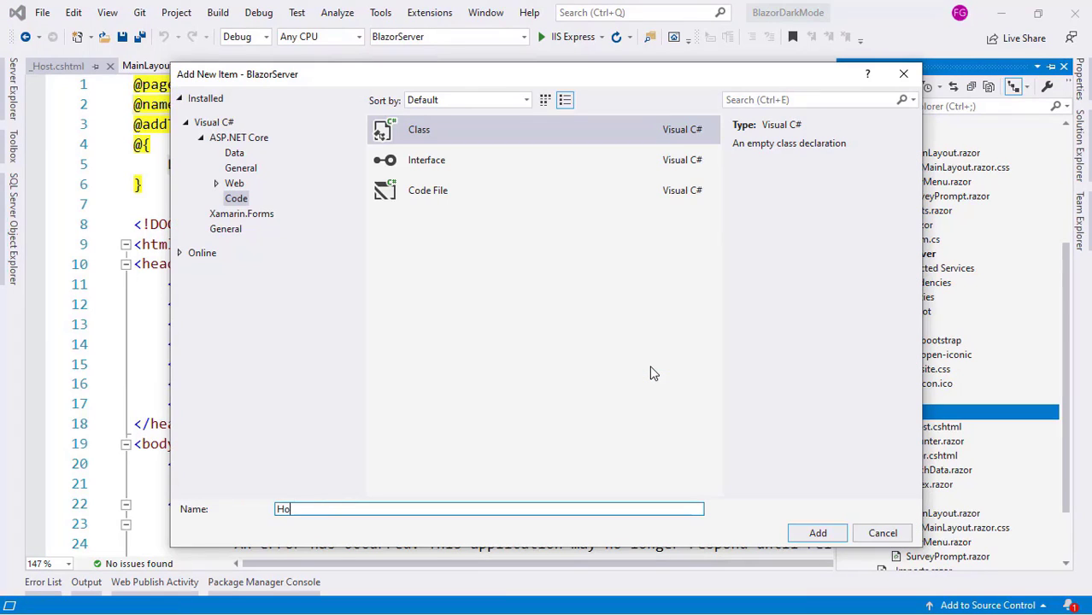
click(818, 534)
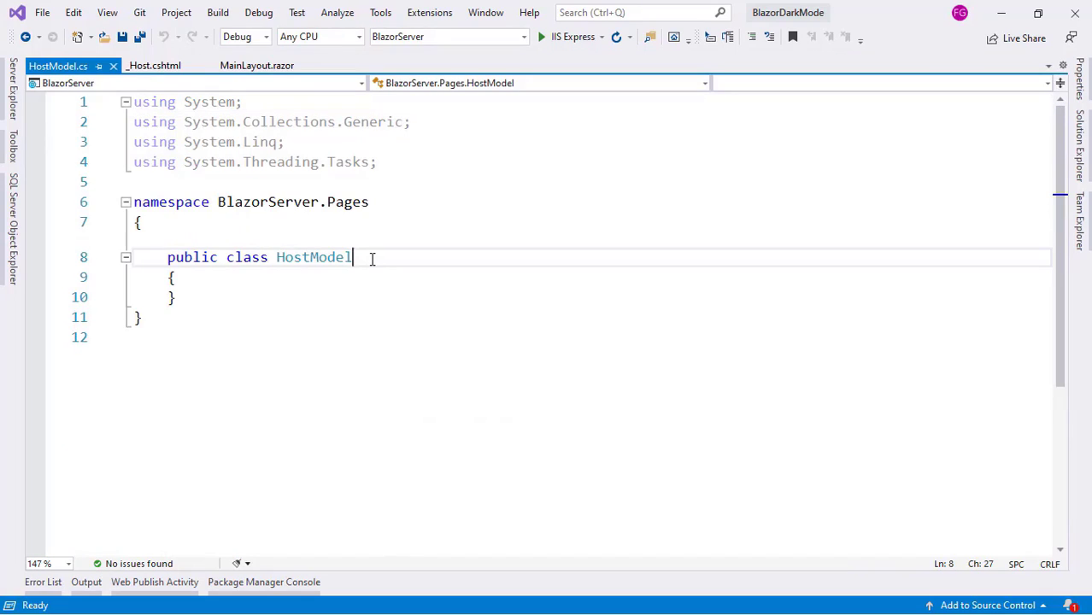
text(: PageModel)
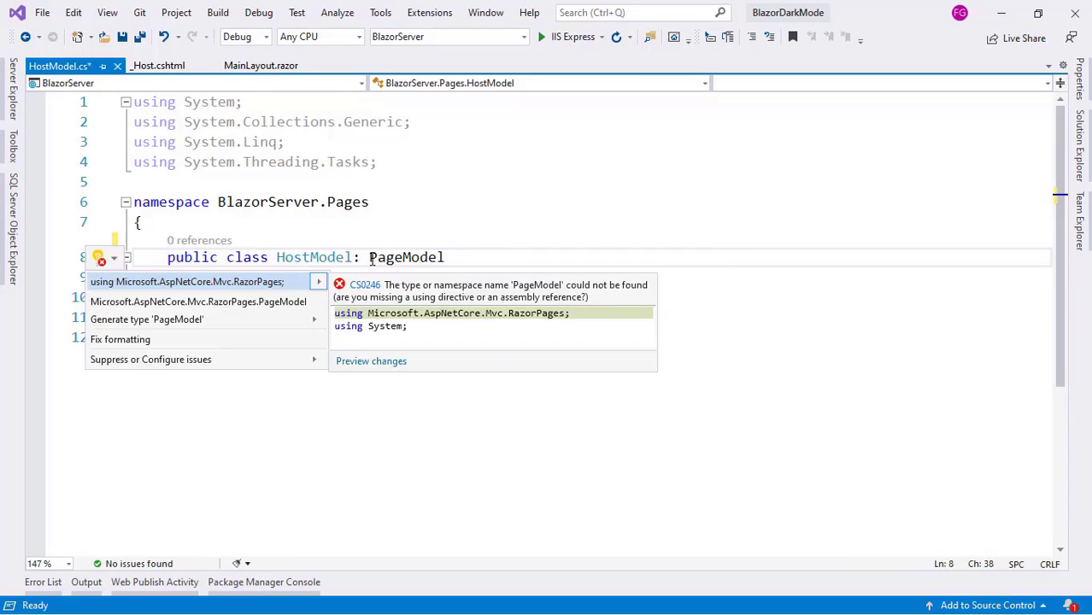
click(197, 280)
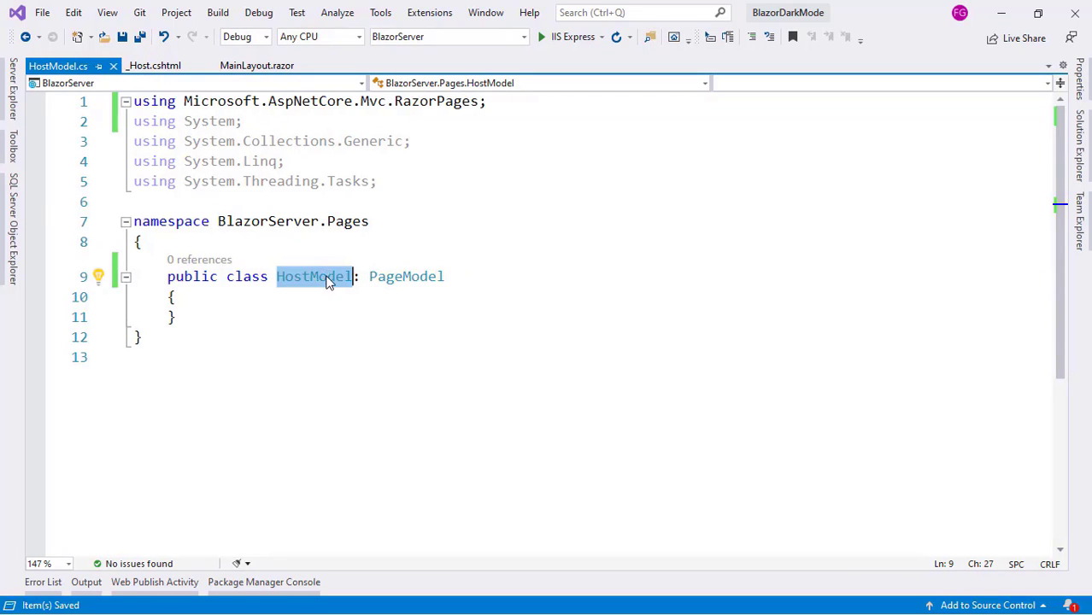
click(148, 65)
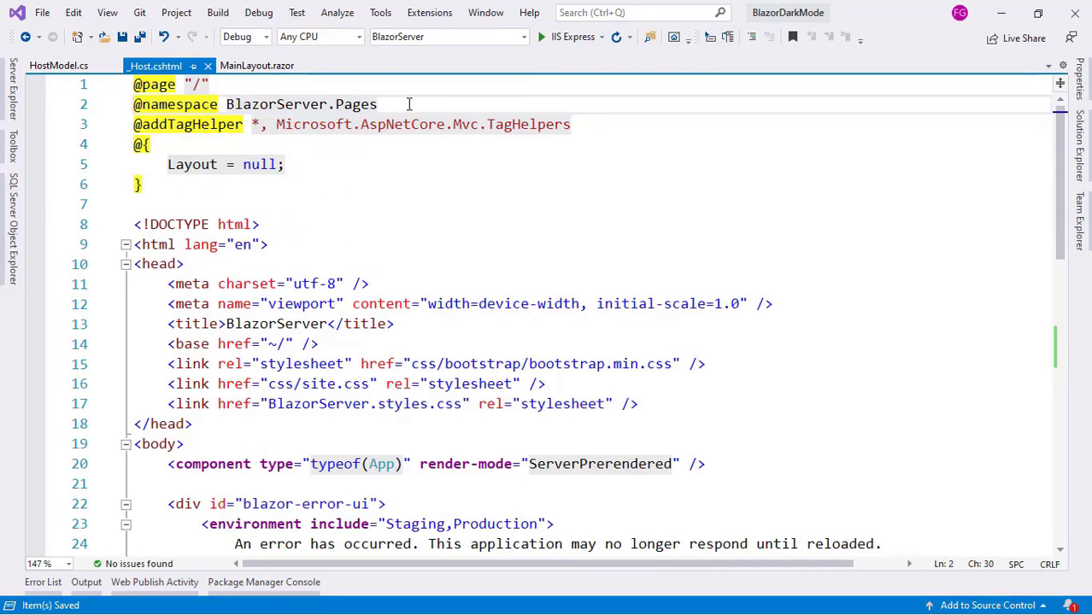
text(@model HostModel)
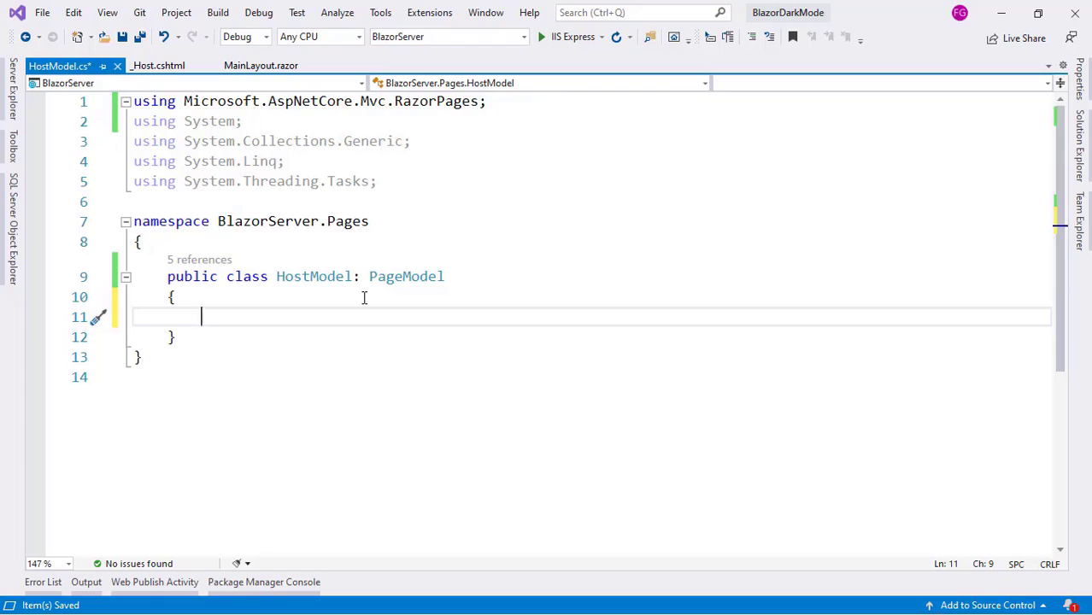
Step: Write an OnGet method that reads the "theme" value from HttpContext.Request.Cookies
text(public void)
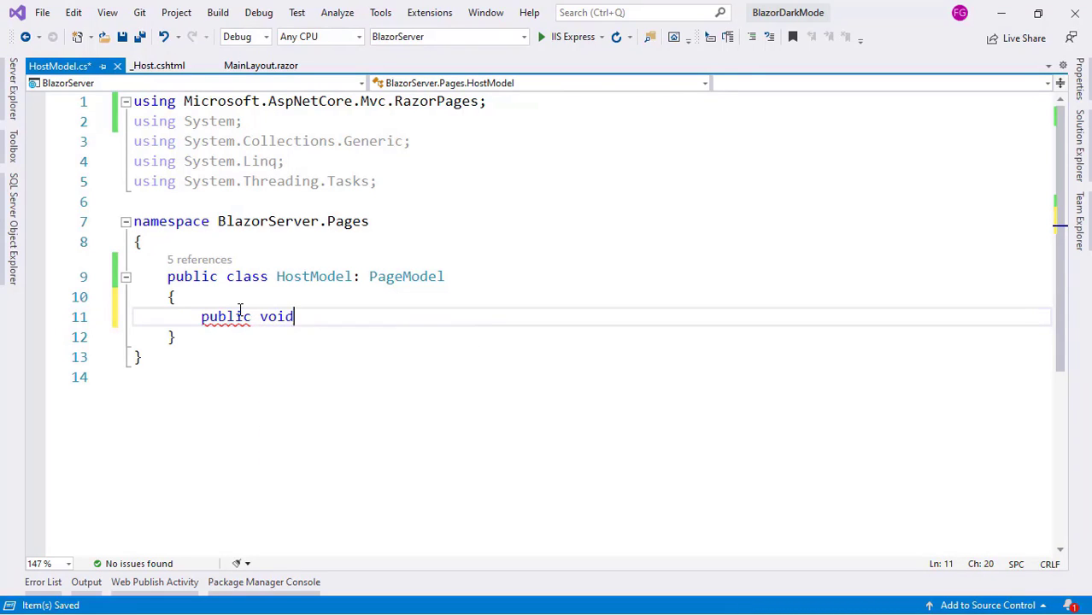
text(OngE)
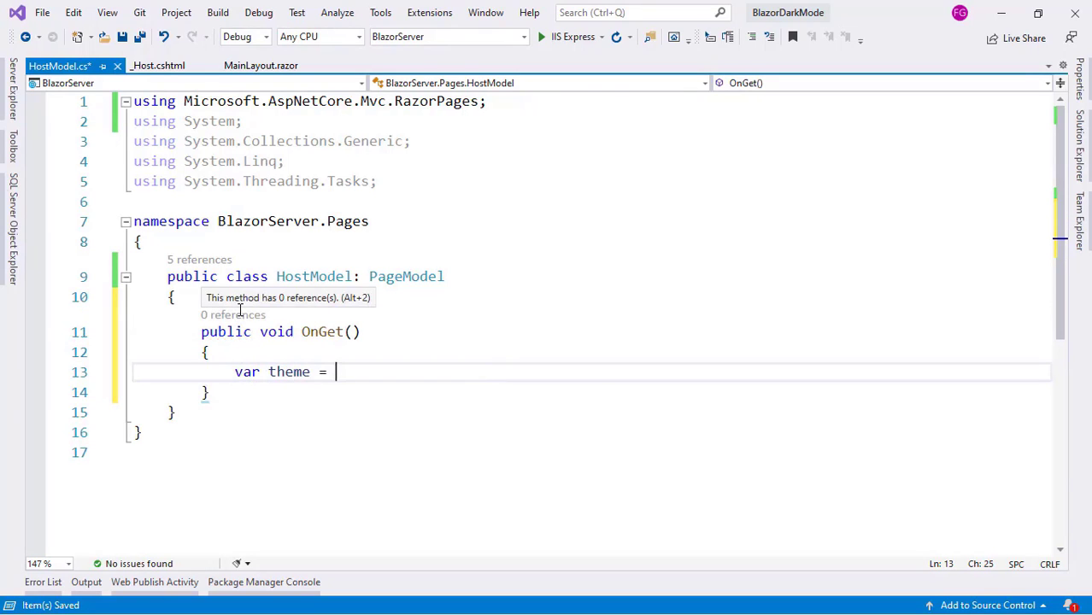
text(HttpContext.re)
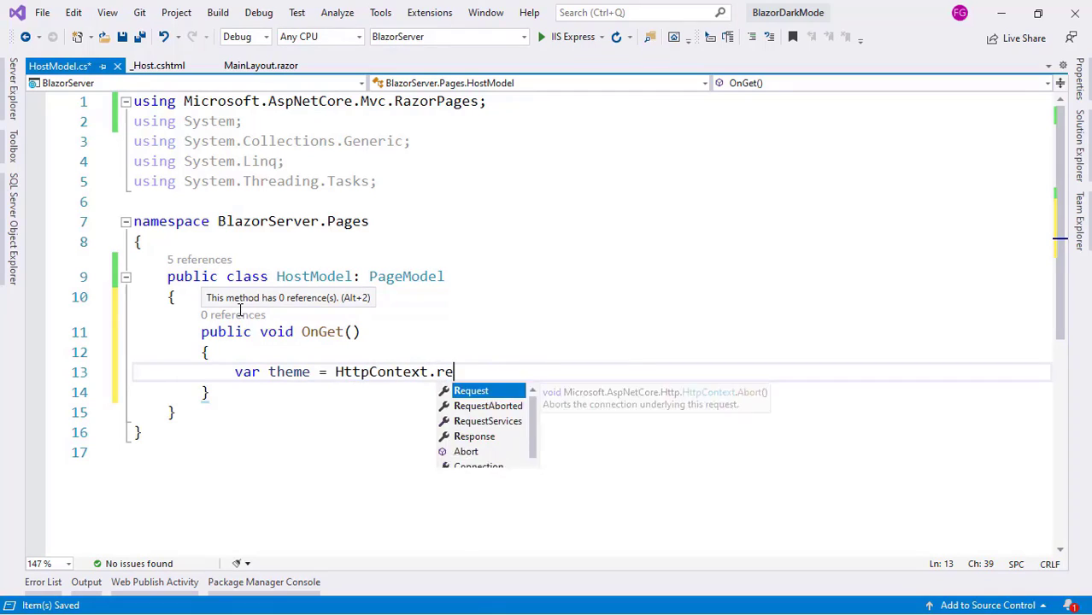
text(quest.Cookies)
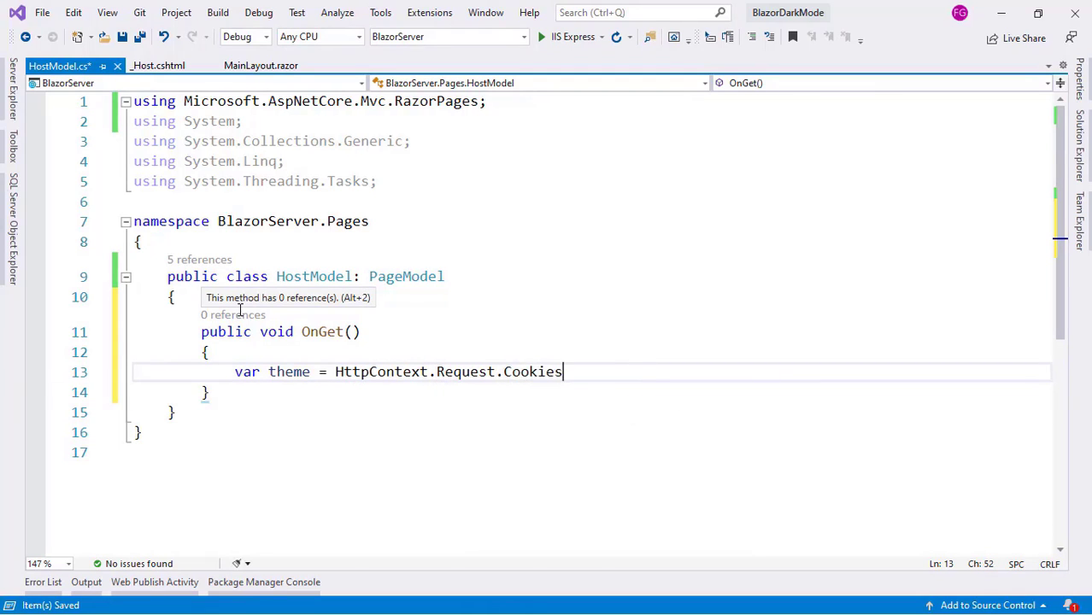
text(["theme"];)
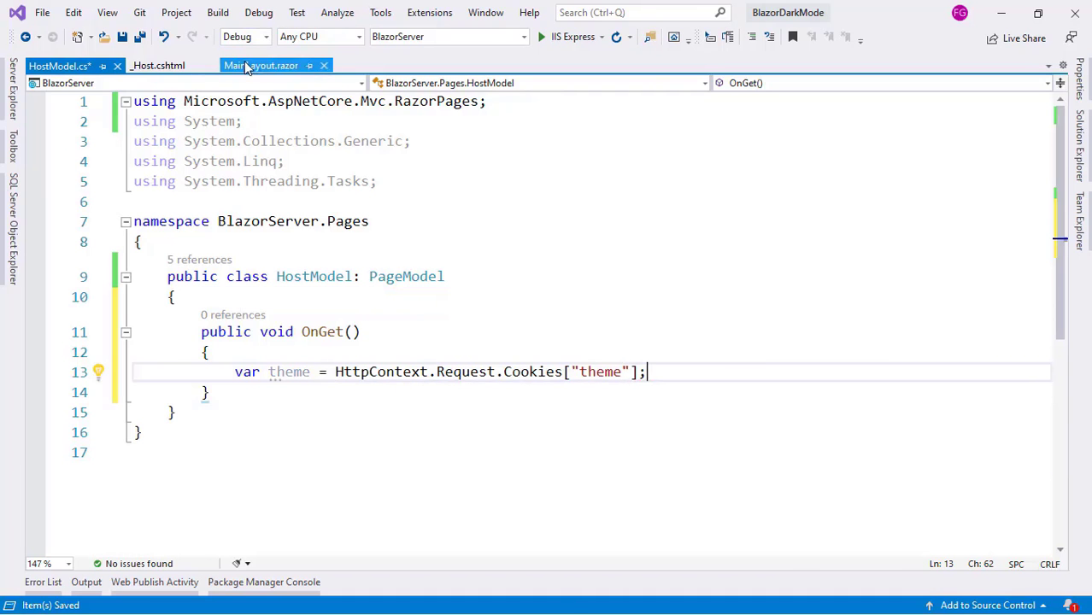
click(267, 65)
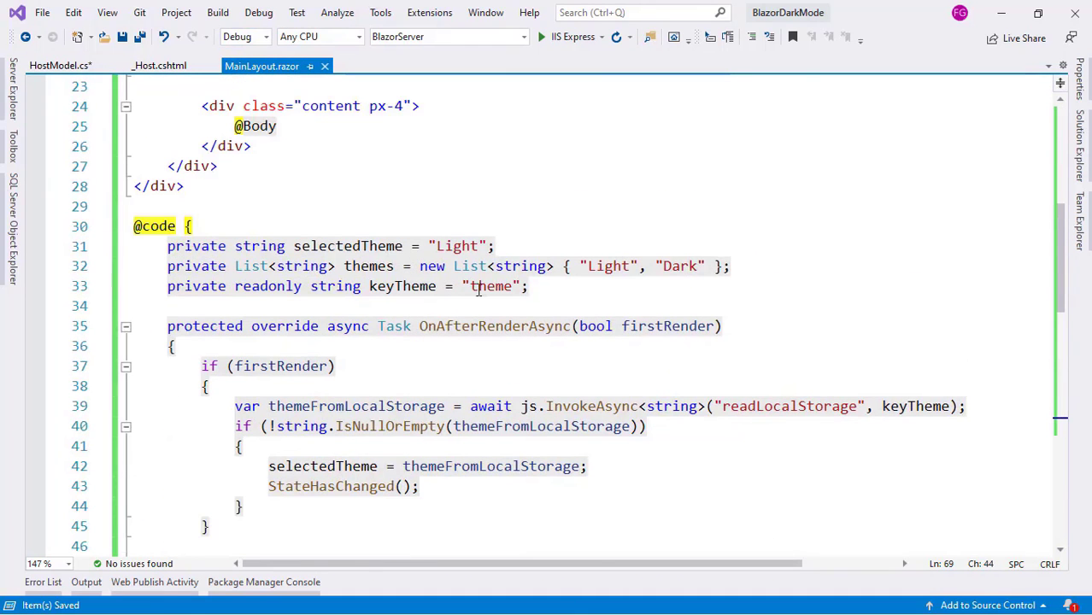
click(58, 65)
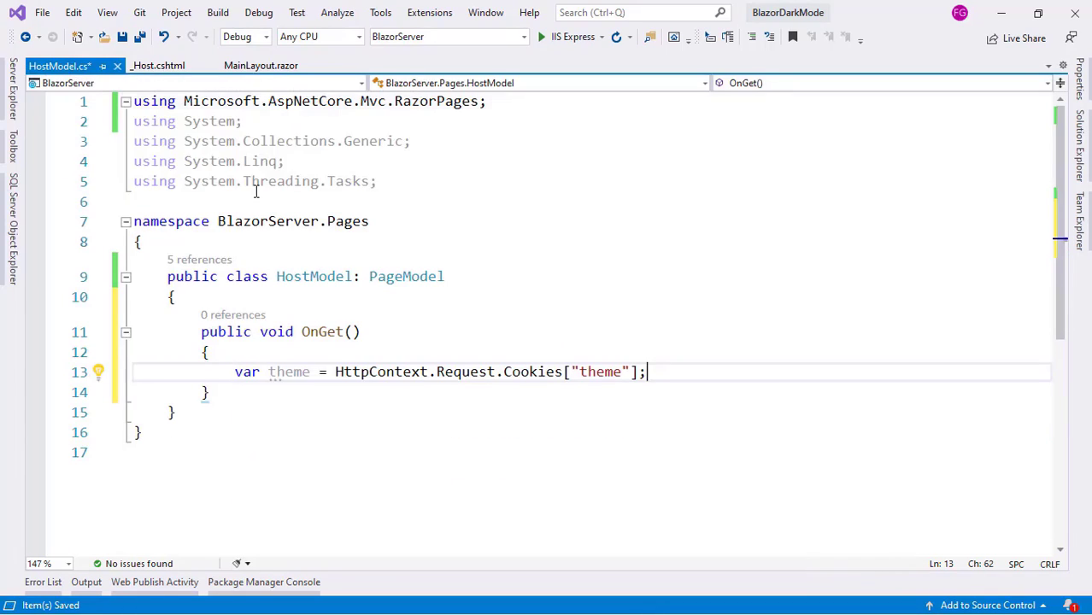
Step: Default theme to "Light" when the cookie value is null or empty
key(Enter)
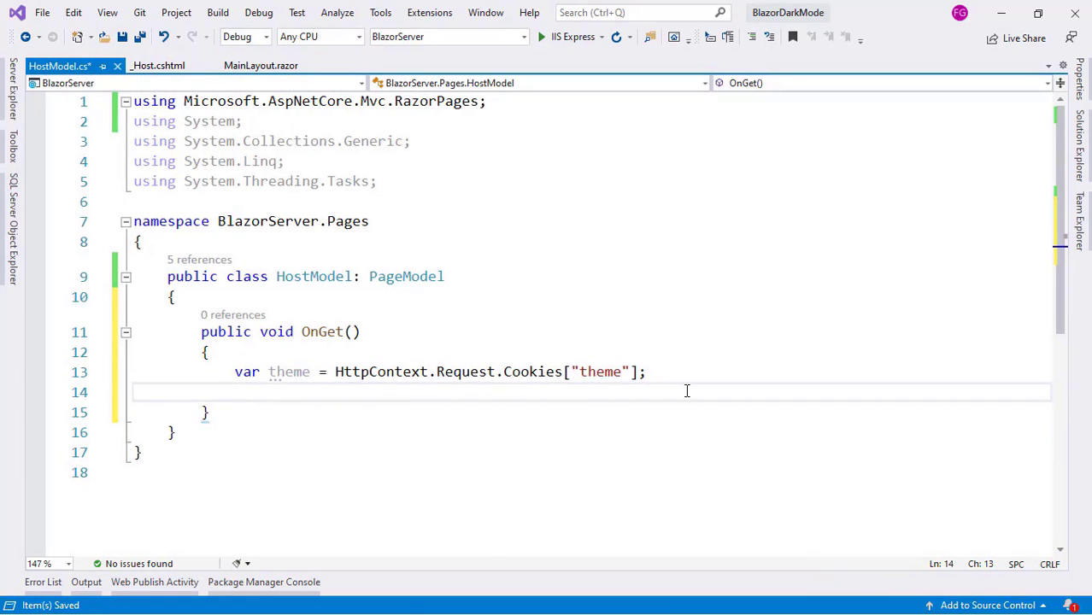
text(if (string.)
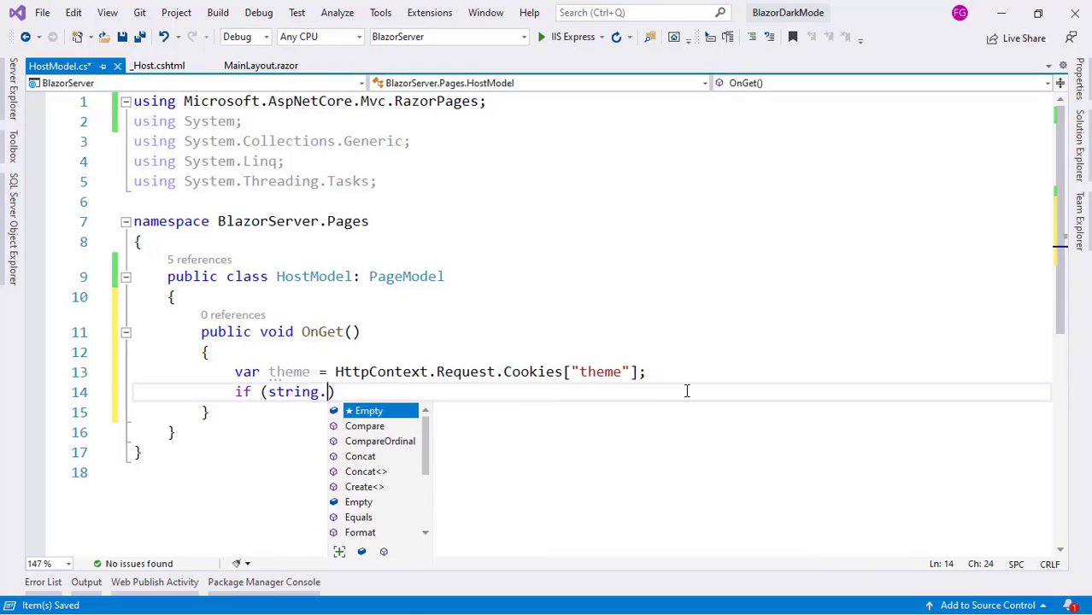
text(IsNullOrEmpty()
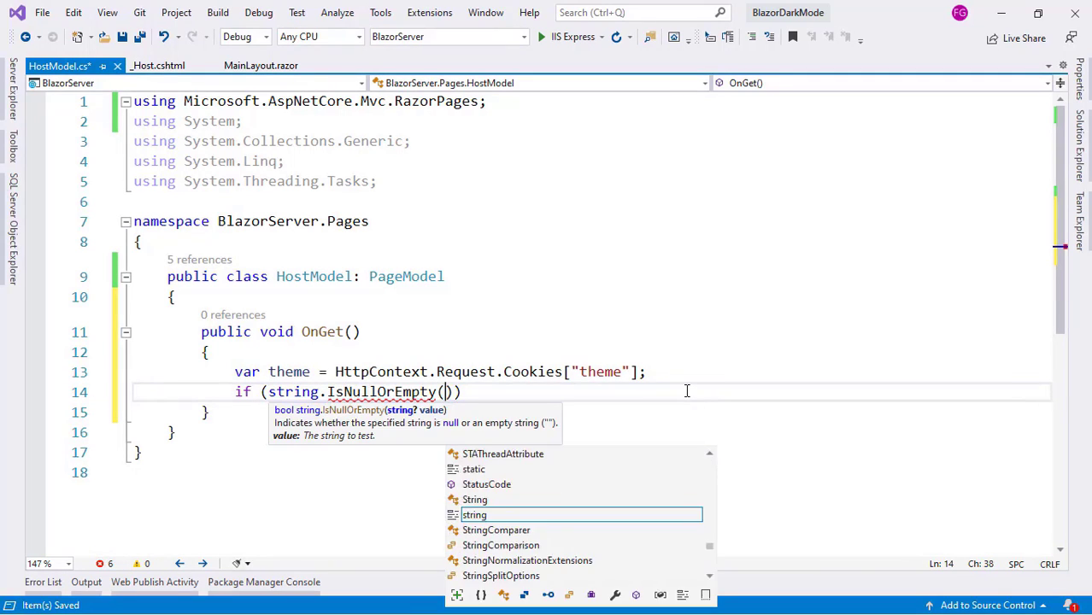
text(theme))
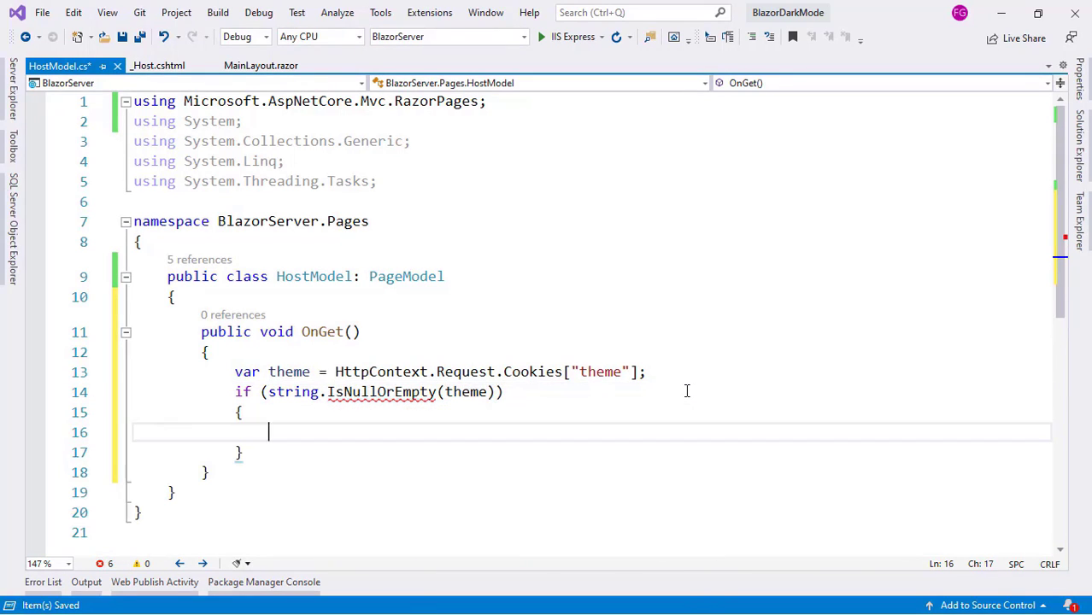
text(theme =)
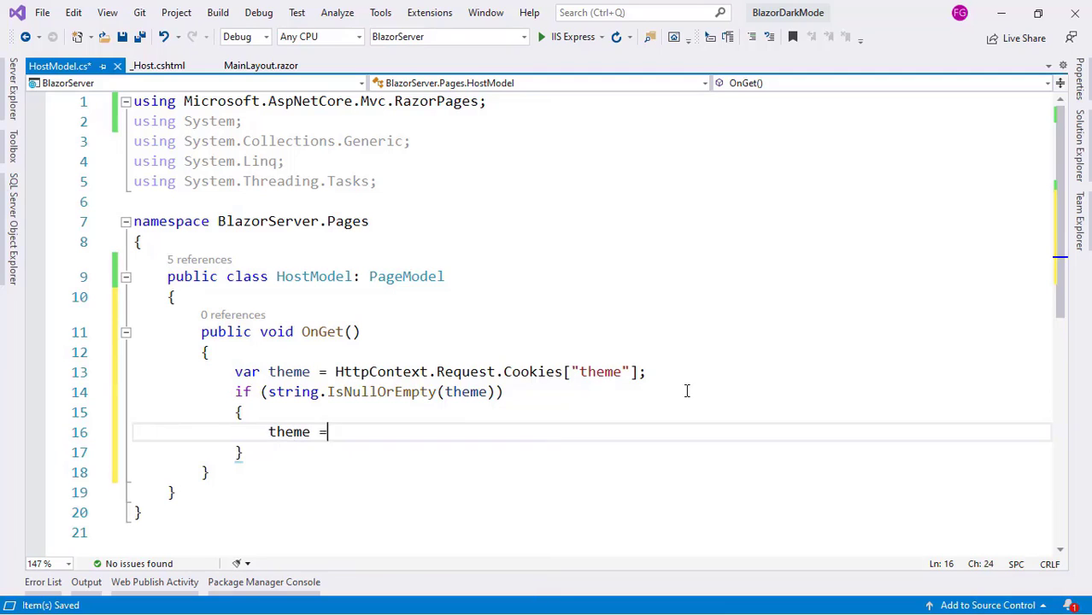
text("Light";)
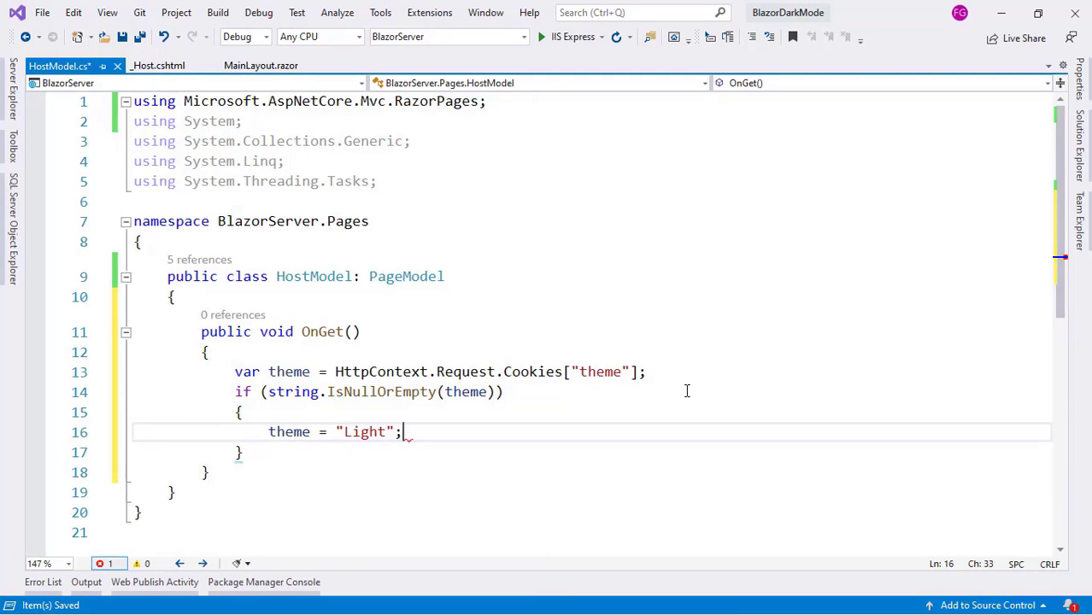
click(260, 65)
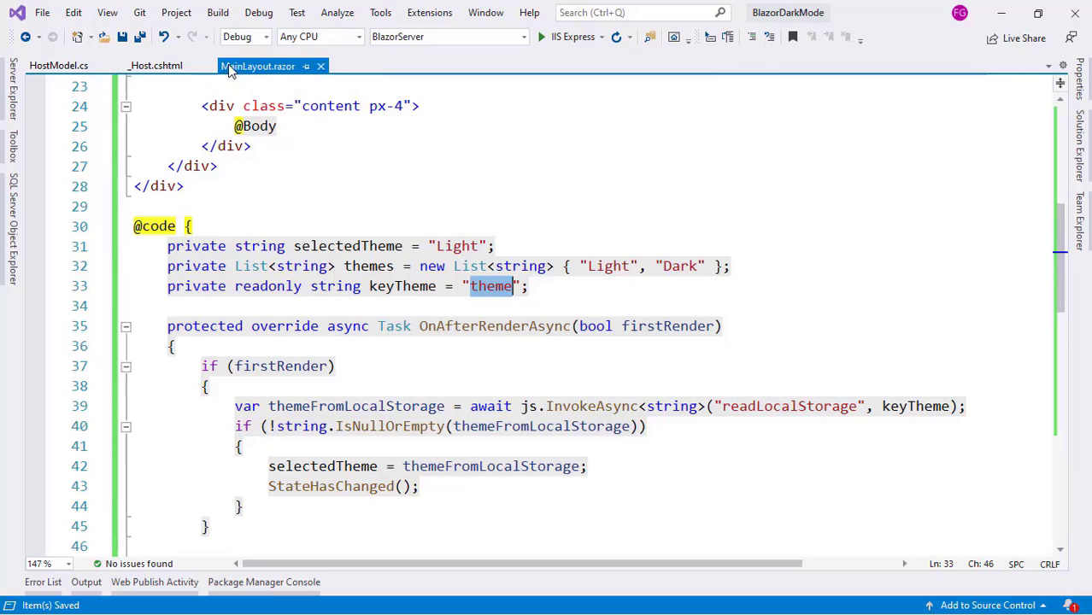
click(65, 65)
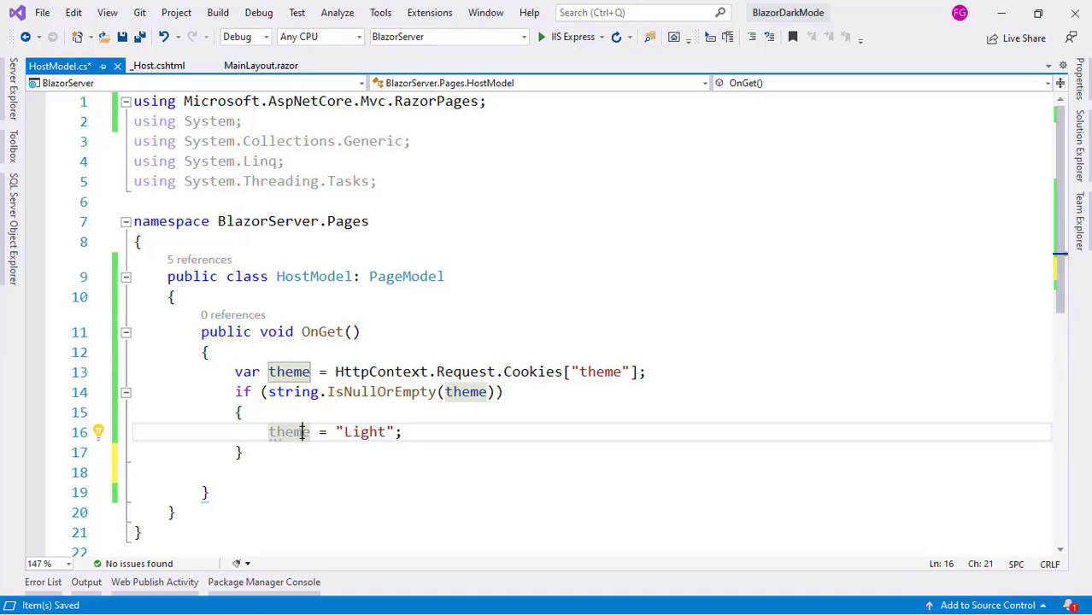
mouse_move(785, 225)
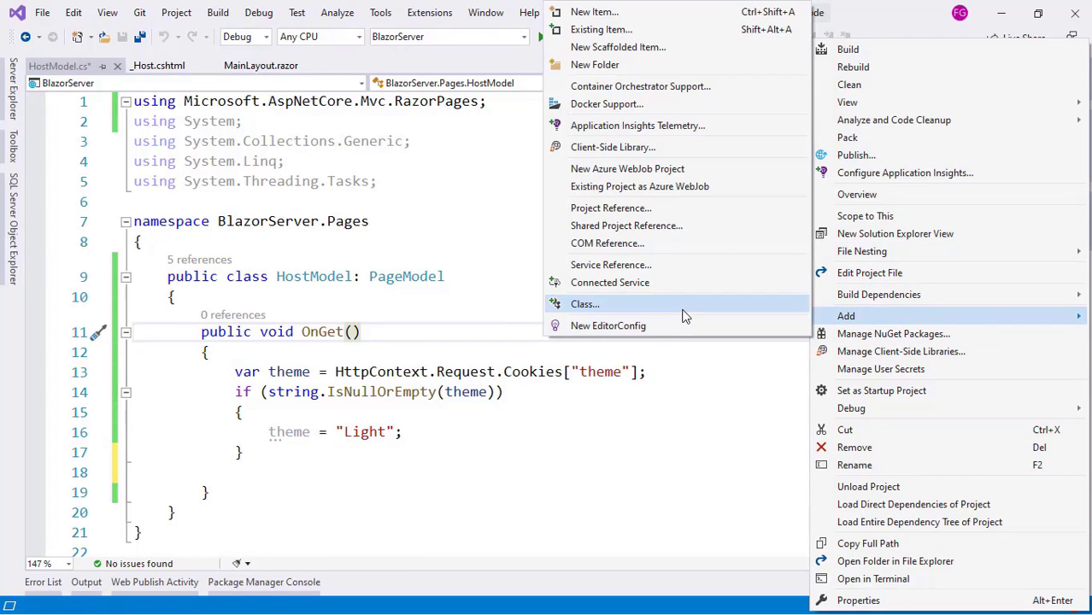
Step: Create an AppData class with a string Theme property and register it with services.AddSingleton<AppData>()
click(585, 304)
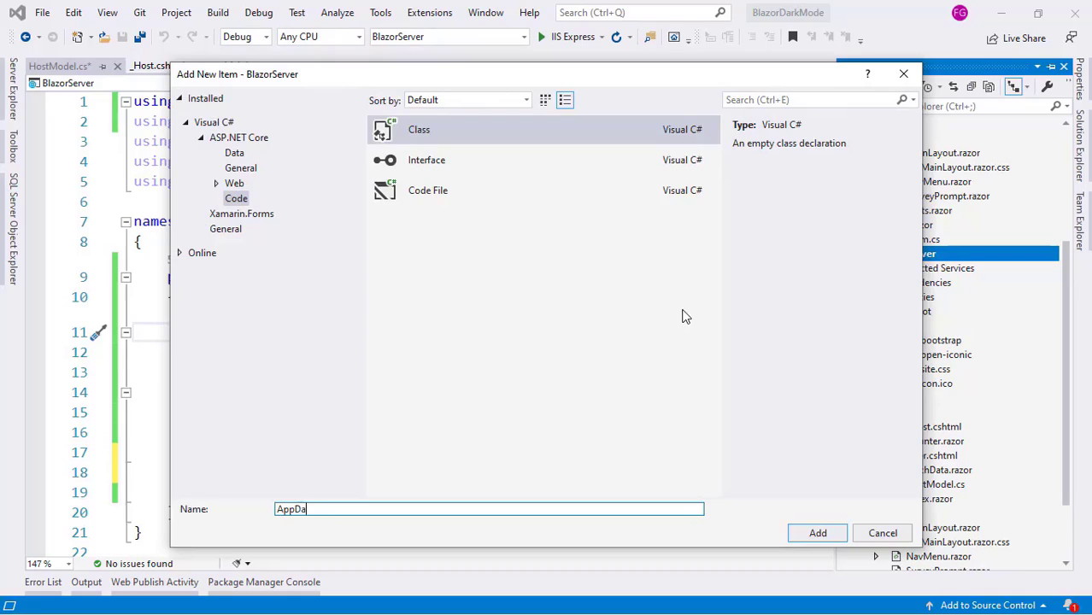
click(817, 534)
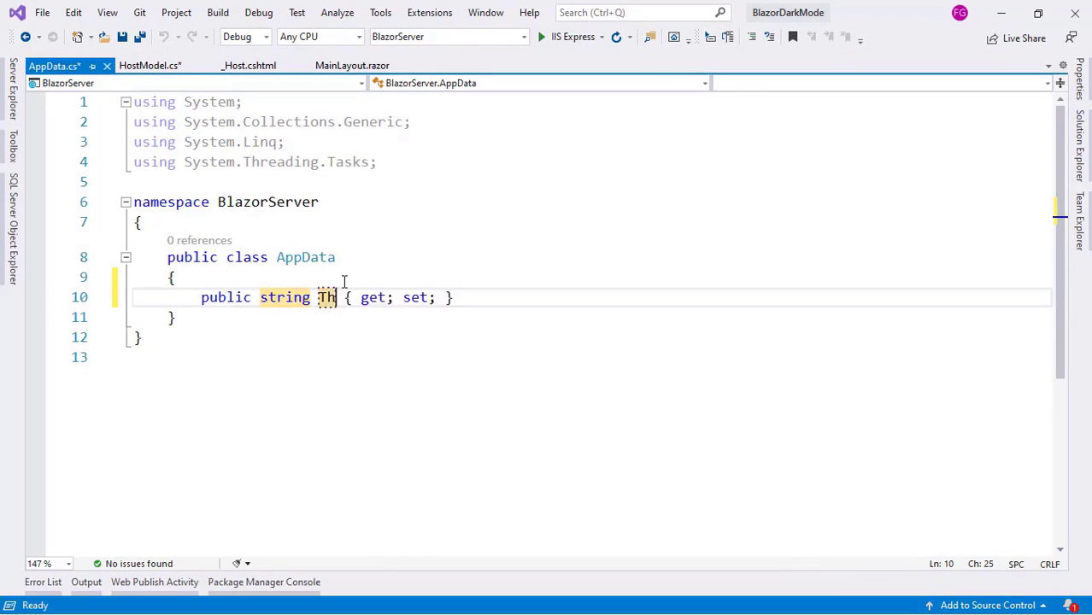
text(eme)
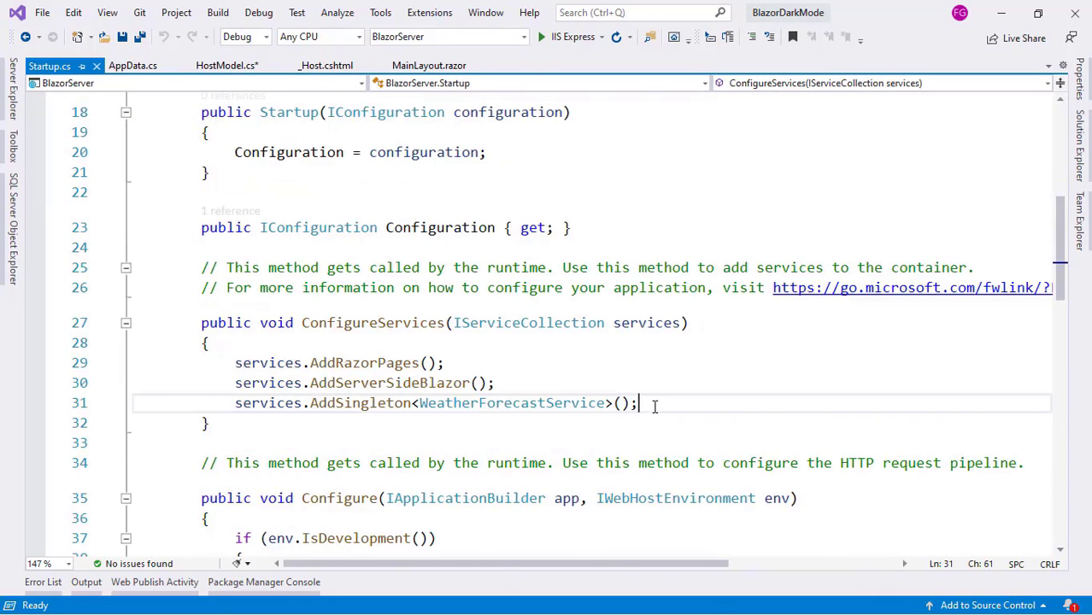
text(services.addsingleton<AppData>)
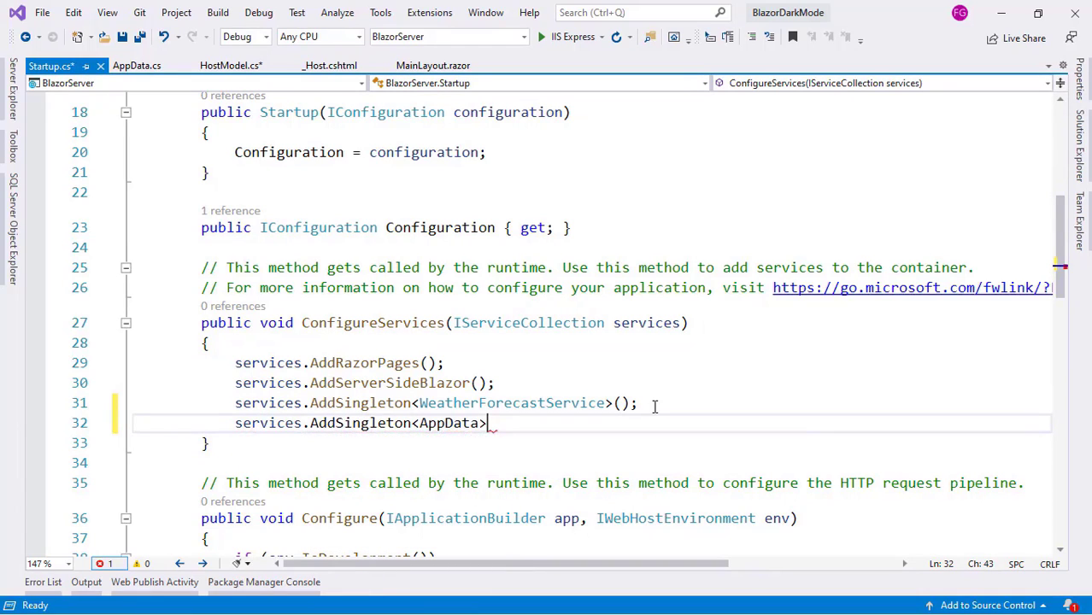
text(();)
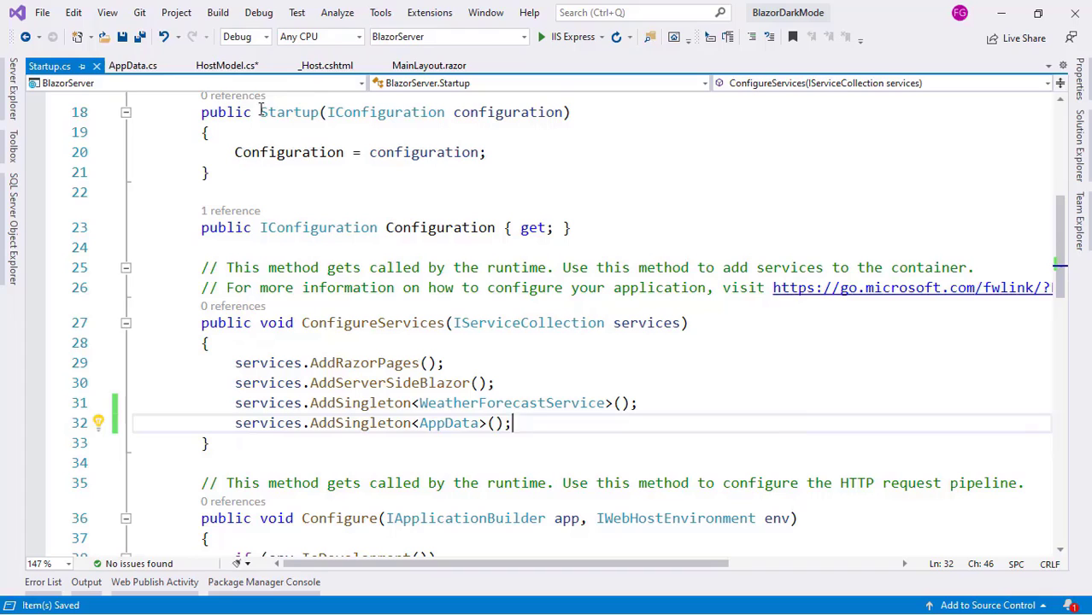
click(226, 65)
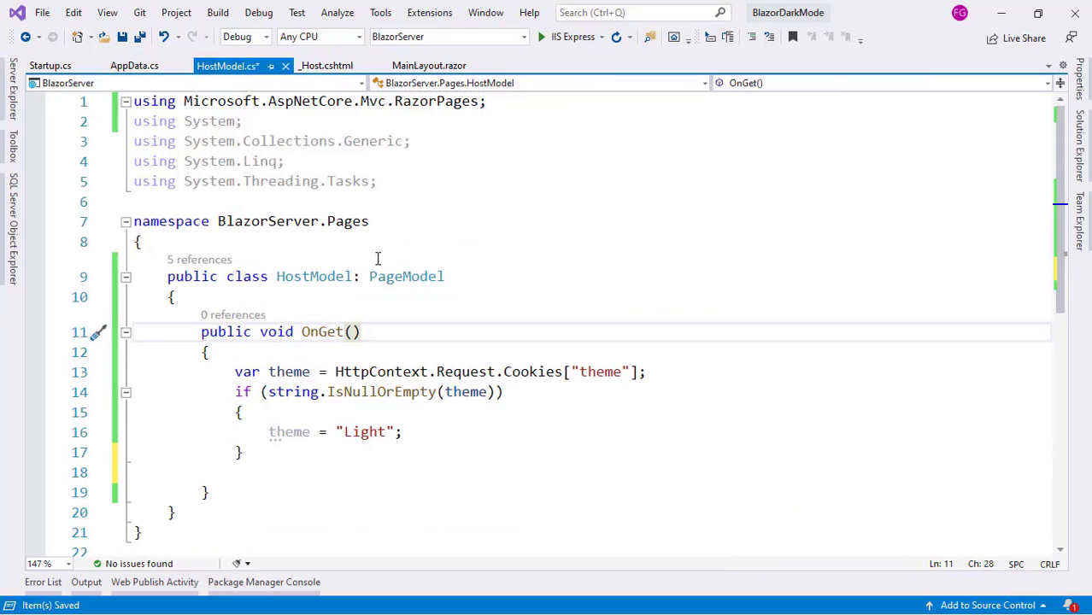
Step: Inject AppData through a HostModel constructor field and assign appData.Theme = theme in OnGet
text(ctor)
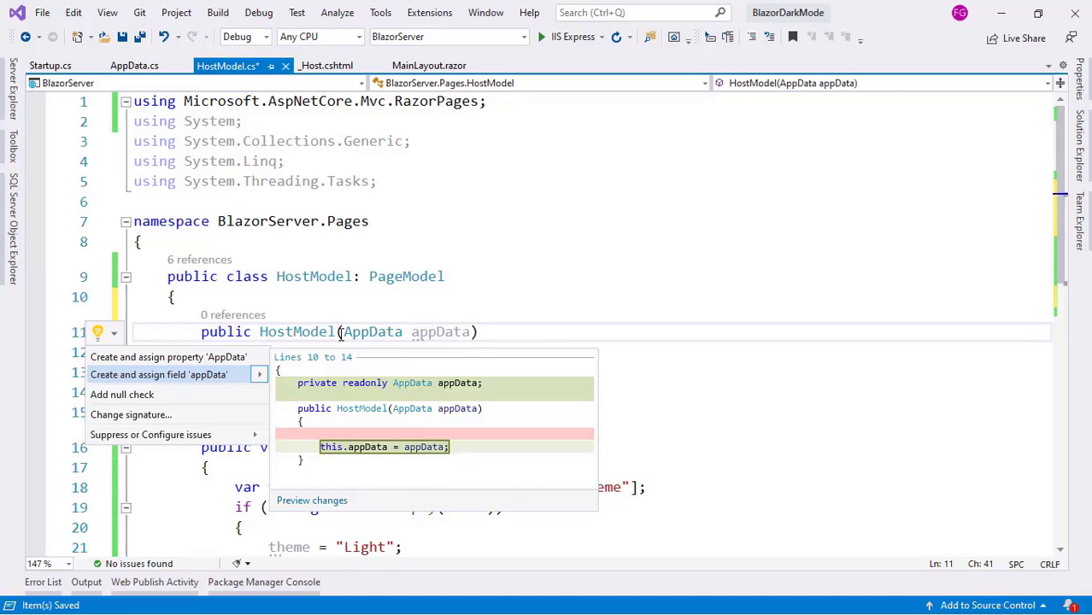
click(157, 374)
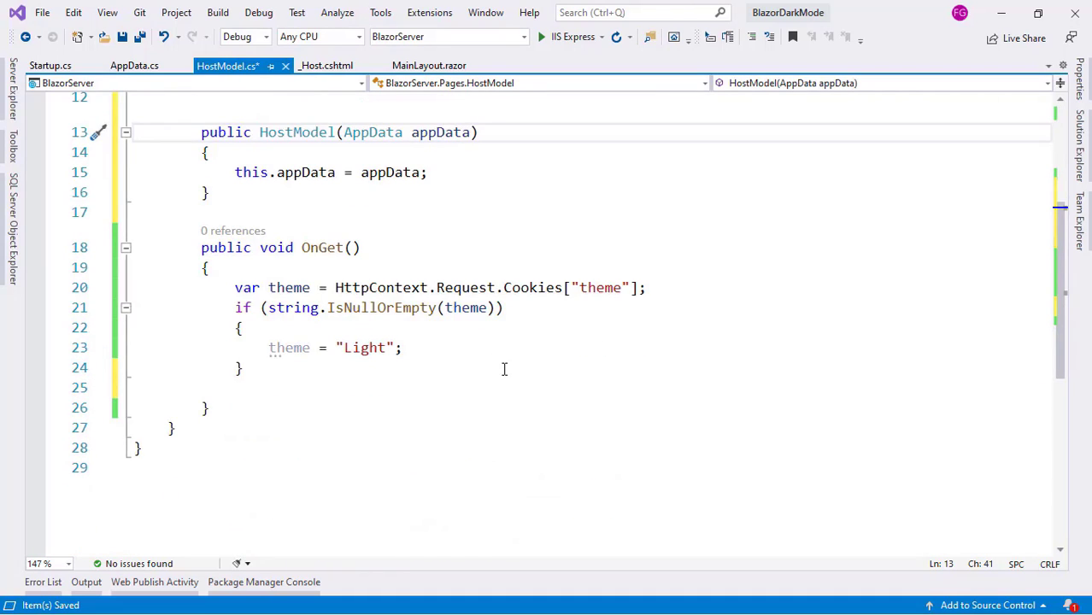
text(appData.Theme =)
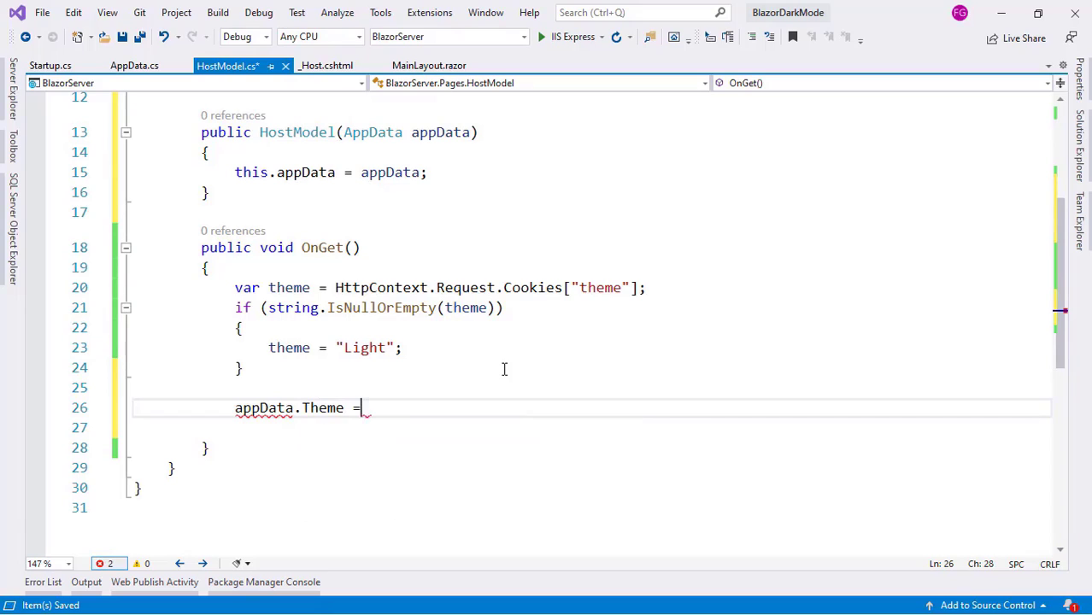
text(theme;)
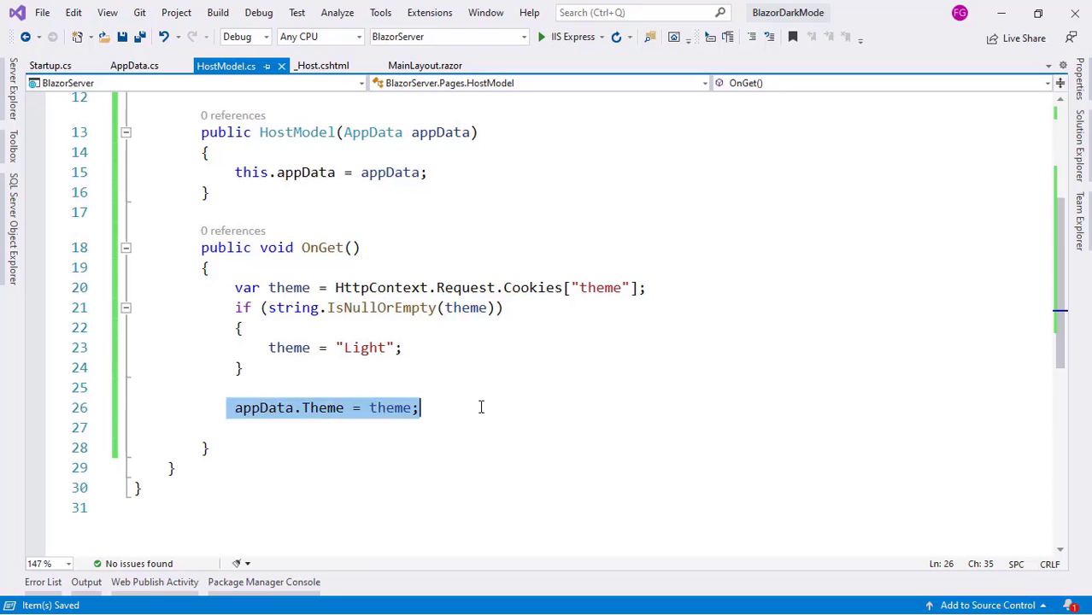
click(482, 407)
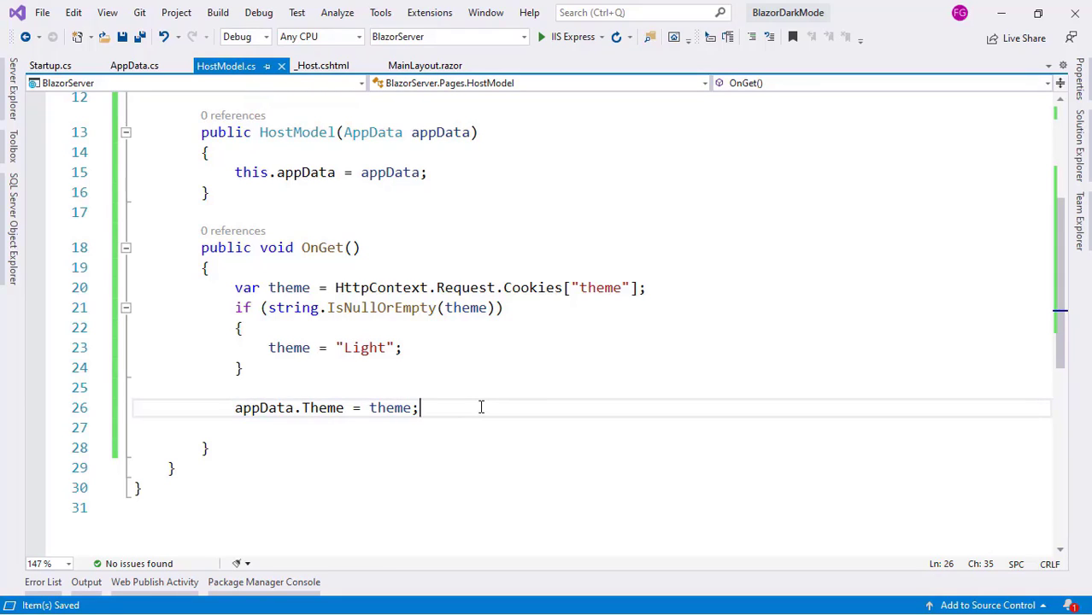
click(434, 65)
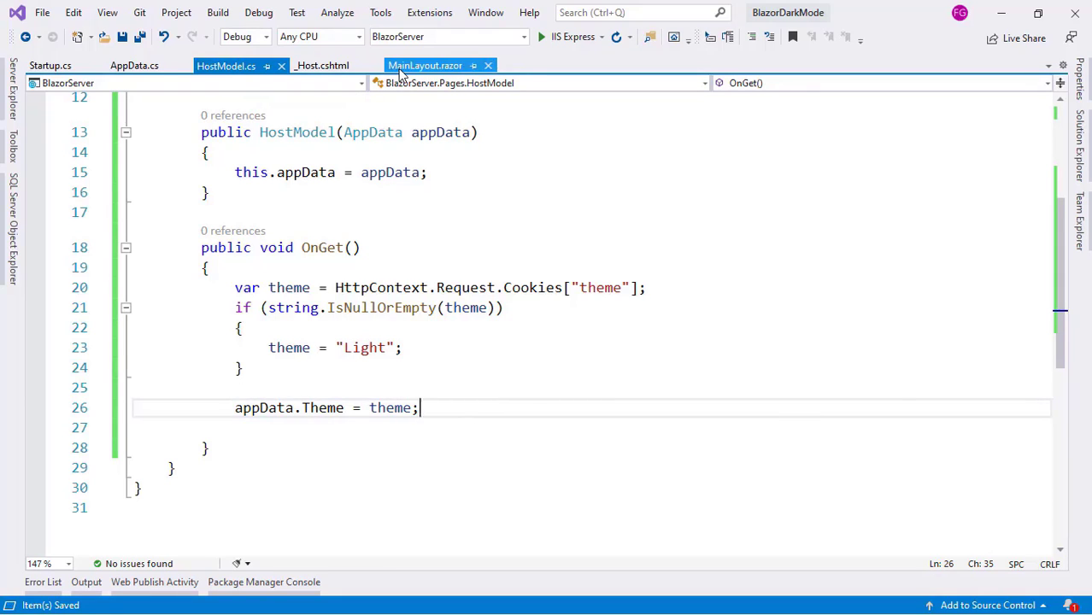
Step: Override OnInitialized in MainLayout to set selectedTheme from appData.Theme when it is not empty, and save
click(428, 65)
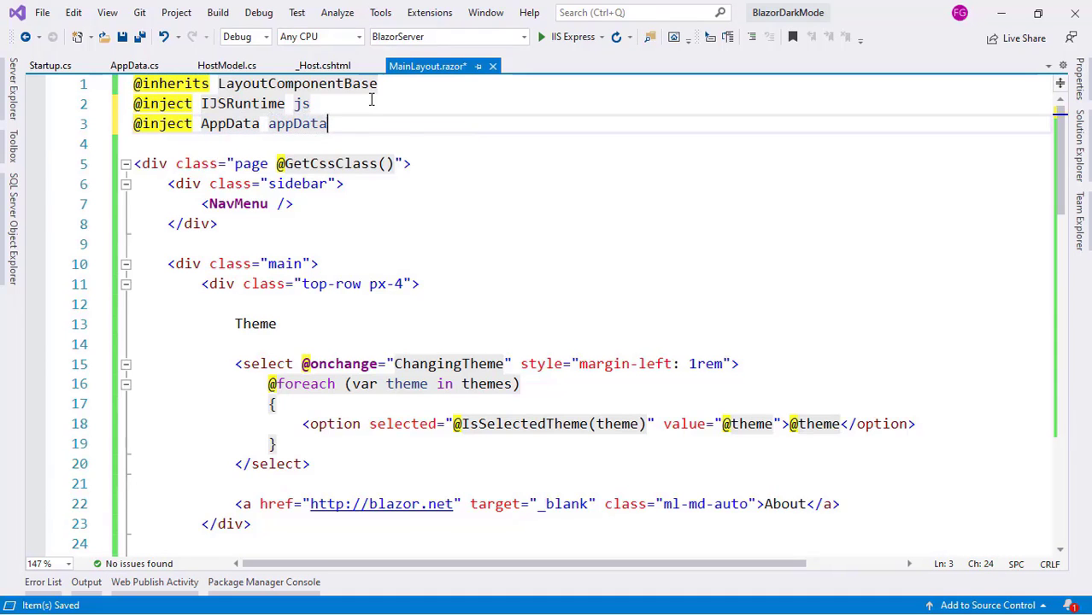
scroll(down, 3)
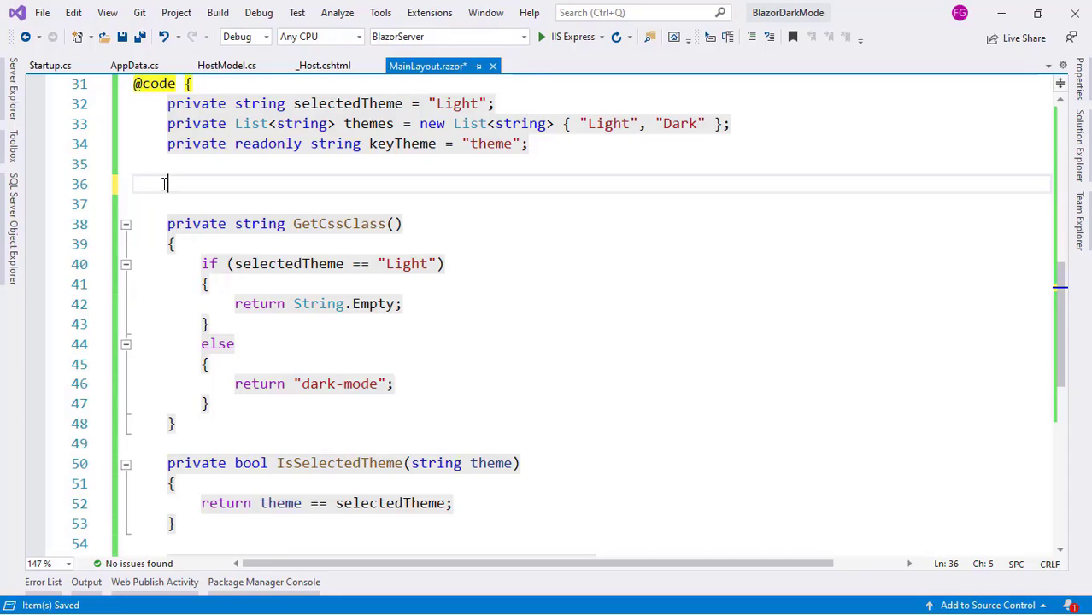
text(prote)
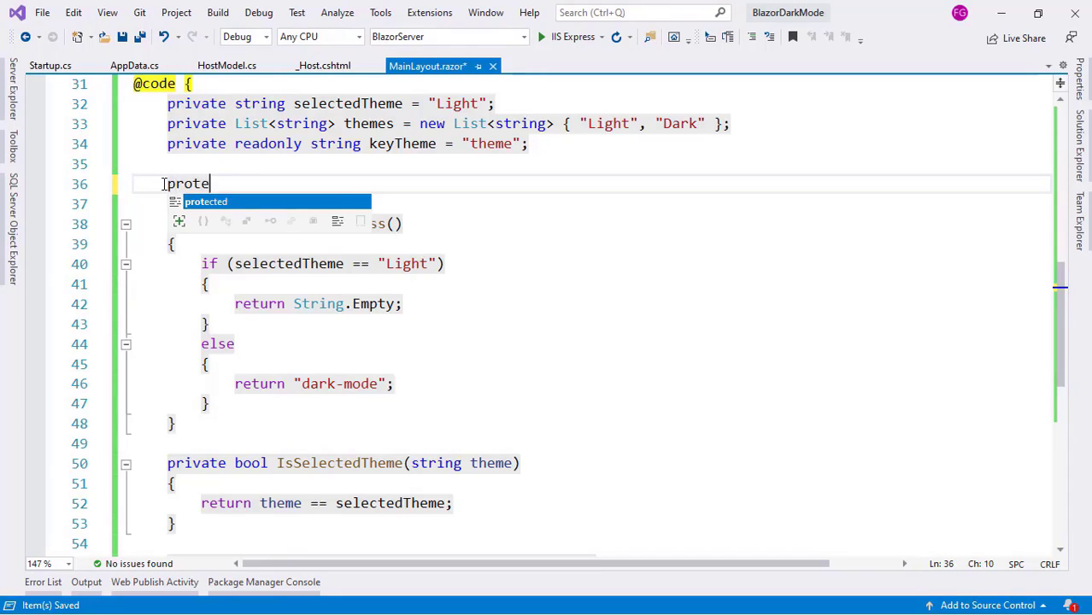
text(protected override void OnInitialized()
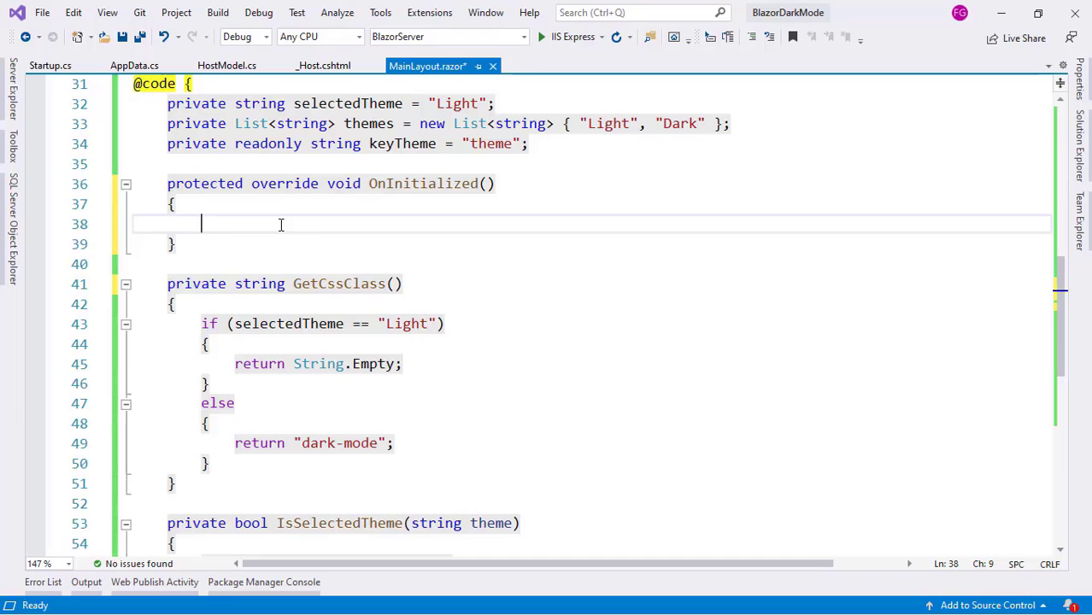
text(if (!string)
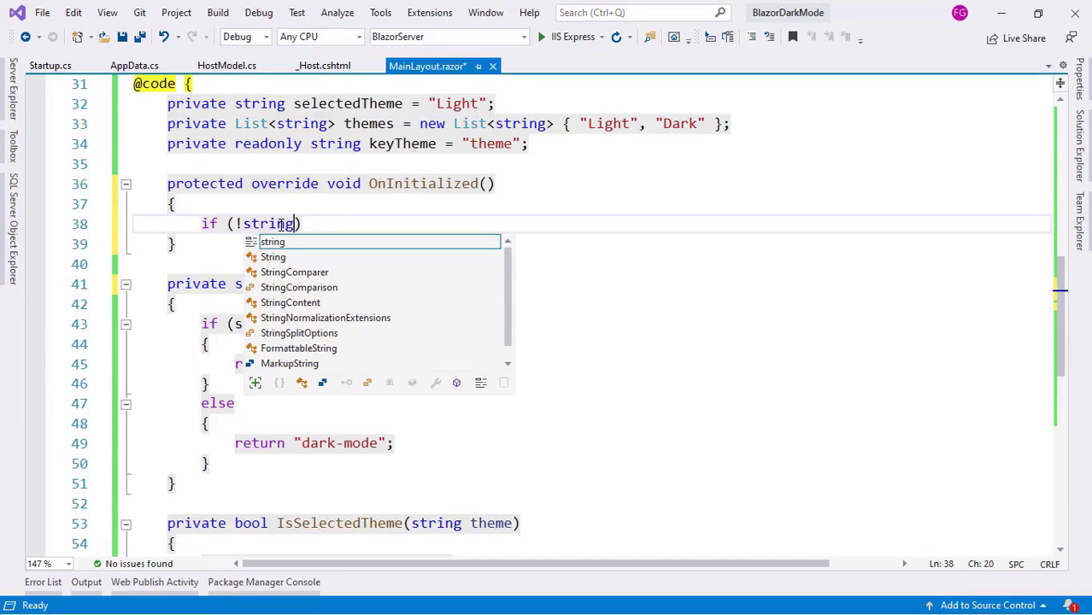
text(.IsNullOrEmpty()
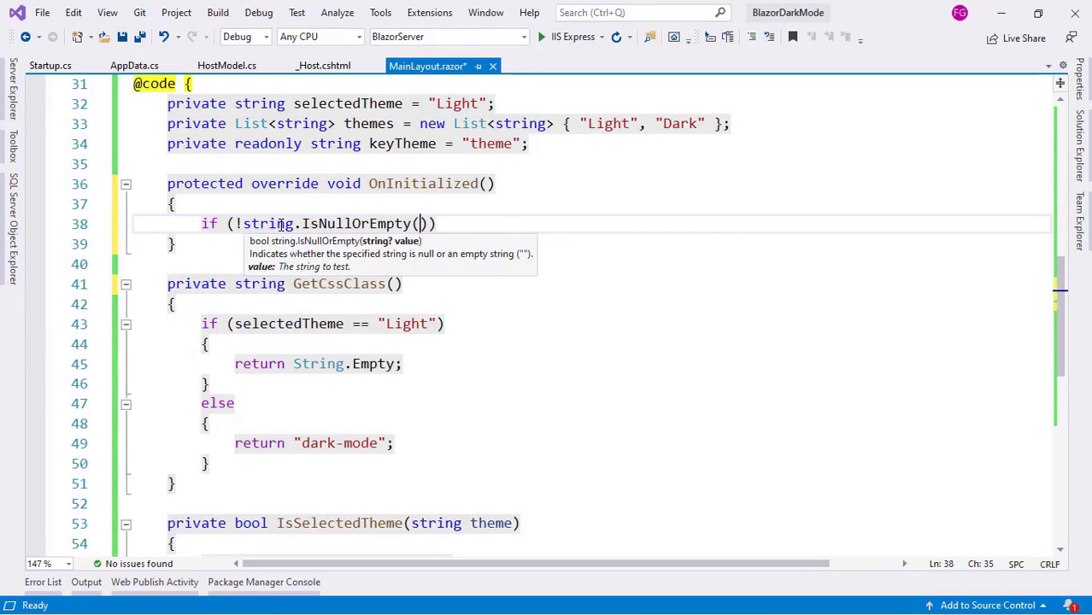
text(appData.Theme)
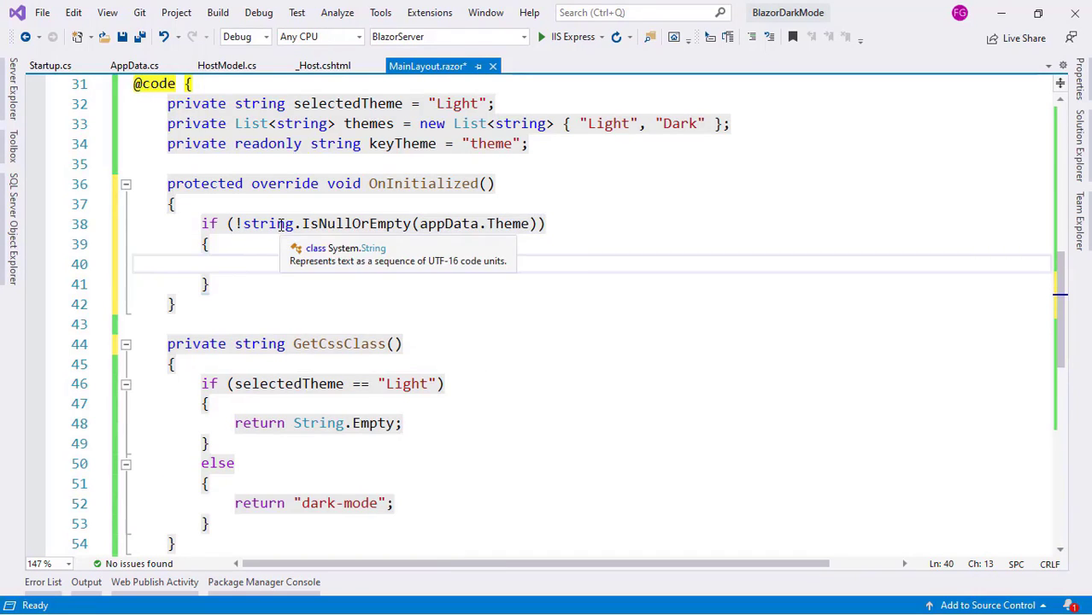
text(selectedTheme =)
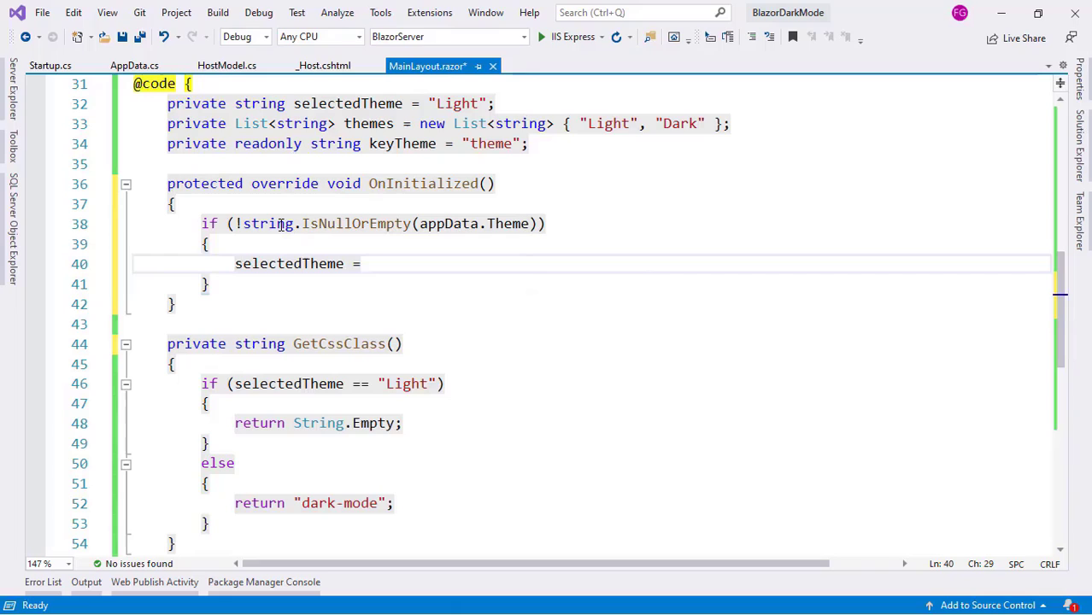
text(appData.Theme)
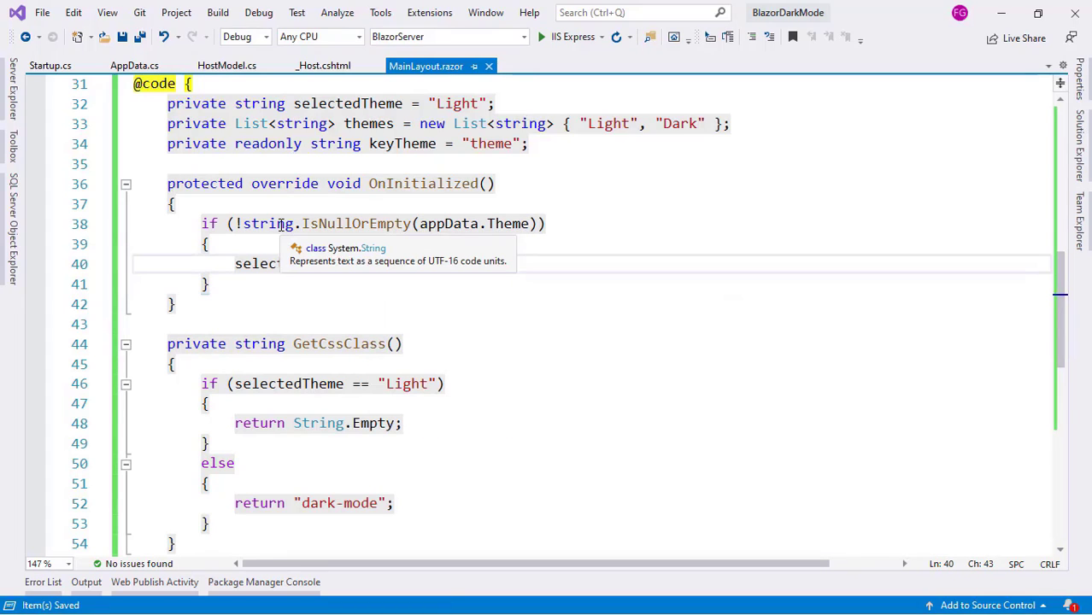
key(F6)
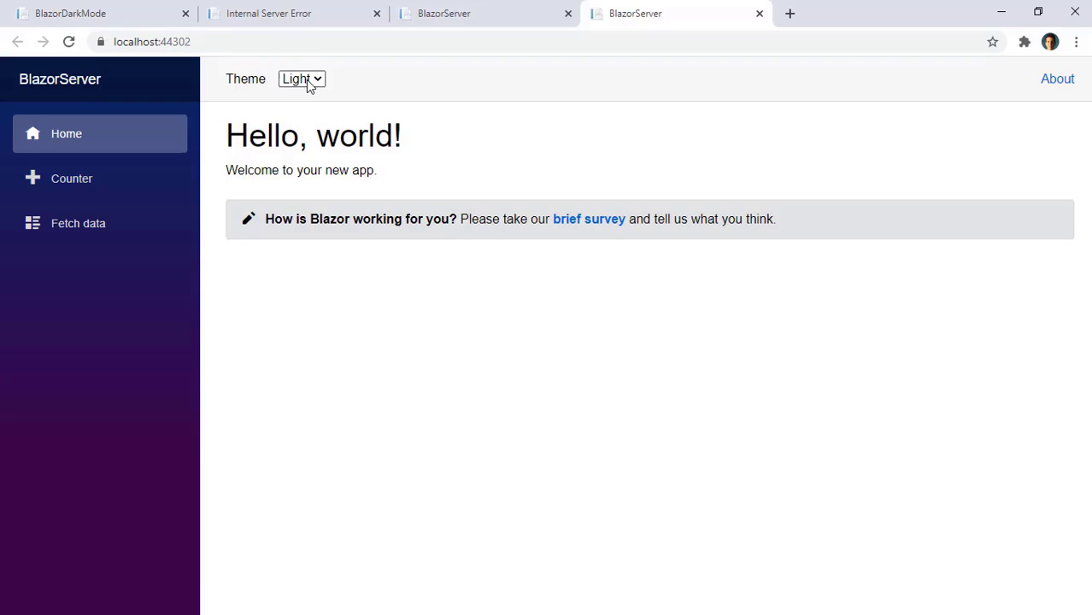
Step: Select the Dark theme and view the localhost cookies showing a theme cookie with value Dark
click(301, 79)
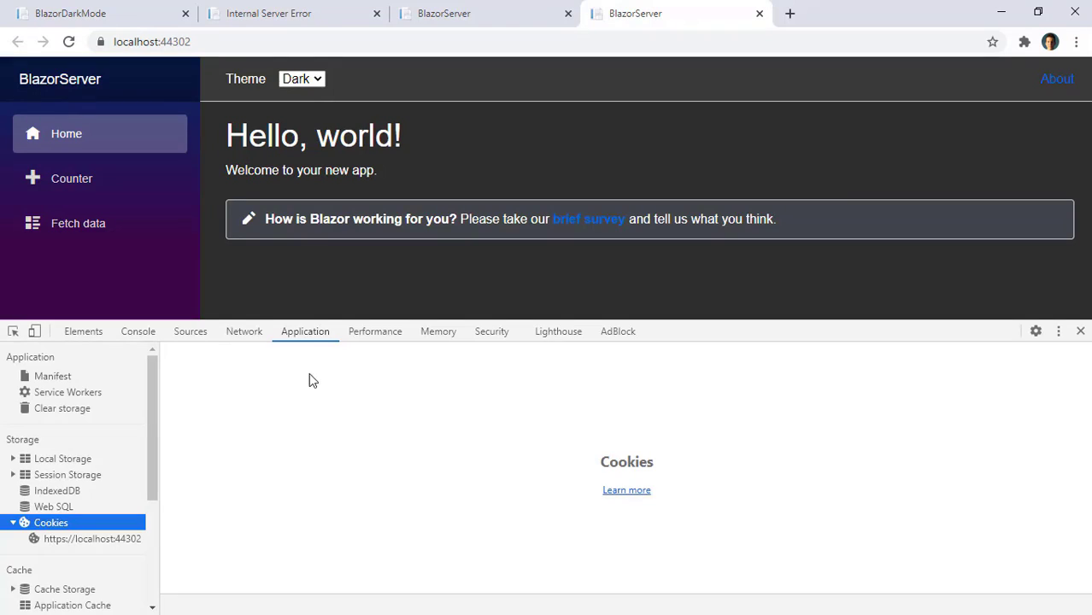
mouse_move(82, 545)
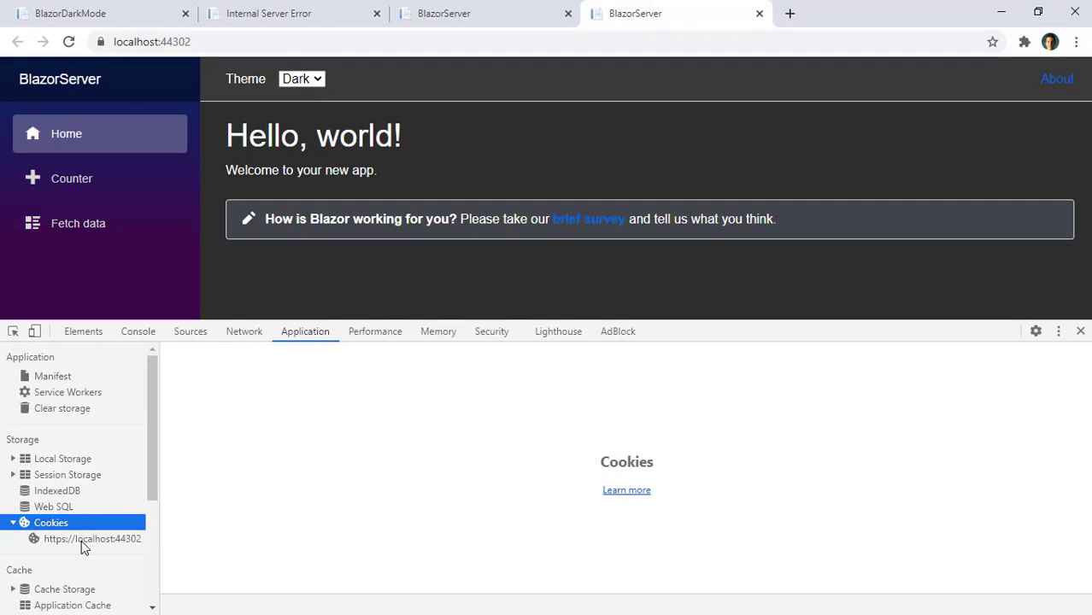
click(94, 538)
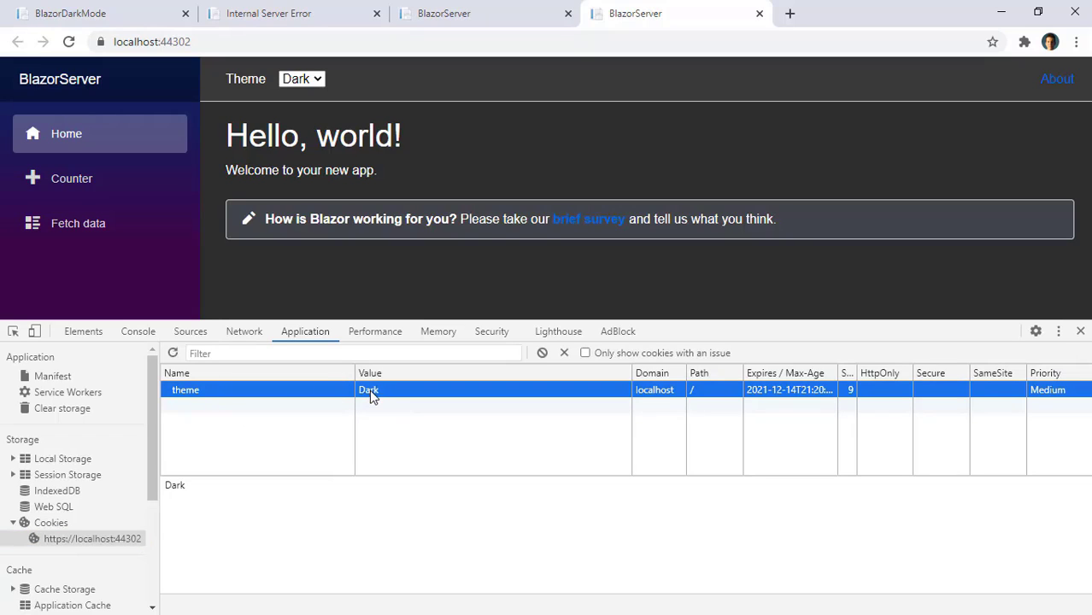
mouse_move(788, 390)
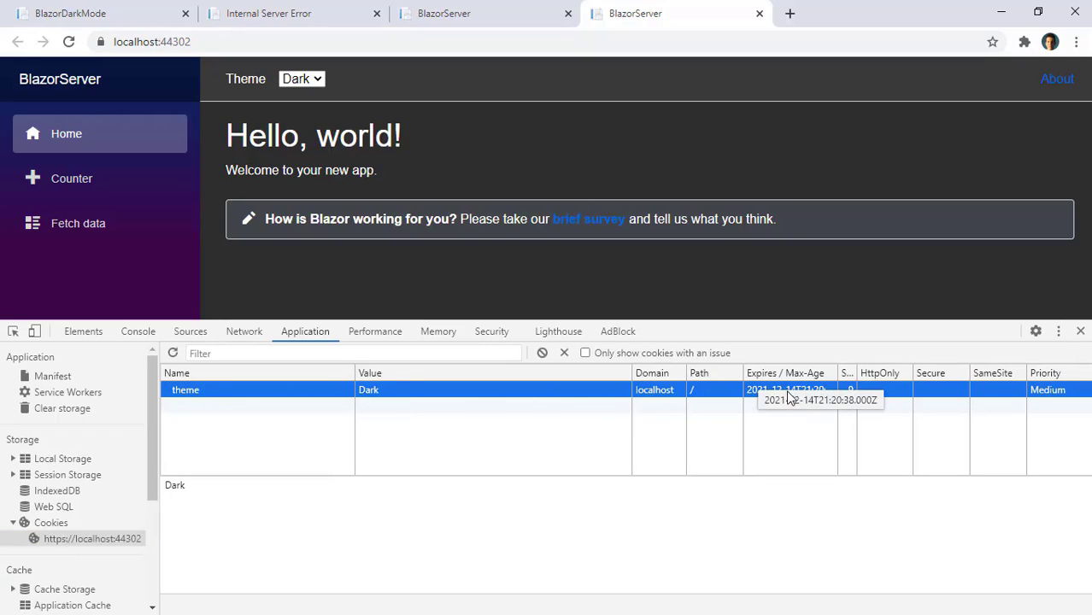
mouse_move(763, 398)
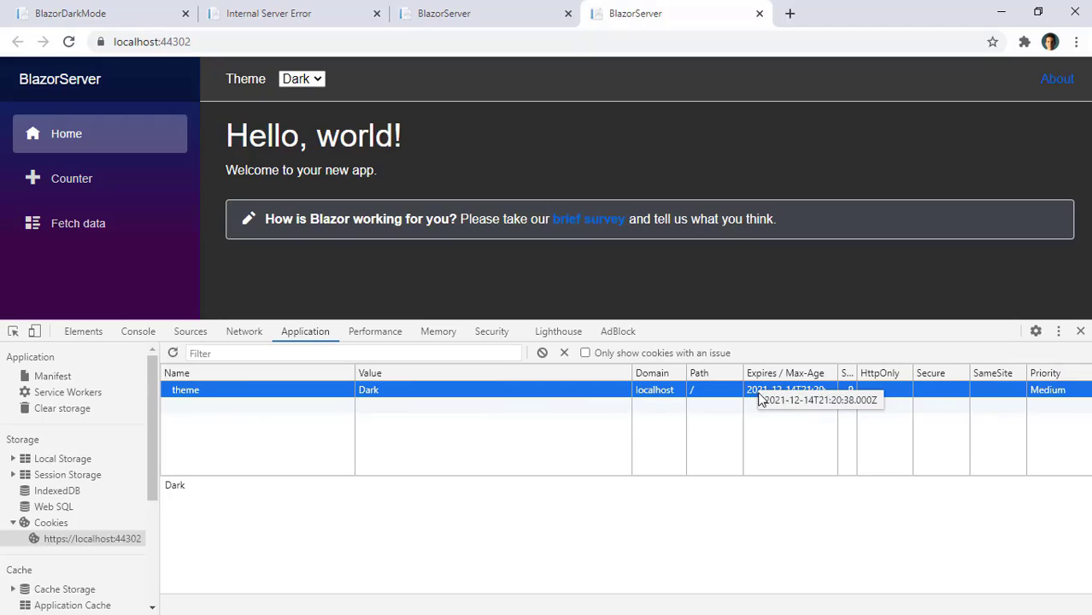